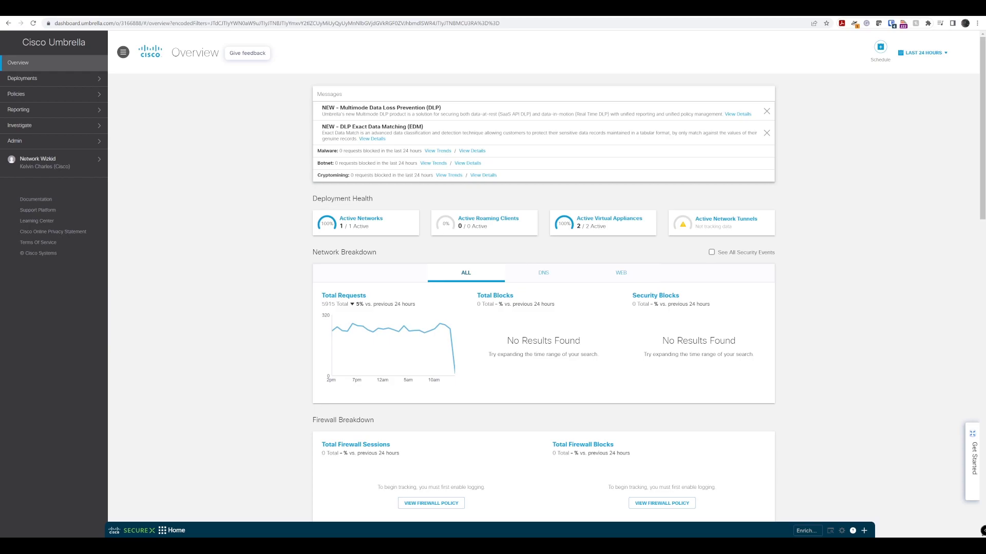
mouse_move(171, 124)
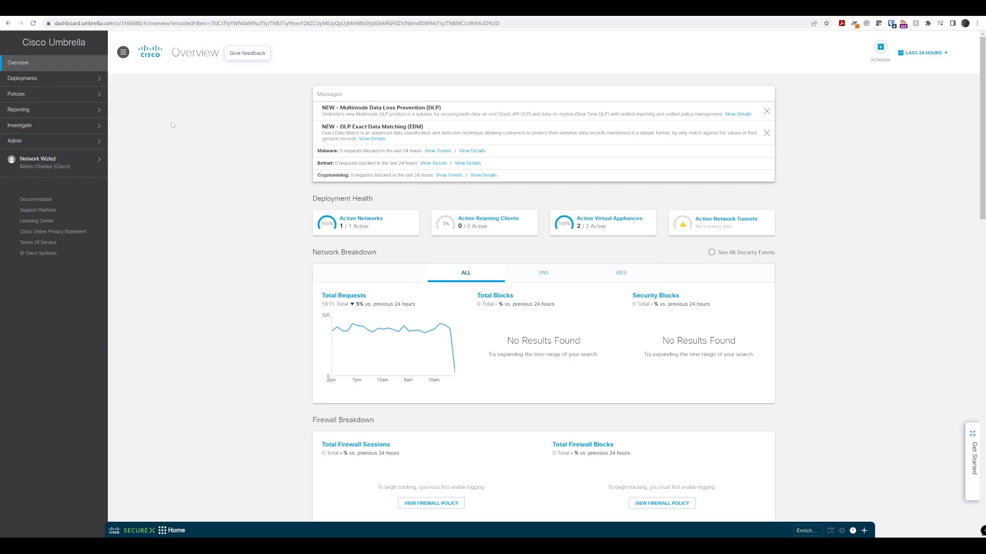
mouse_move(118, 109)
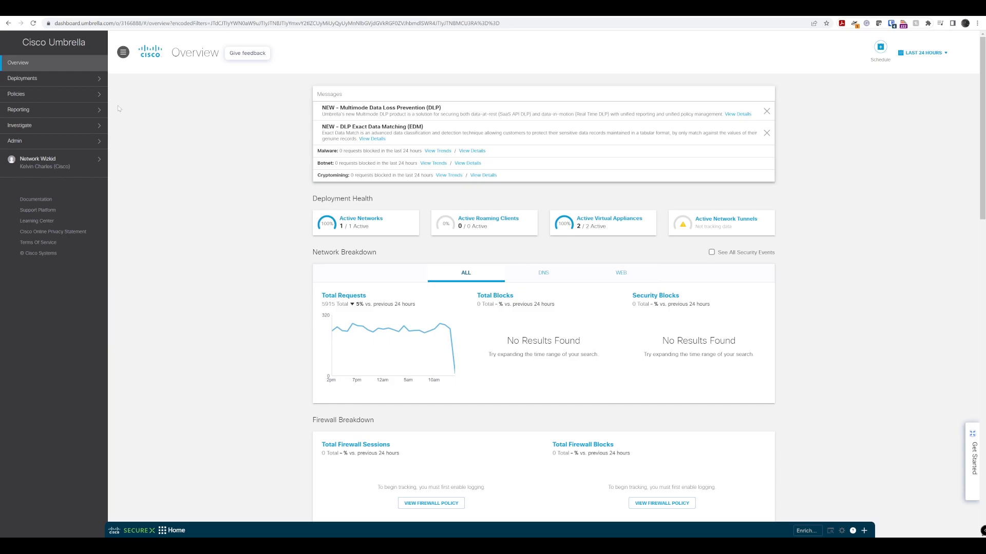
mouse_move(130, 99)
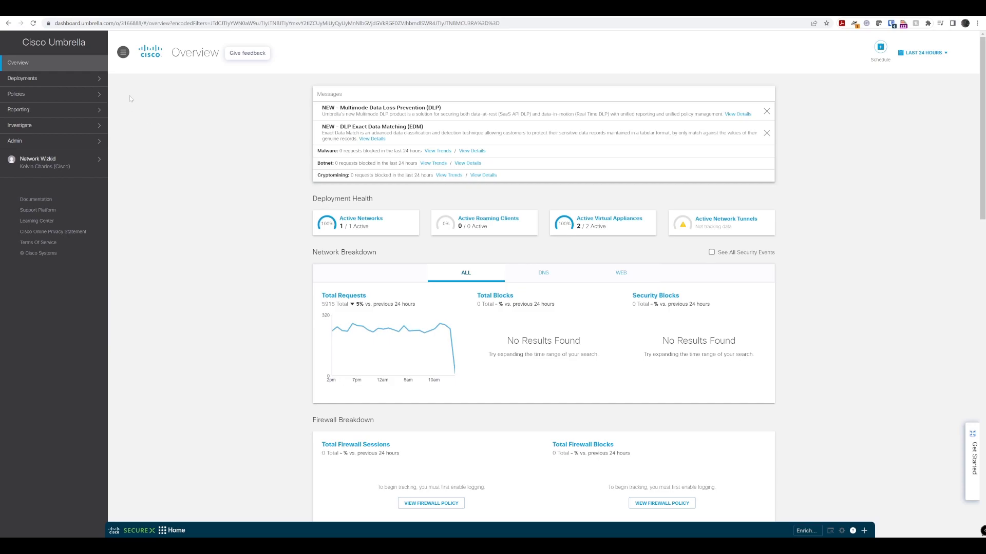
mouse_move(224, 101)
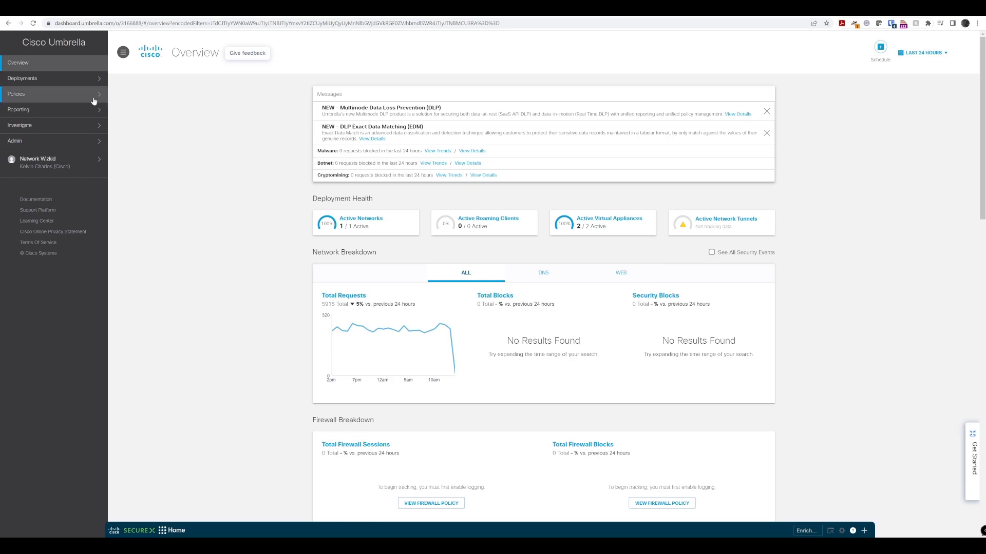
- Open the DNS Policies page, then expand and collapse the Default Policy row
left_click(16, 94)
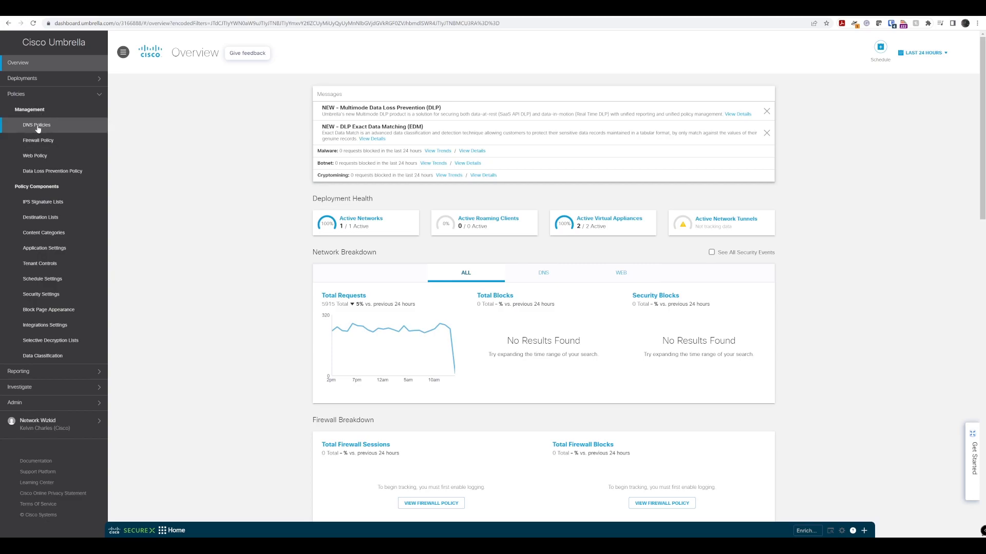
left_click(36, 125)
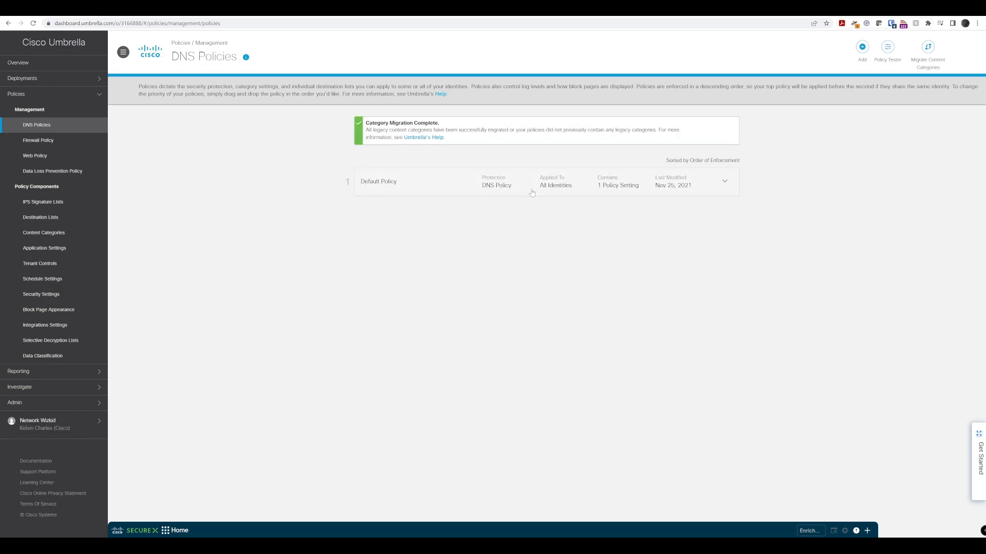
left_click(547, 182)
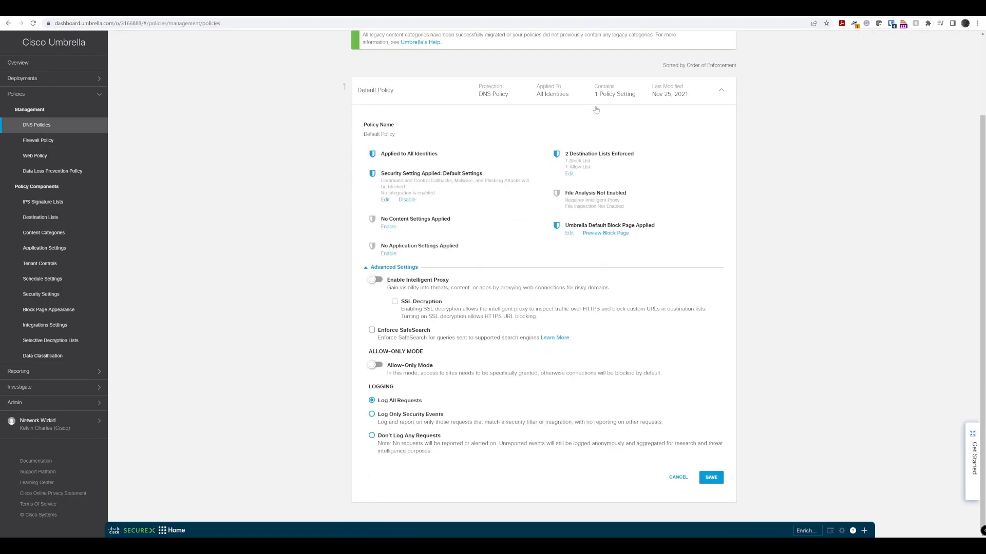
left_click(720, 90)
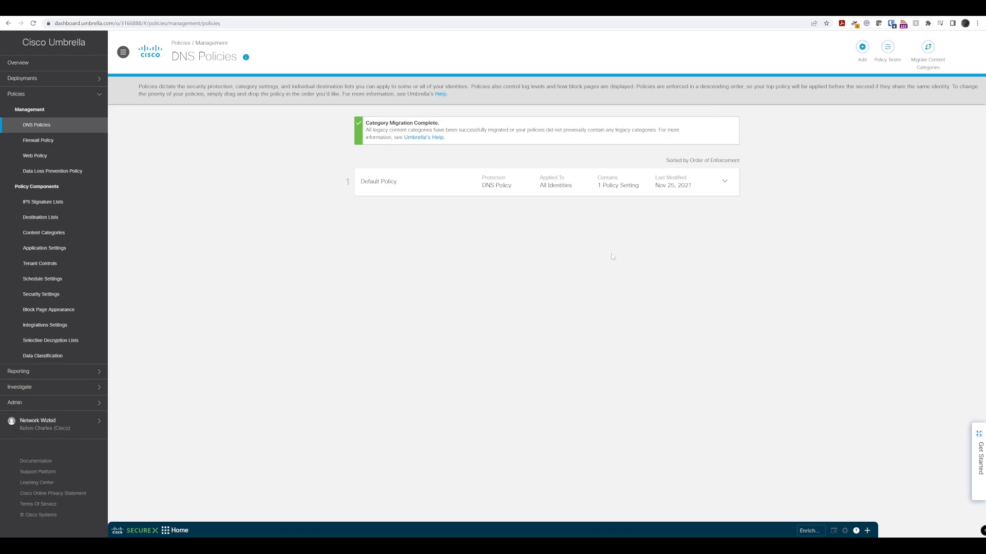
mouse_move(851, 56)
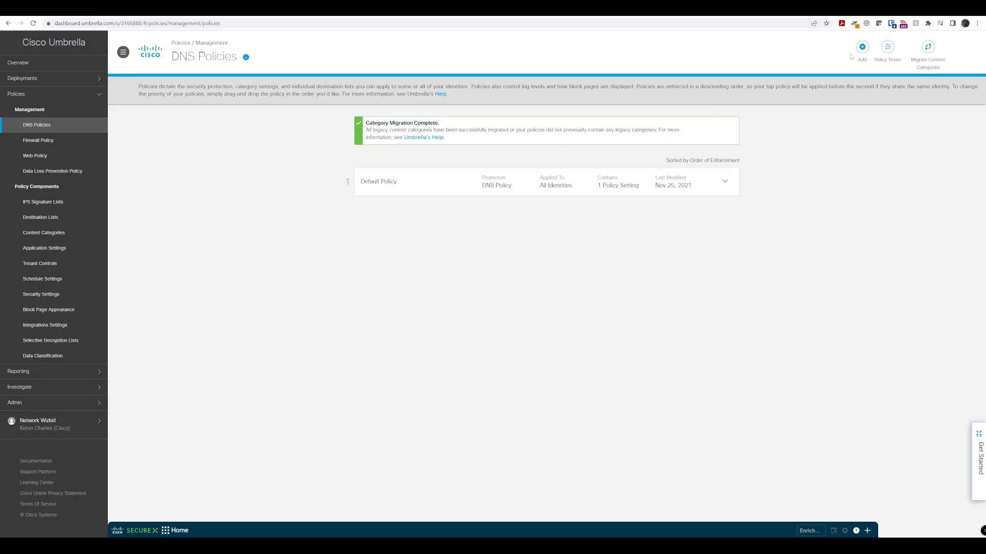
mouse_move(862, 47)
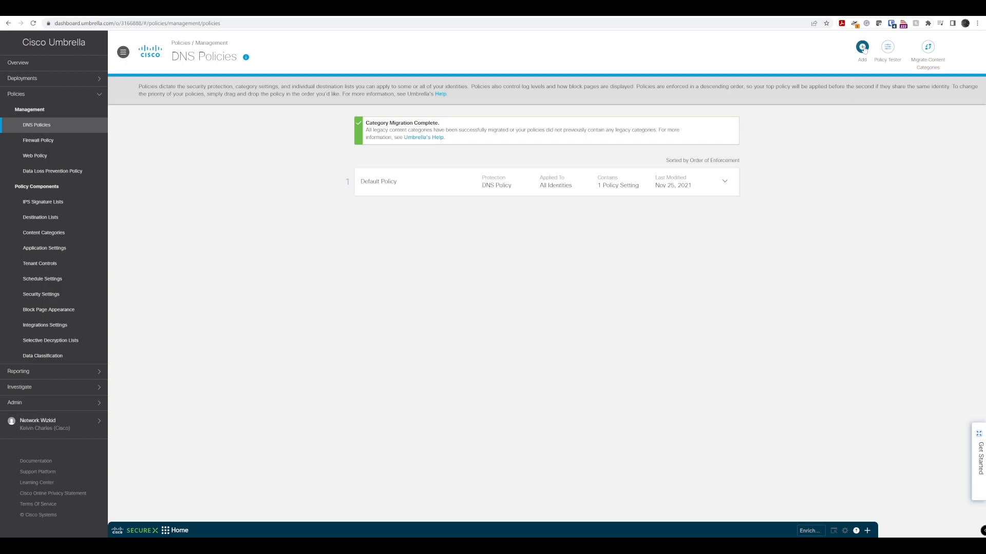
- Start a new DNS policy with all protection options checked, briefly viewing Advanced Settings
left_click(862, 46)
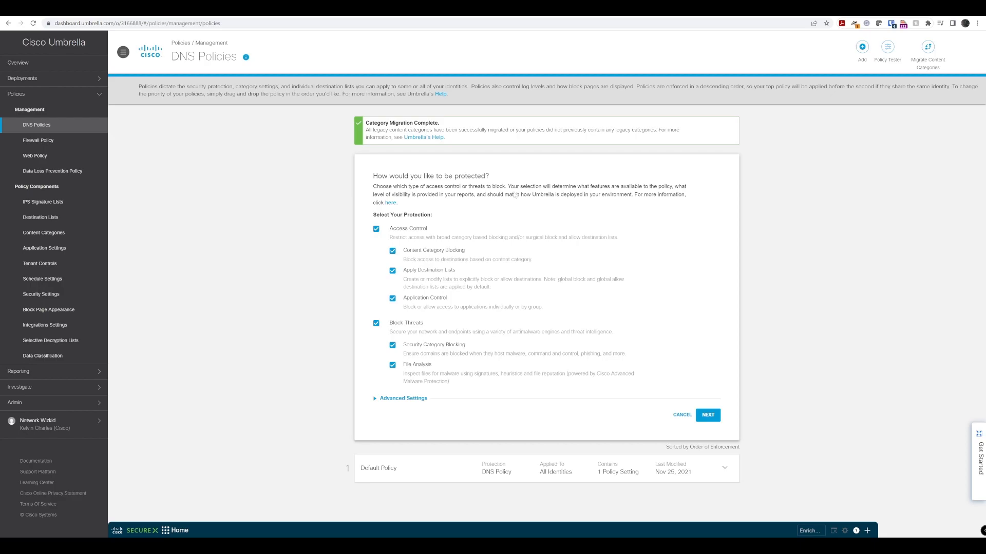
mouse_move(419, 249)
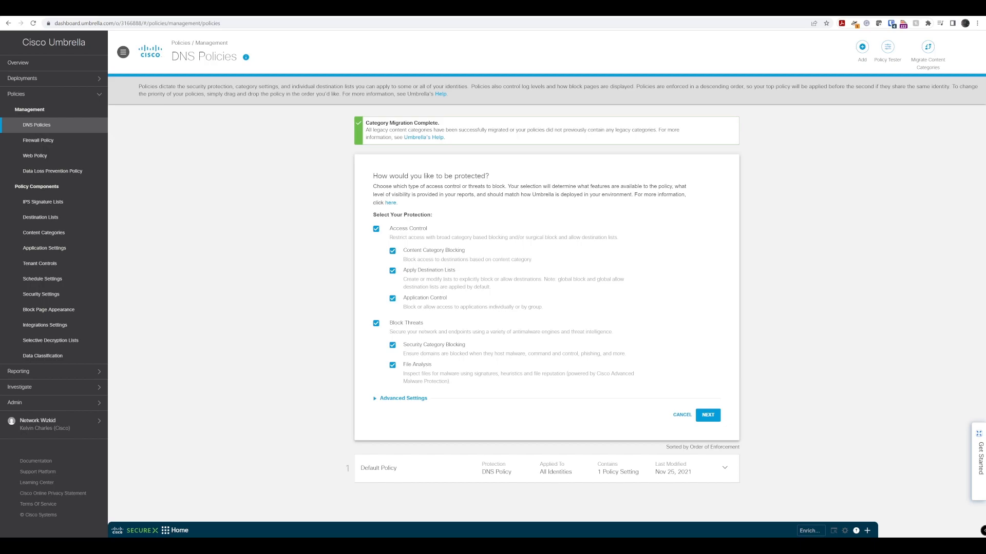
mouse_move(395, 222)
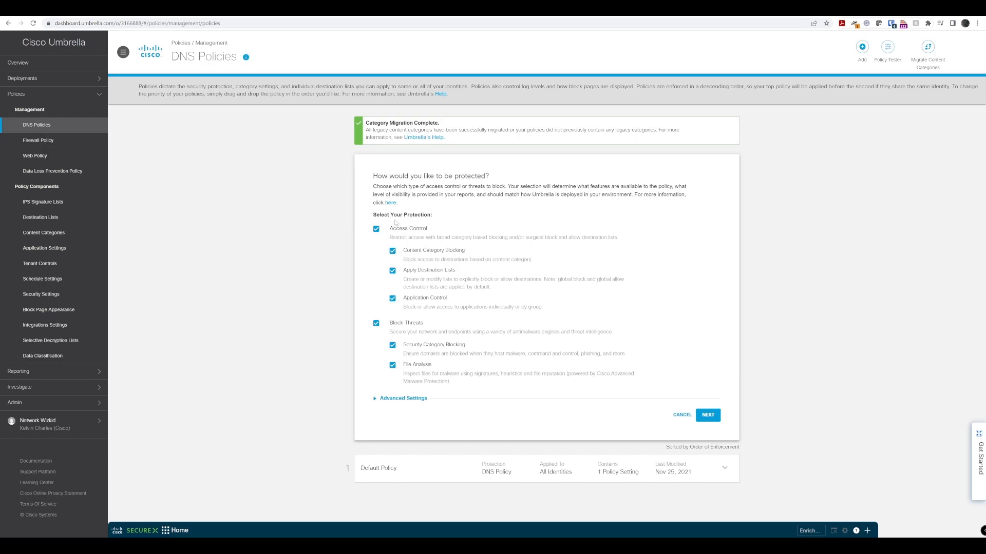
mouse_move(513, 246)
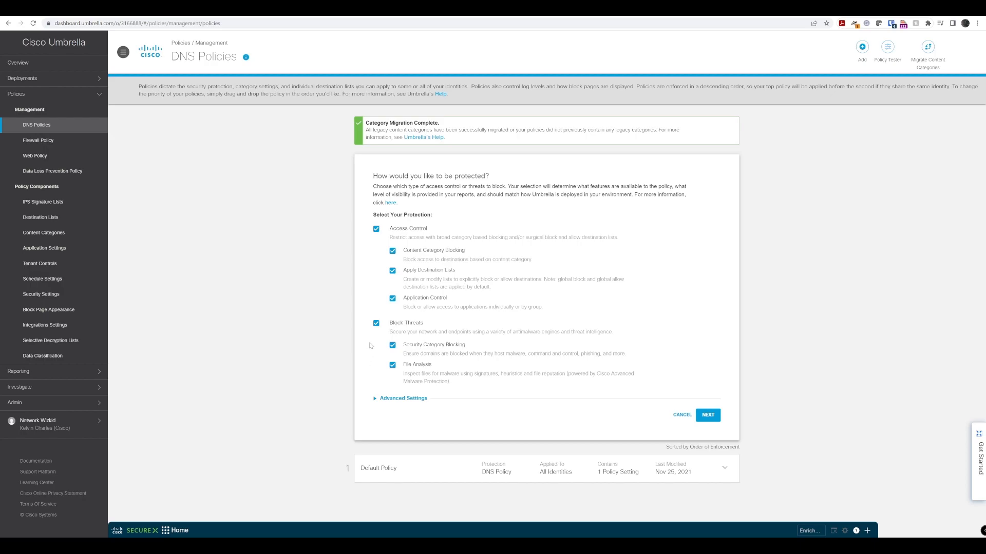
mouse_move(375, 339)
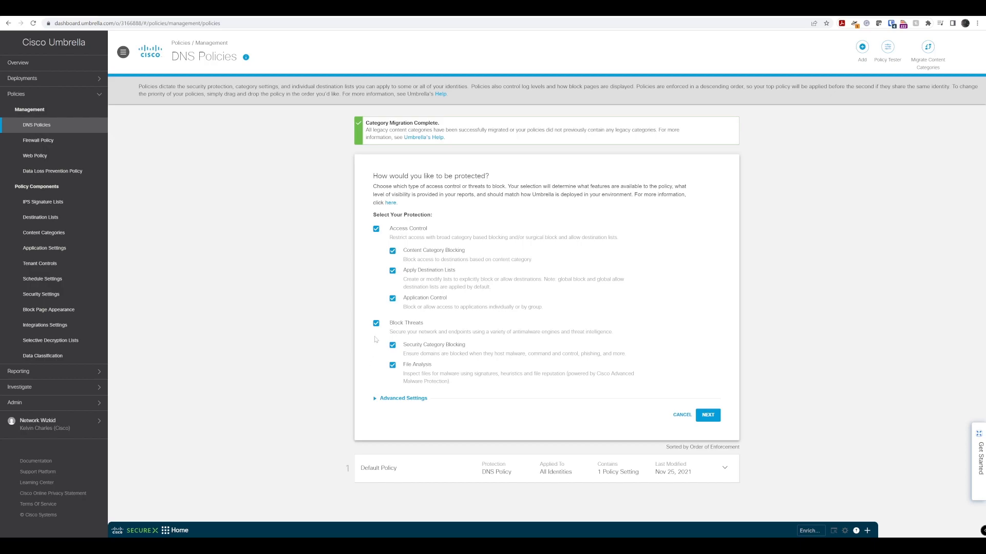
left_click(403, 398)
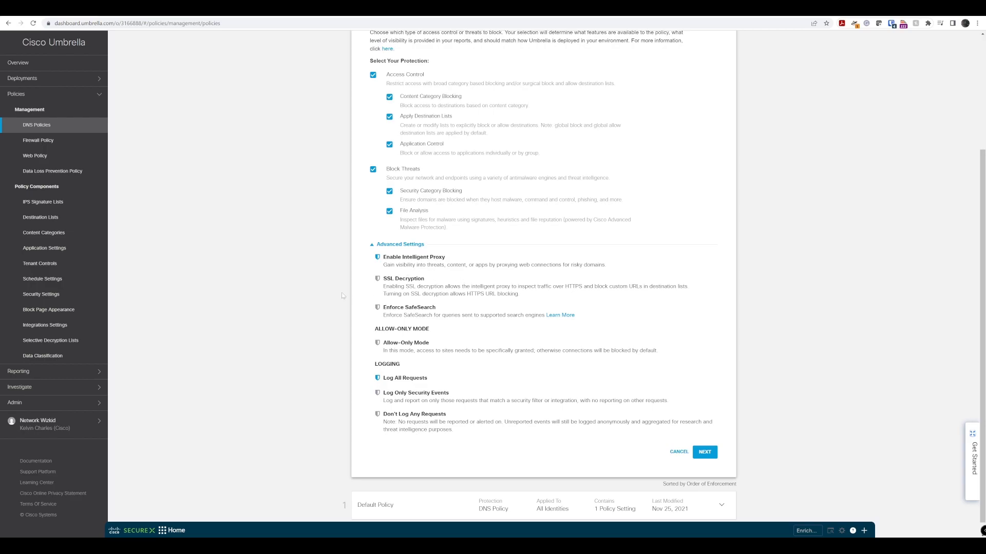
mouse_move(329, 313)
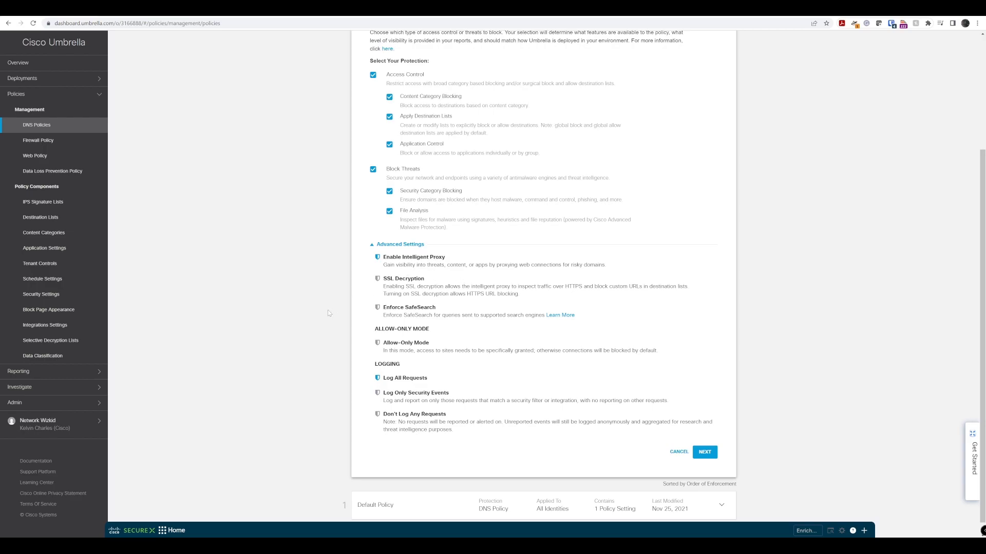
mouse_move(336, 298)
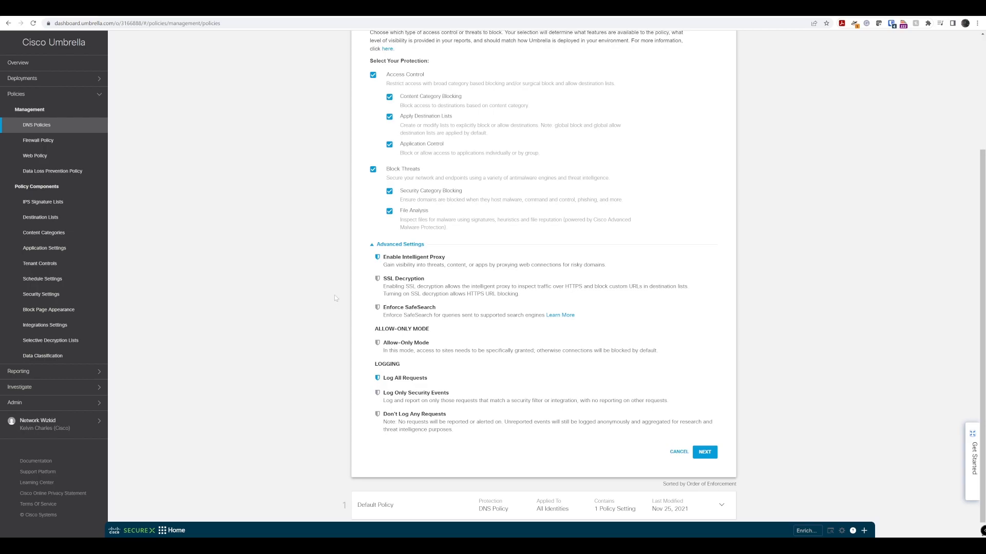
mouse_move(335, 298)
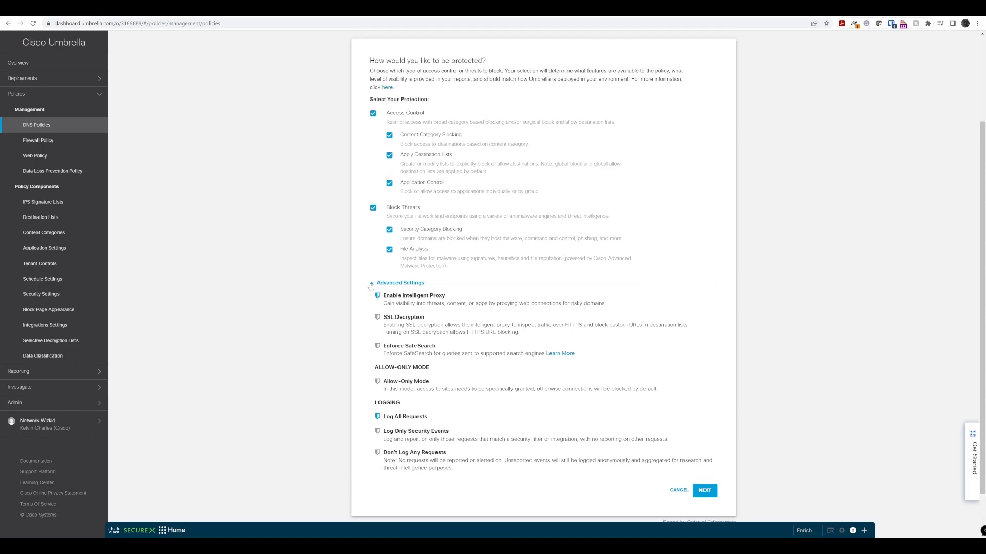
left_click(400, 282)
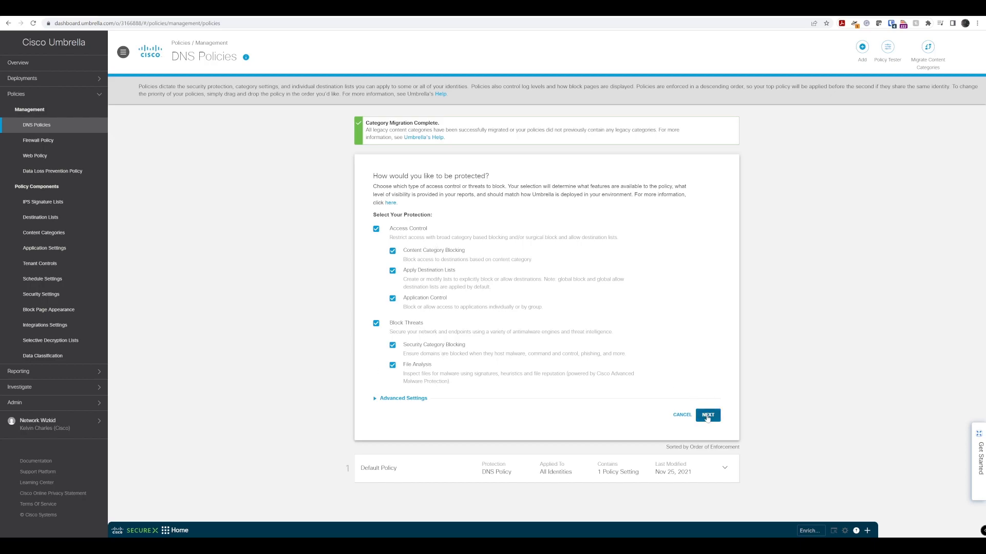
- Advance to identities and select Lab Network under Networks as the policy's identity
left_click(707, 415)
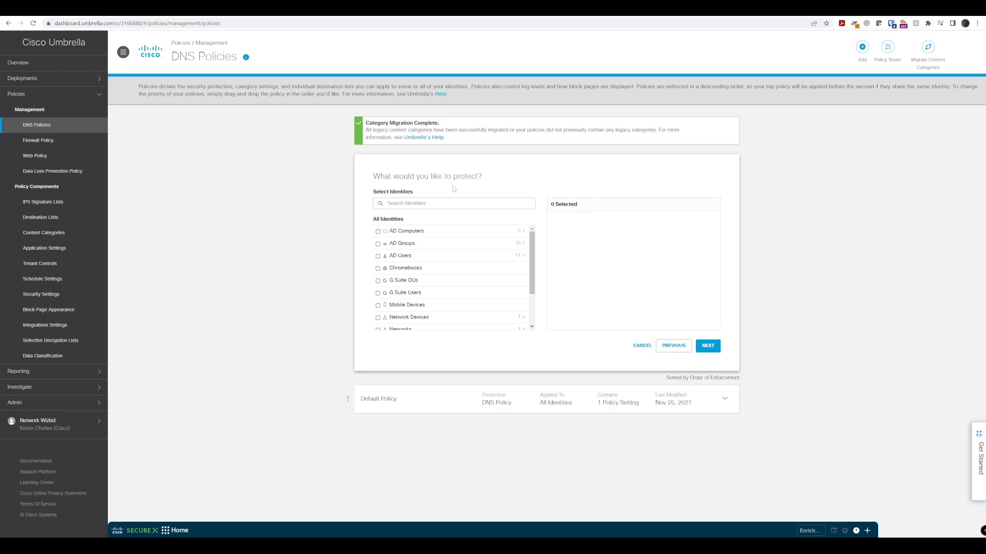
mouse_move(445, 206)
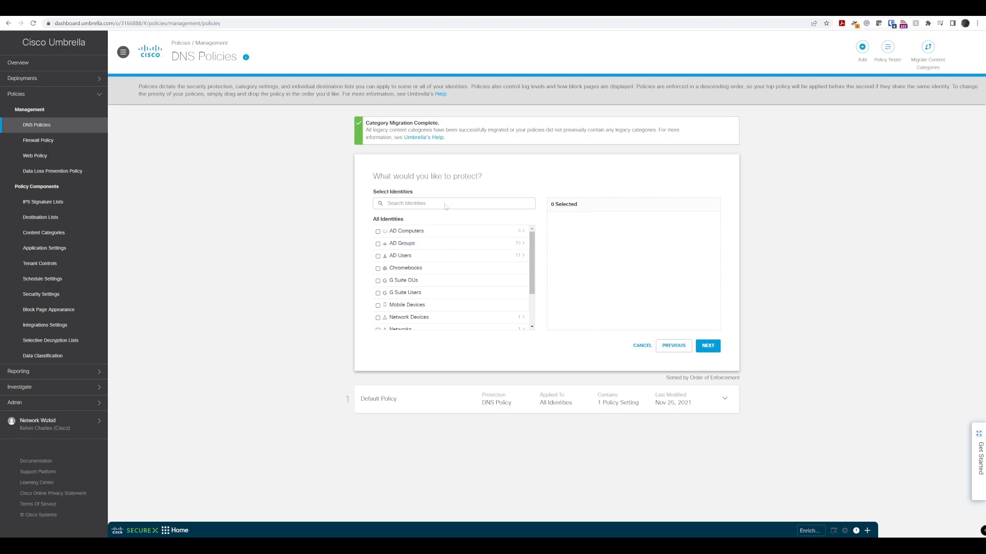
mouse_move(589, 360)
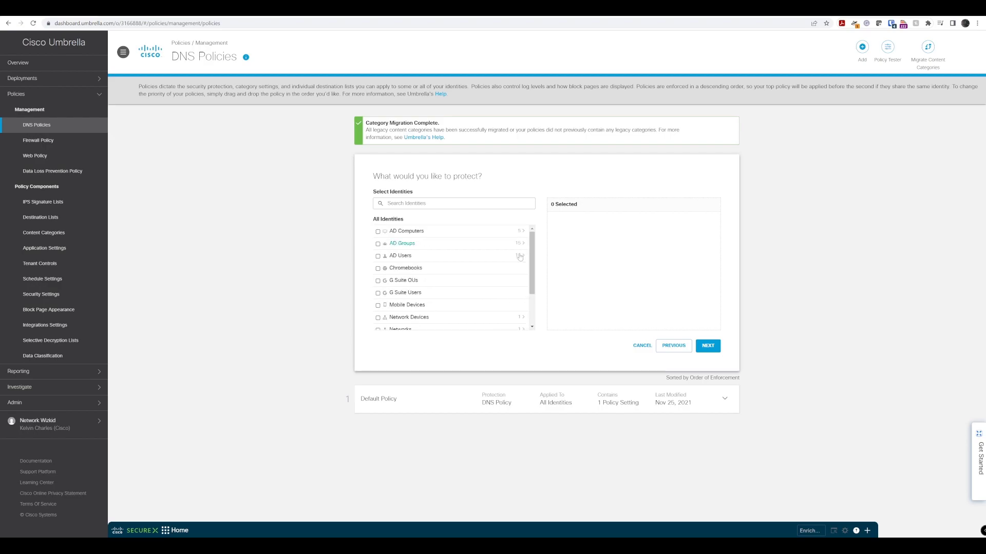
scroll("down", 3)
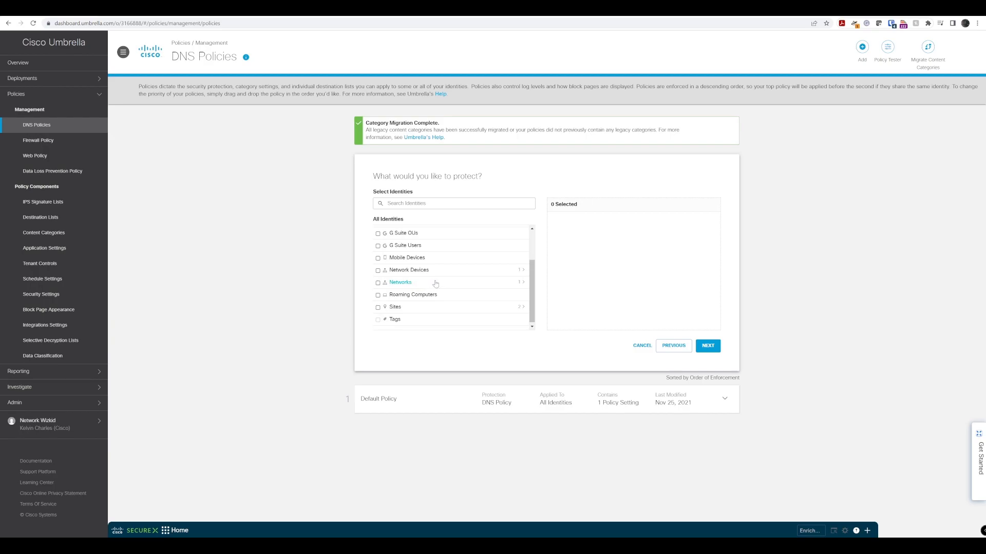
left_click(400, 283)
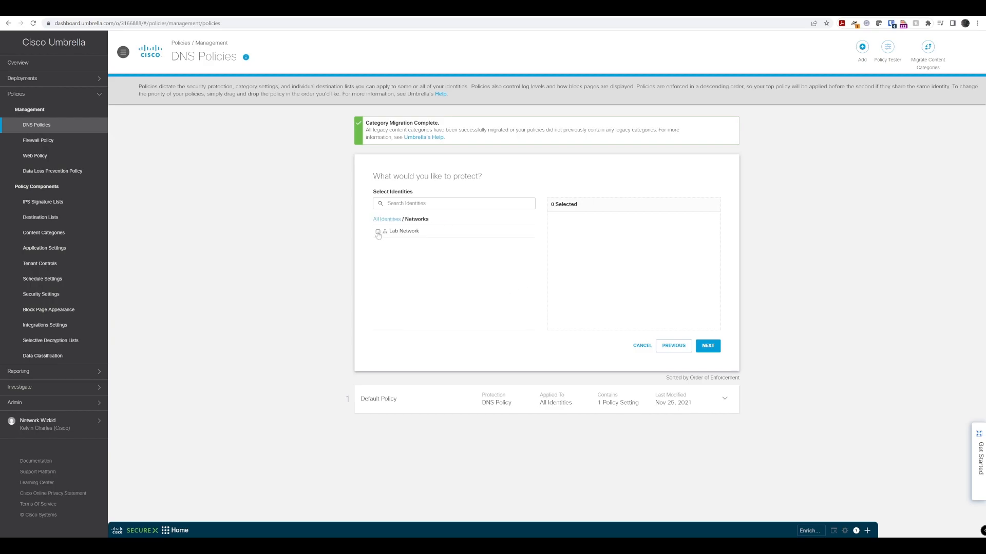
left_click(377, 232)
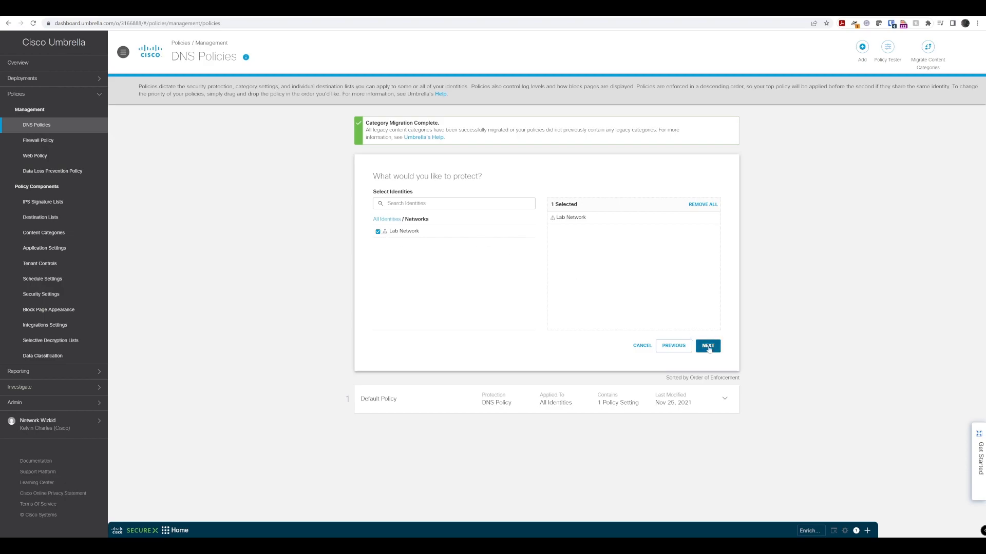
left_click(708, 345)
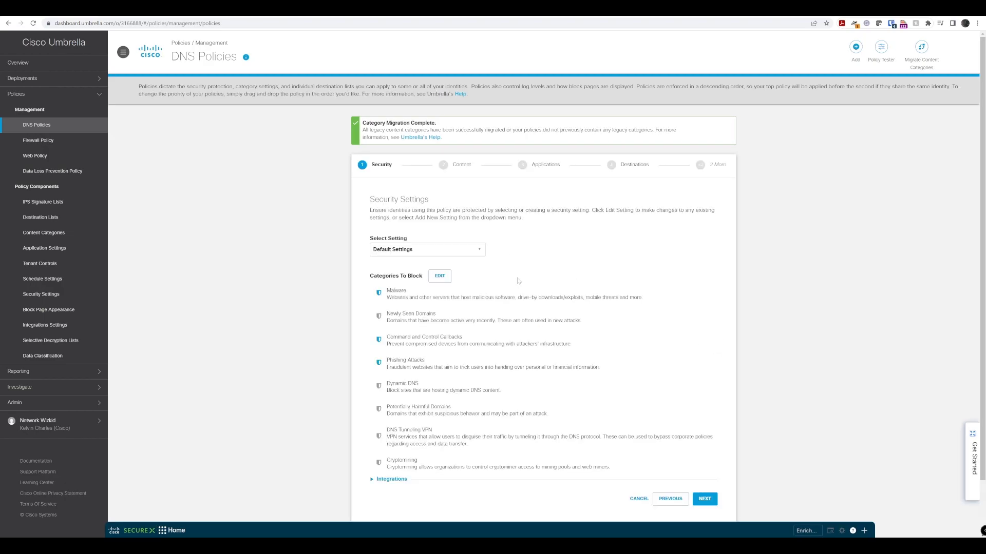
scroll("down", 3)
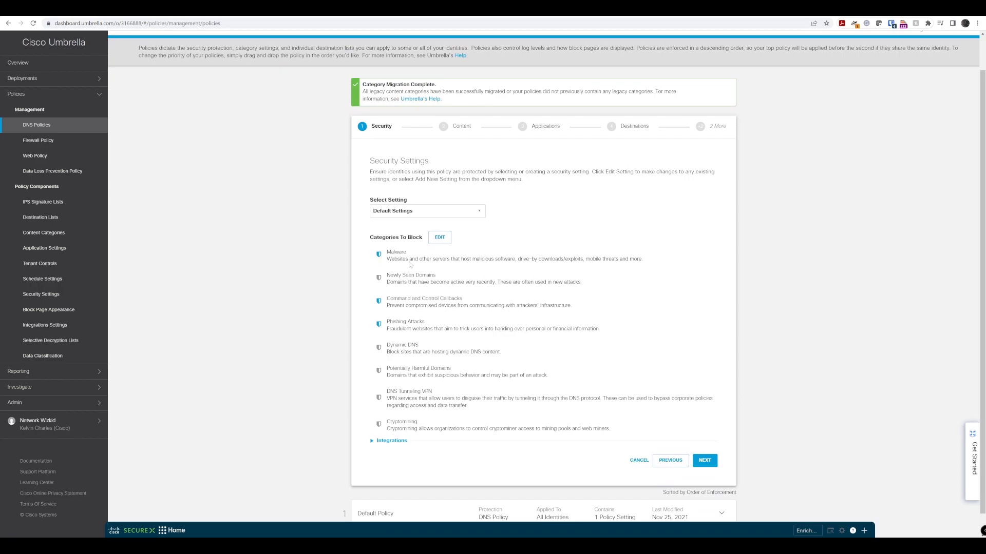
mouse_move(423, 247)
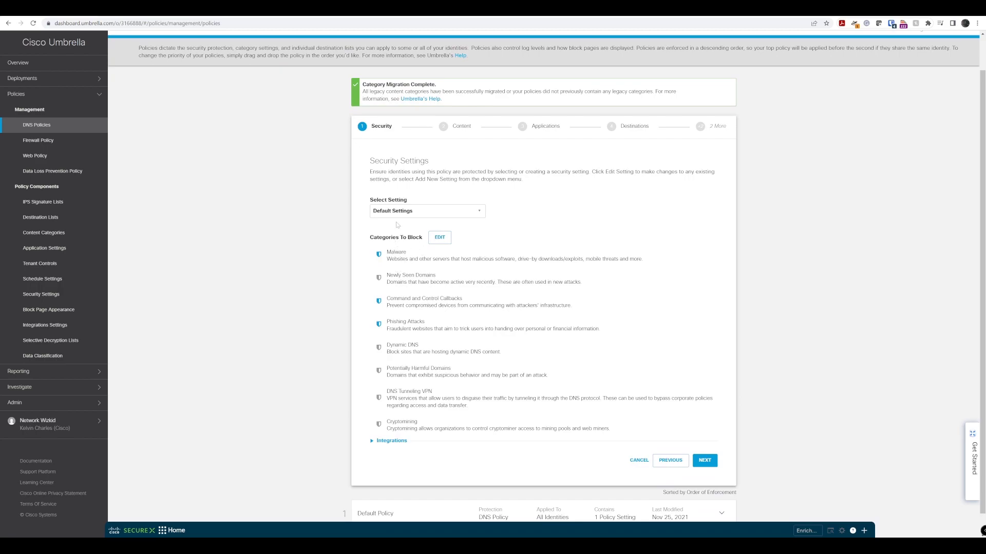
mouse_move(440, 338)
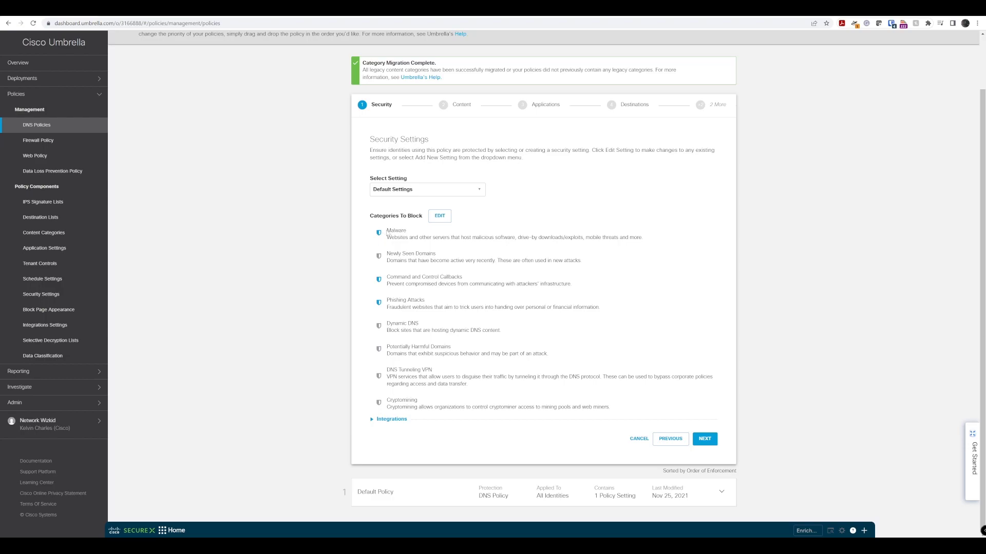
mouse_move(389, 284)
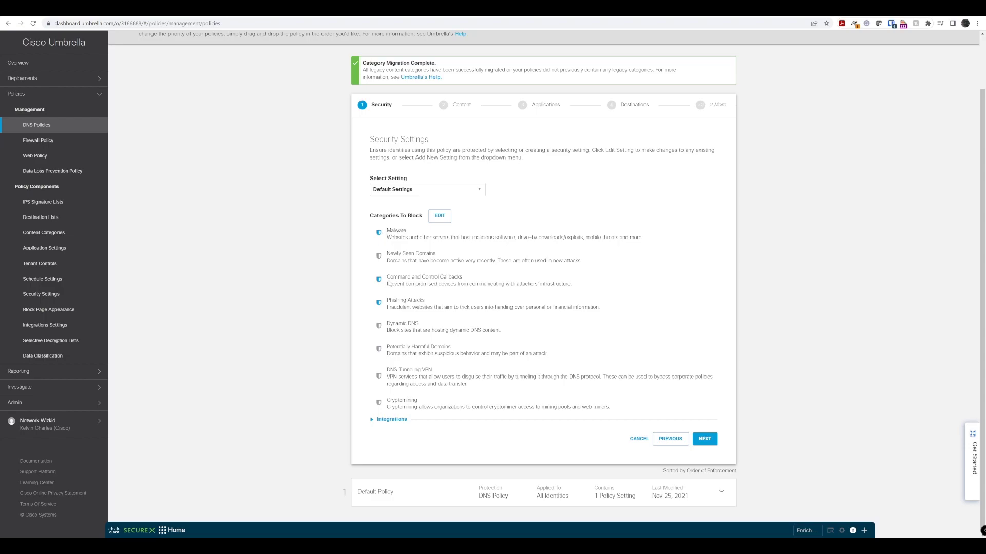
mouse_move(391, 304)
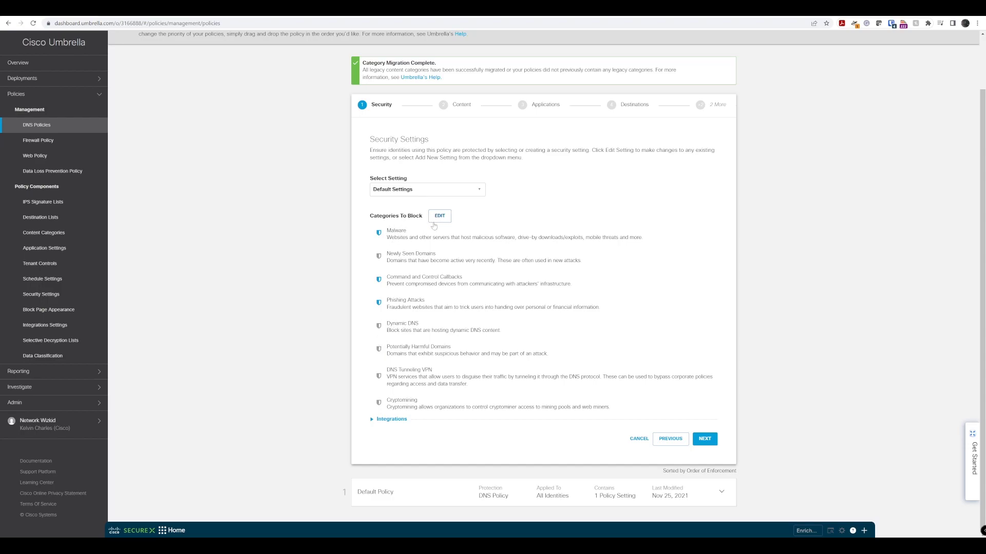
left_click(426, 190)
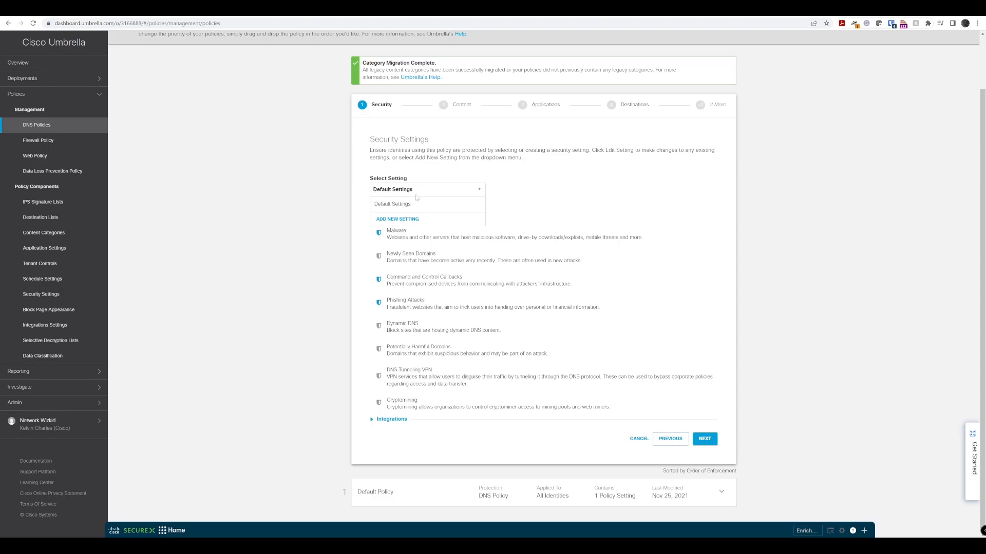
left_click(397, 218)
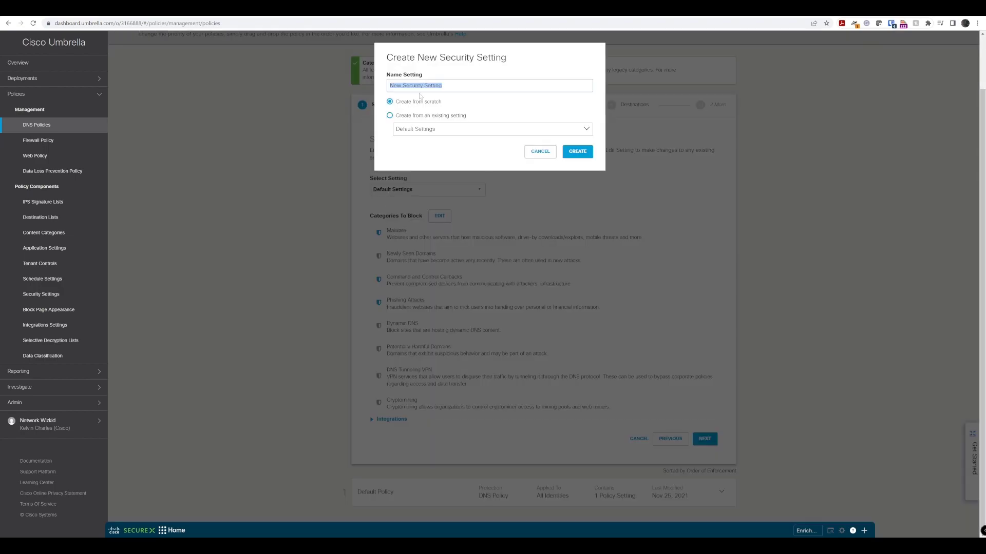
left_click(539, 151)
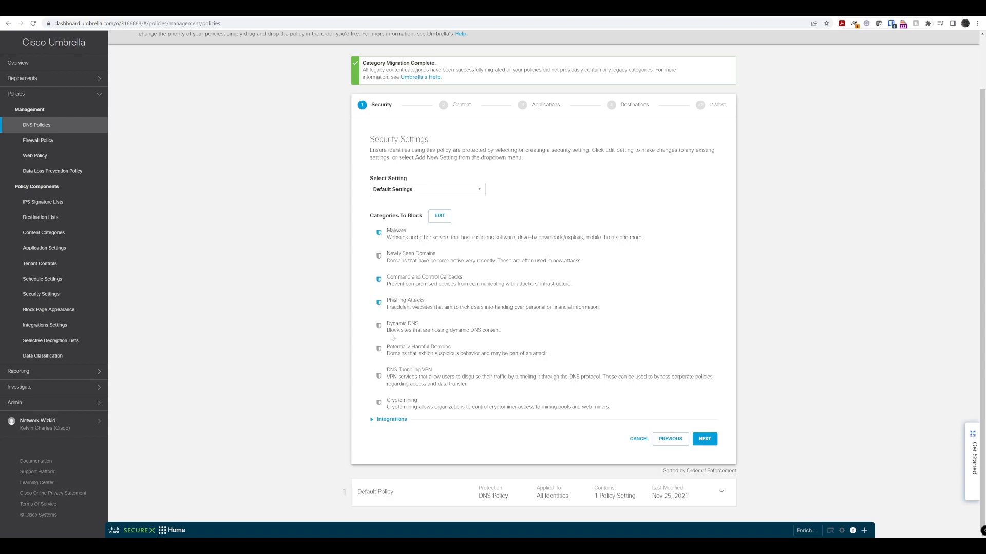
mouse_move(446, 284)
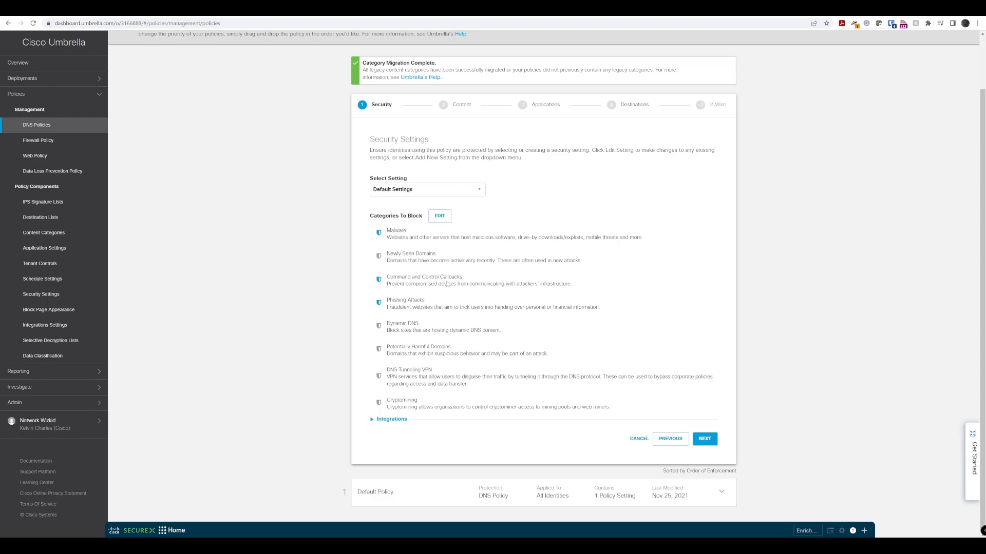
left_click(372, 419)
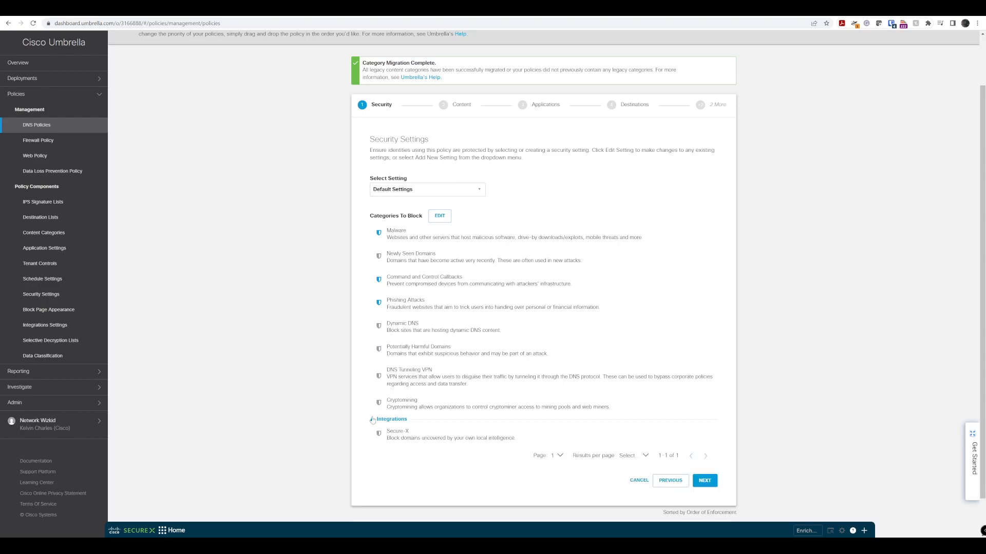
scroll("down", 3)
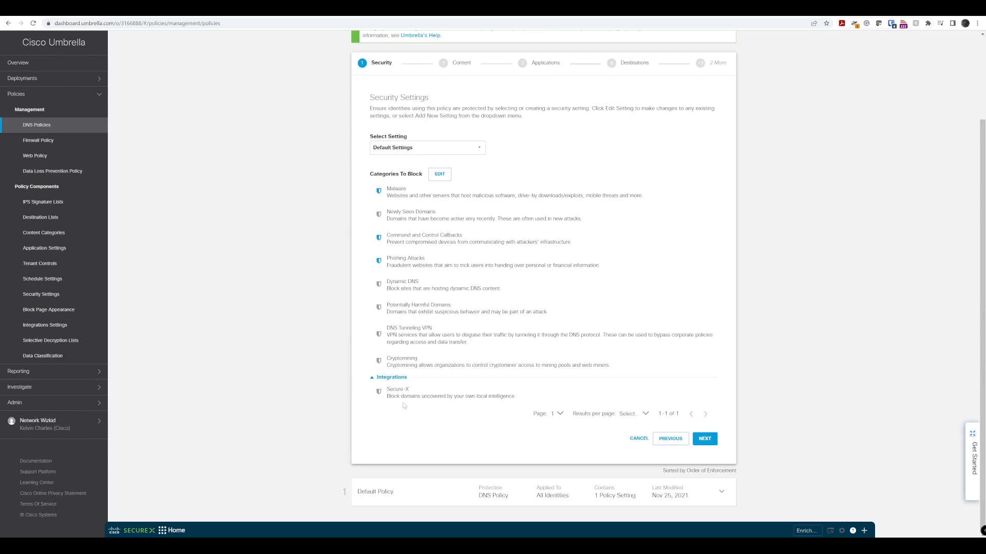
mouse_move(382, 396)
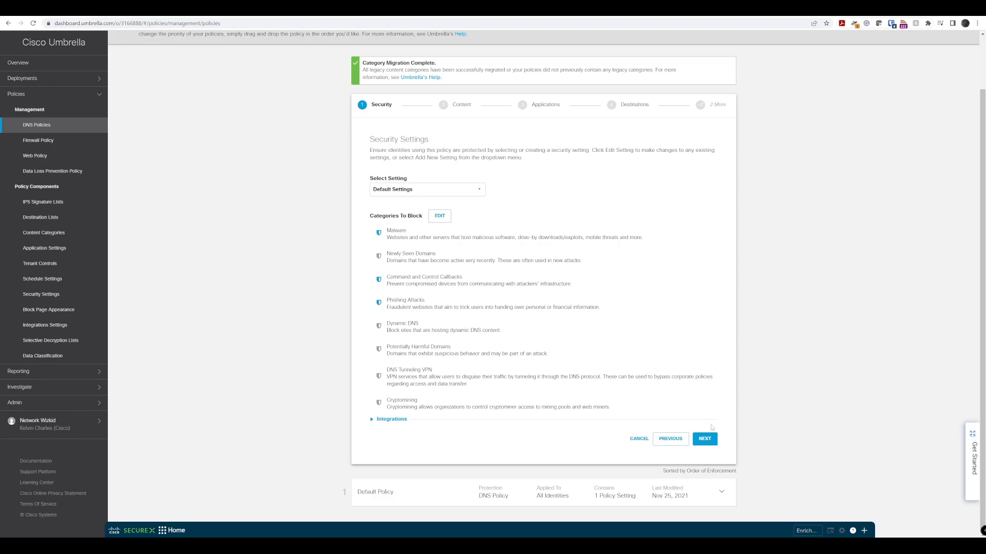
- Set content access to High on the Content step and review its blocked categories
left_click(704, 438)
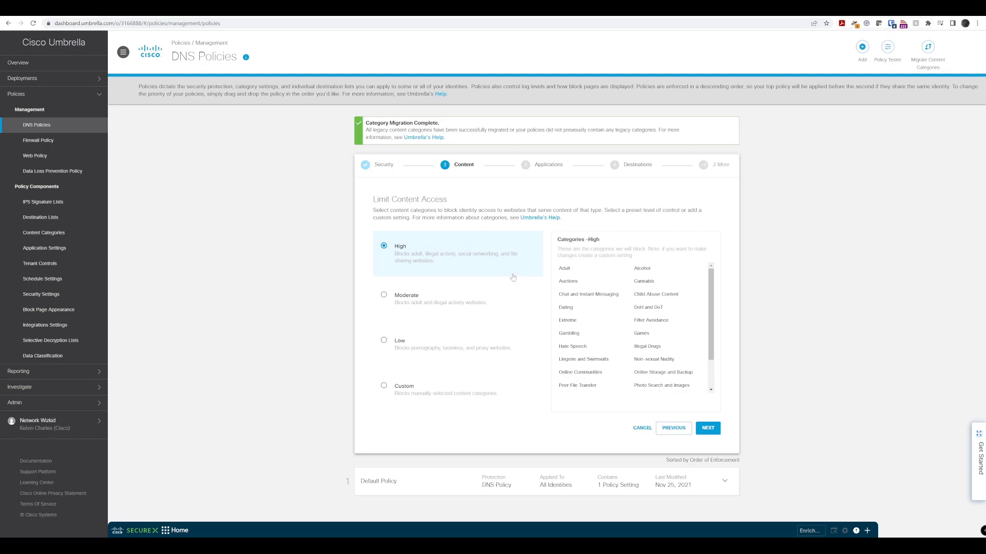
mouse_move(507, 267)
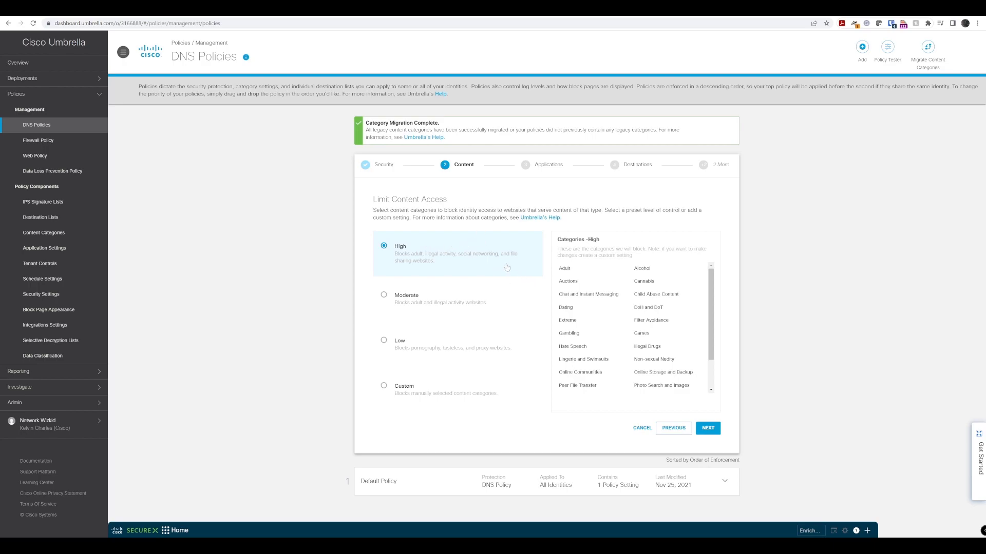
mouse_move(491, 291)
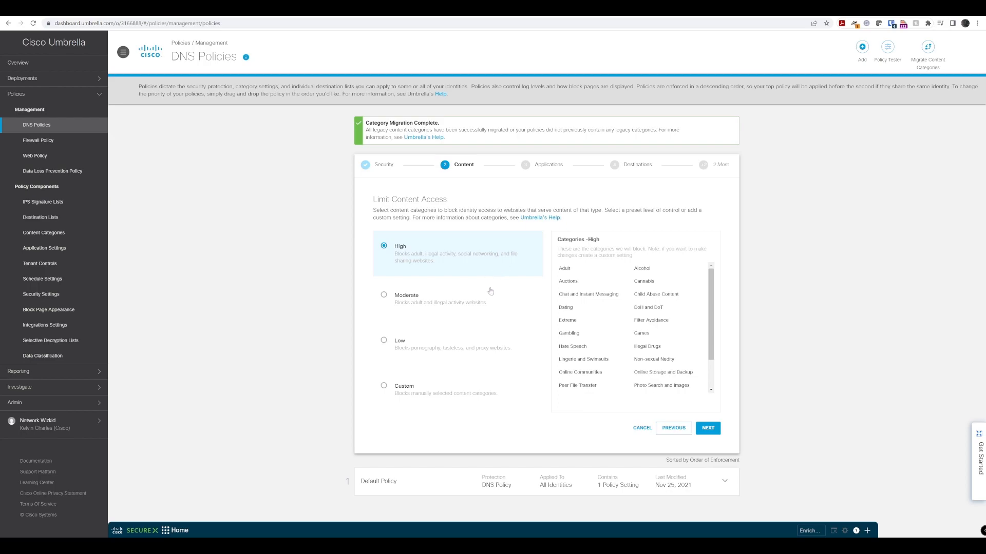
mouse_move(449, 260)
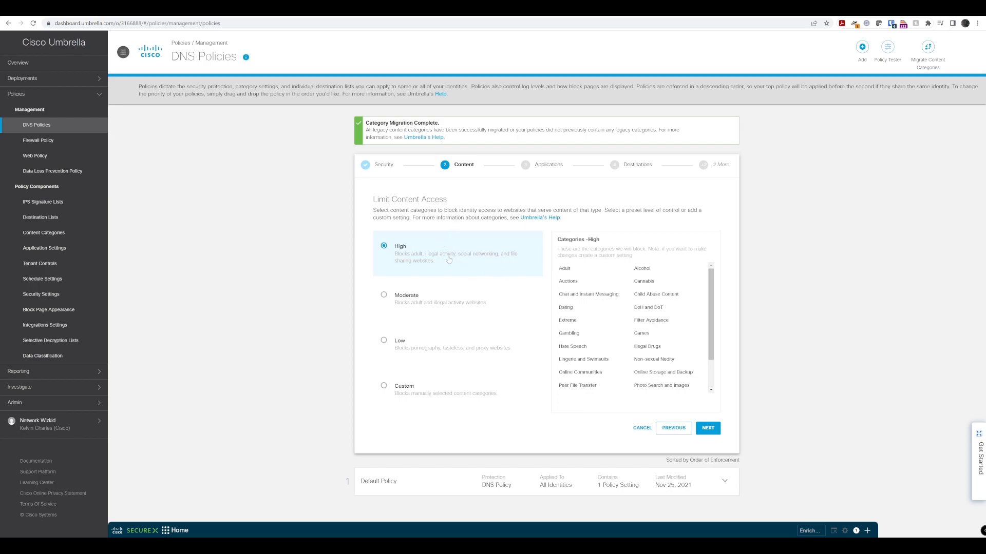
mouse_move(425, 353)
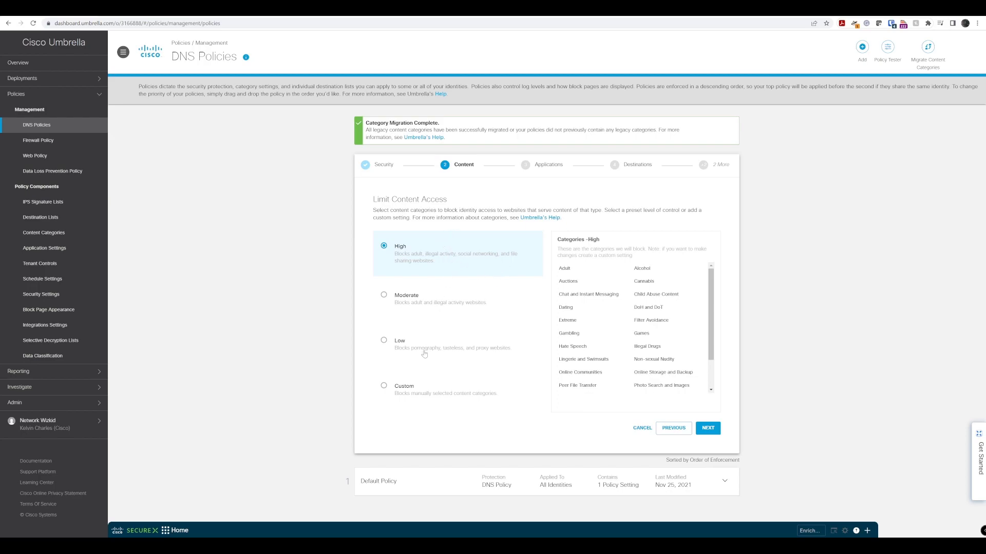
left_click(707, 428)
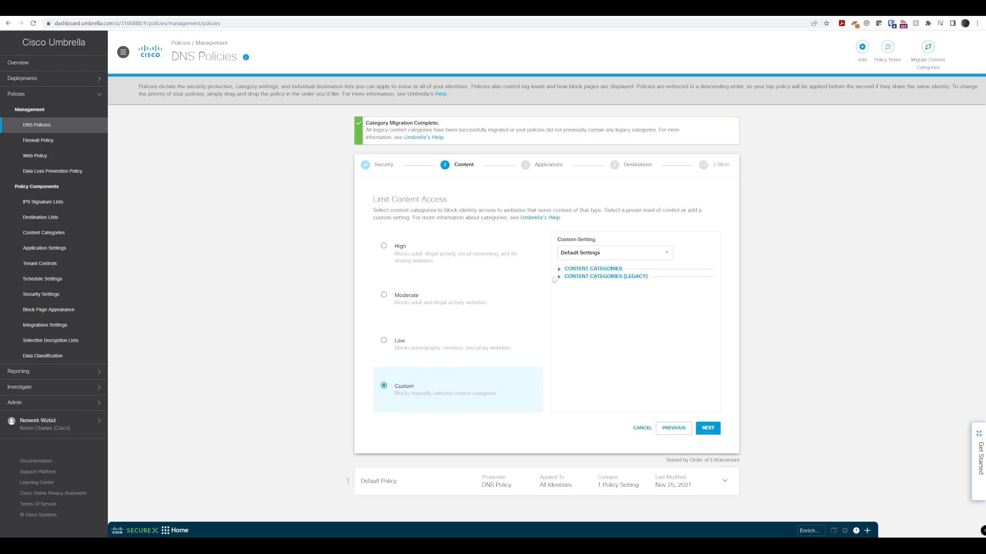
left_click(592, 268)
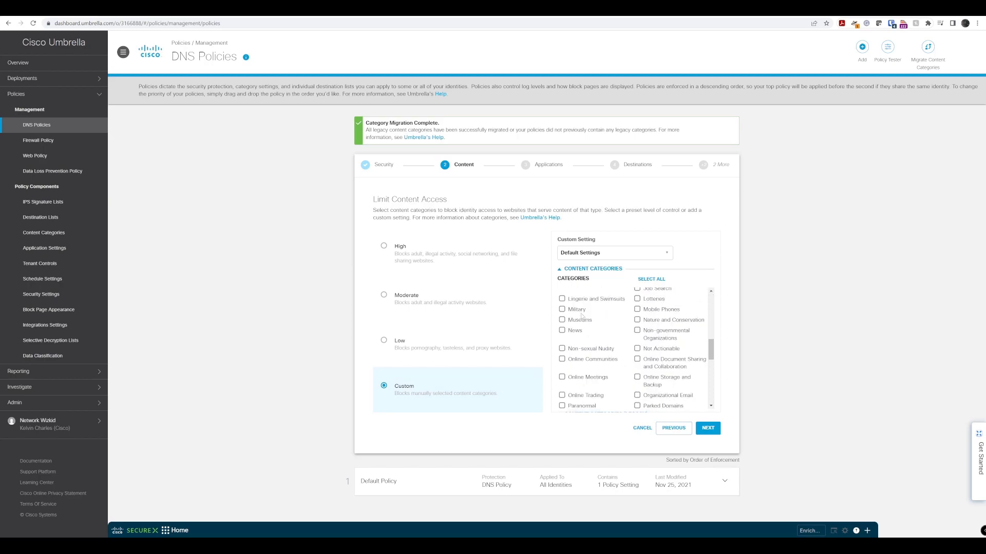
scroll("down", 3)
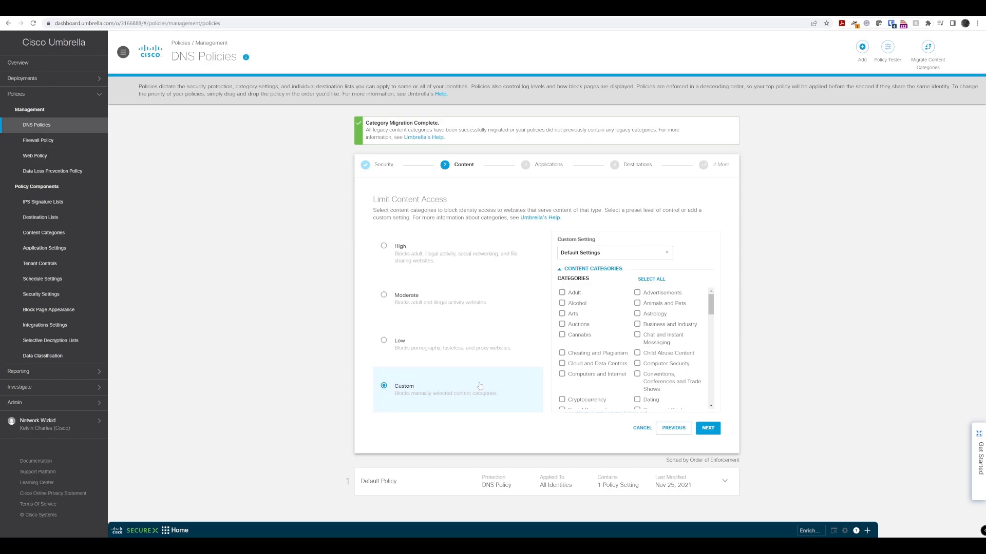
mouse_move(489, 365)
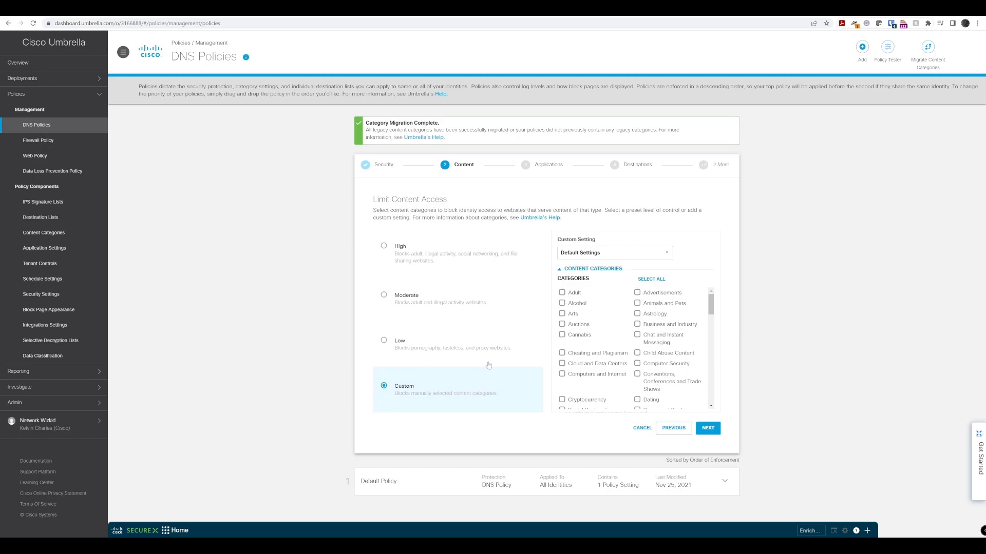
mouse_move(553, 361)
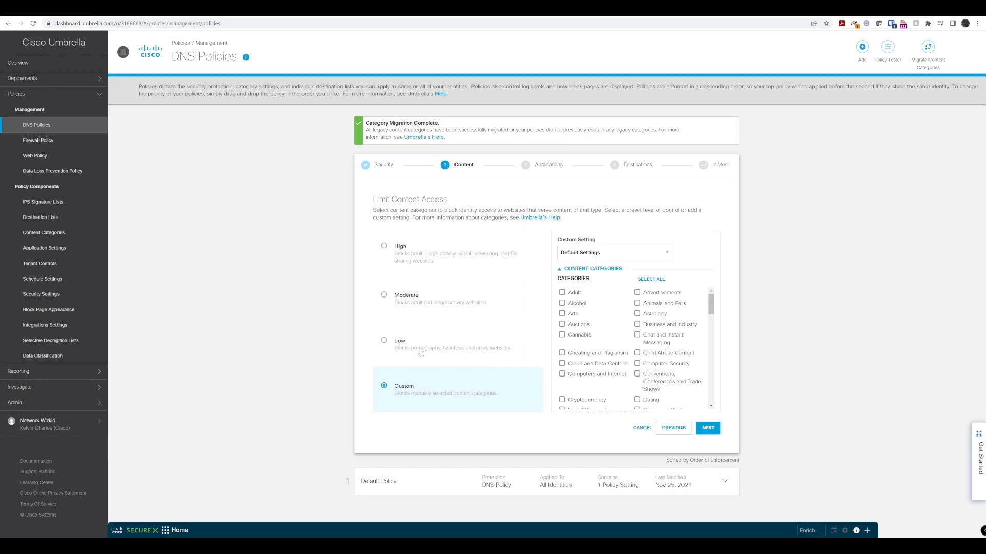
left_click(384, 340)
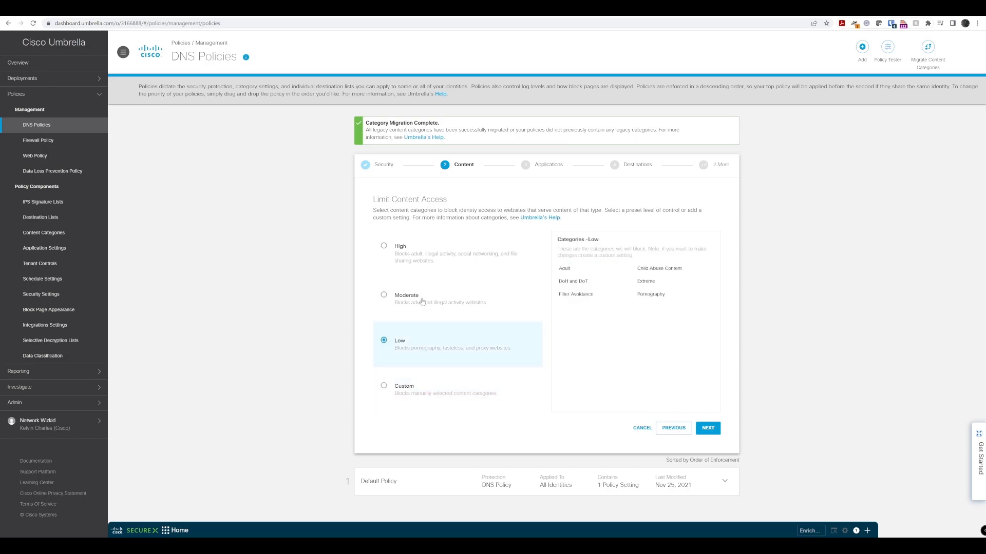
left_click(384, 246)
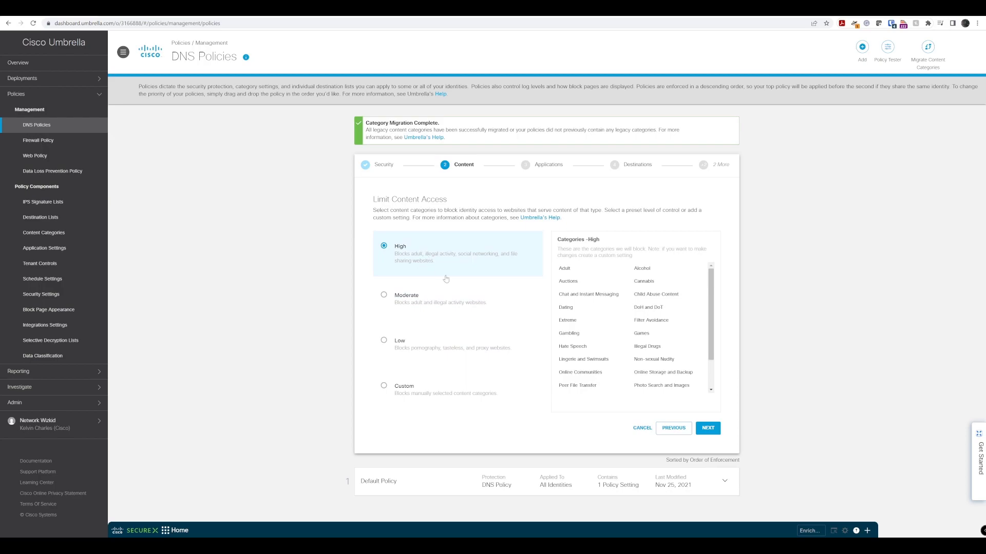
mouse_move(639, 338)
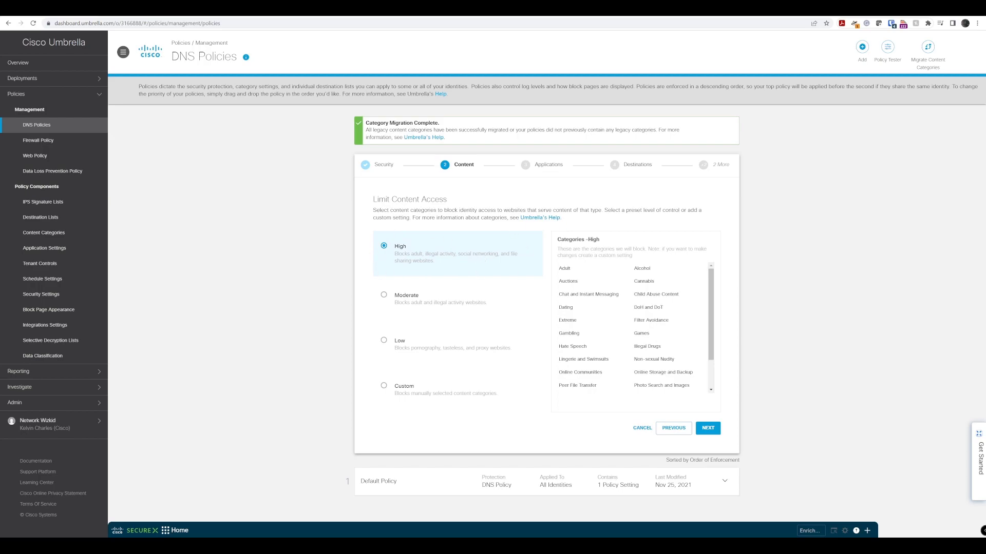
mouse_move(489, 263)
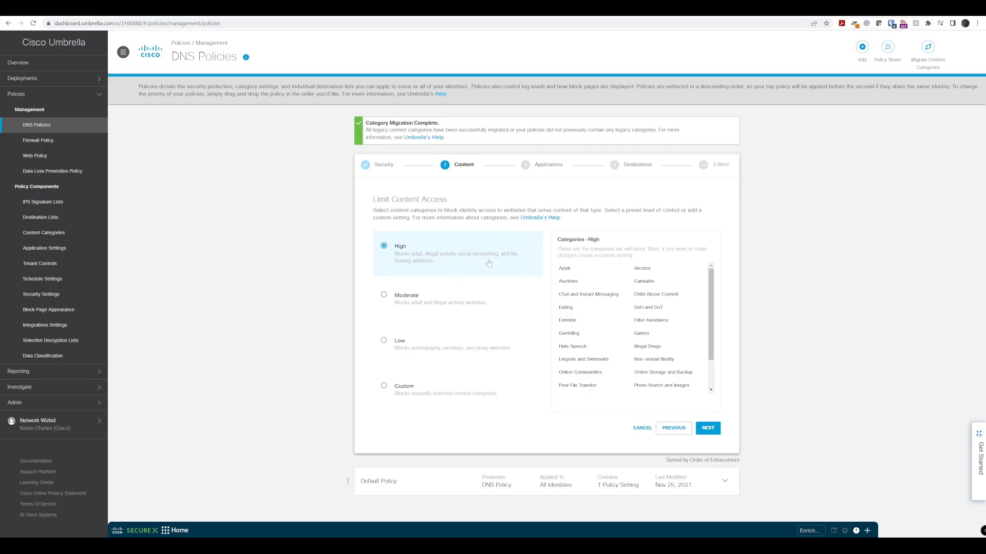
mouse_move(414, 265)
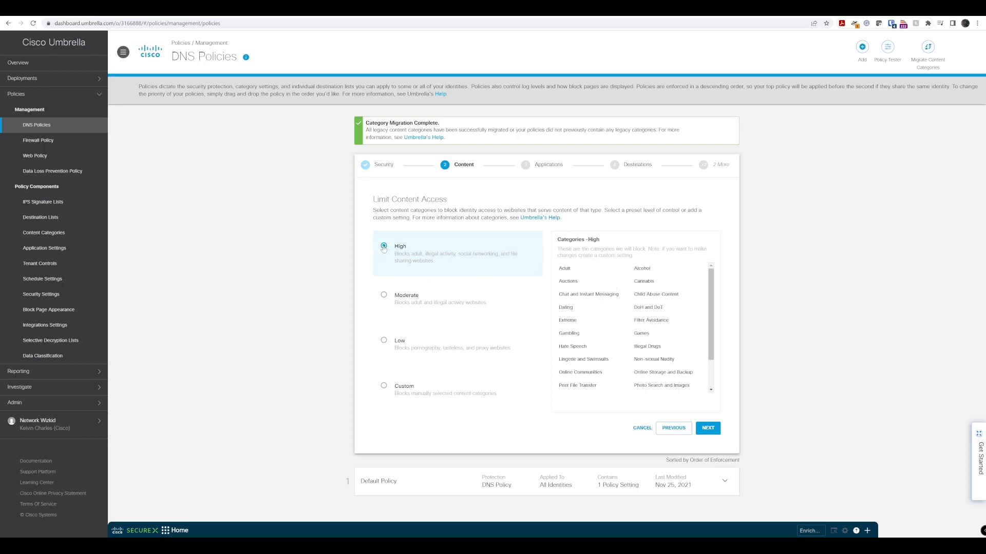
scroll("down", 3)
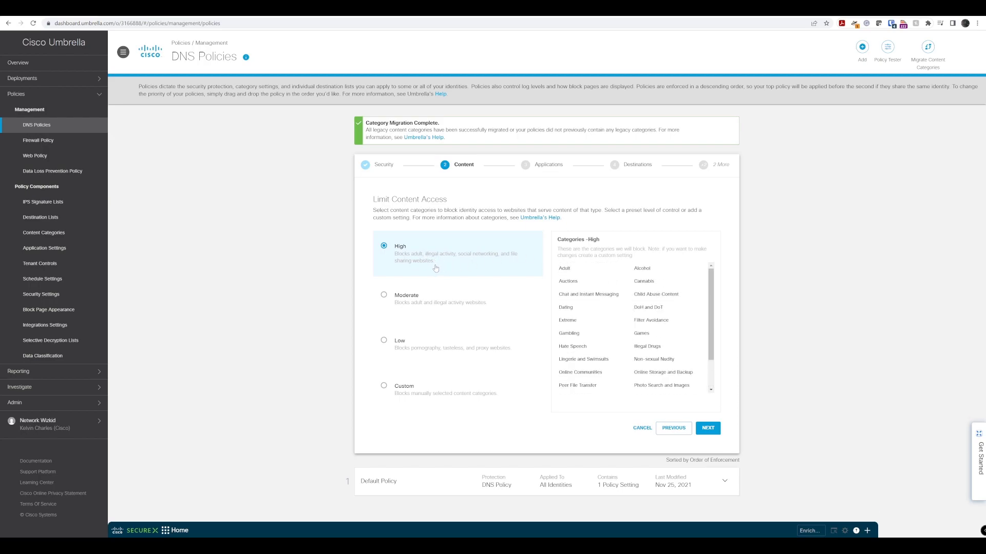
mouse_move(435, 260)
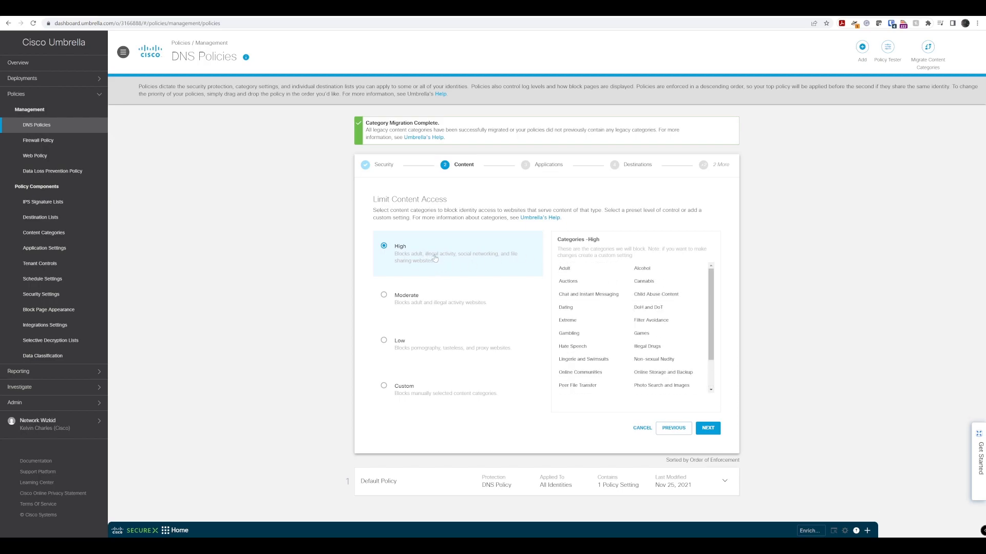
mouse_move(451, 270)
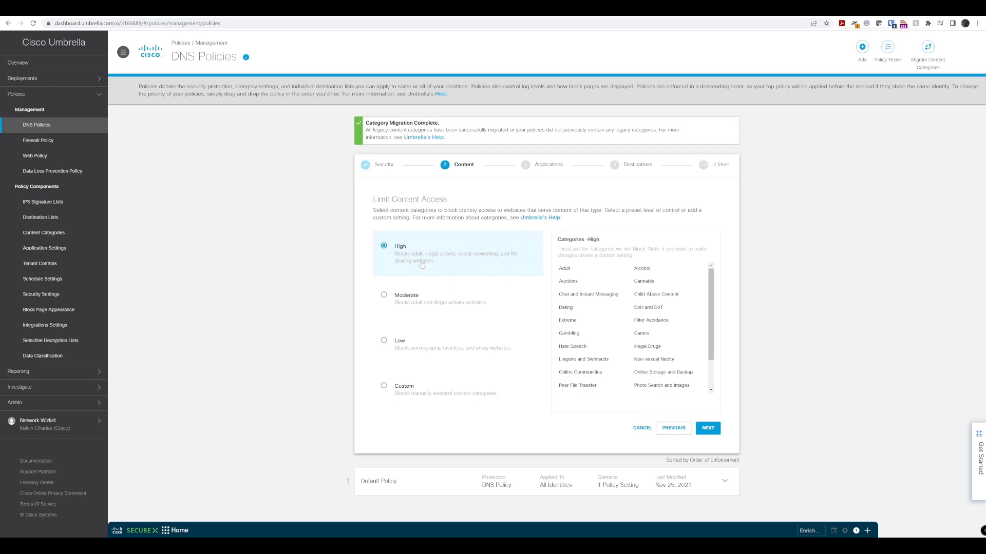
mouse_move(503, 271)
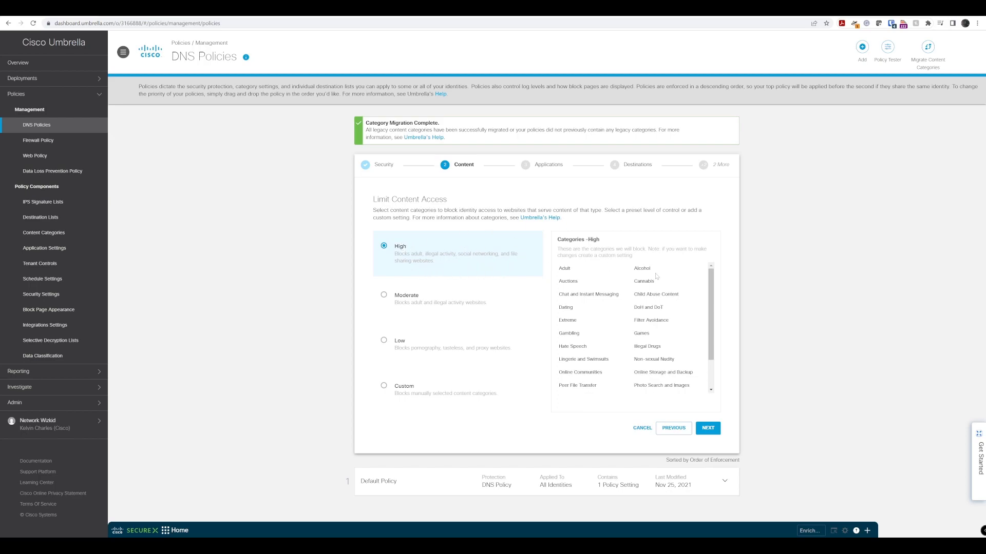
scroll("down", 3)
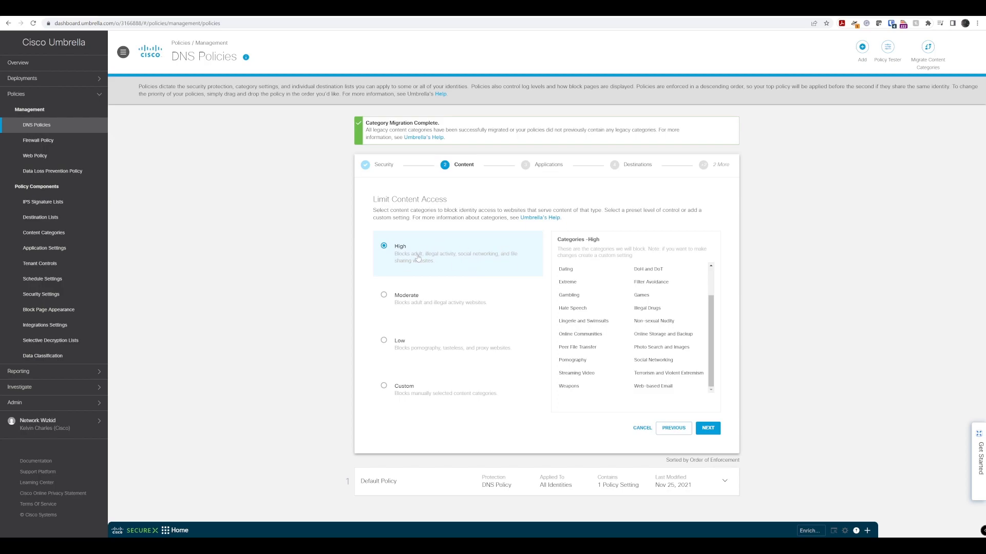
mouse_move(399, 392)
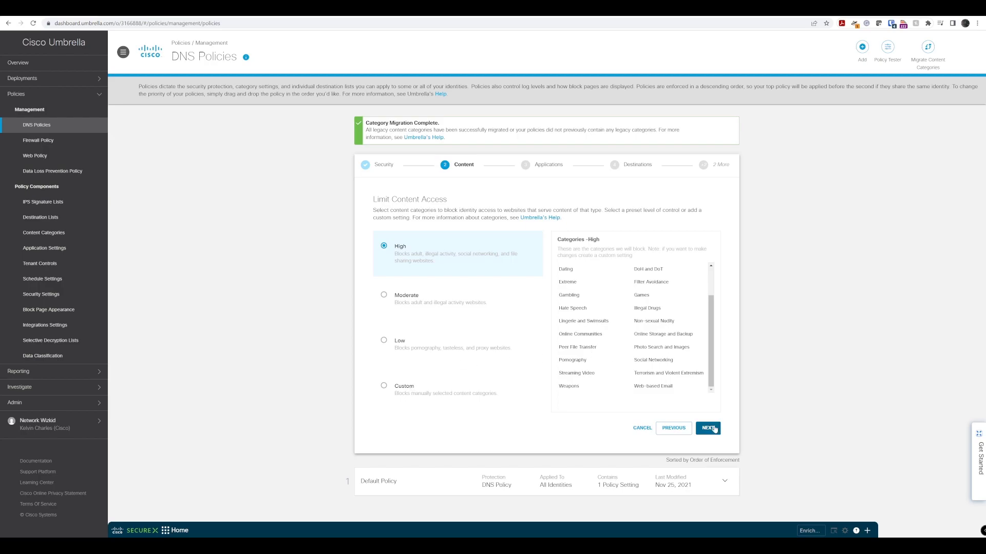
- Reach the Applications step and browse categories, briefly toggling Anonymizer on and off
left_click(708, 428)
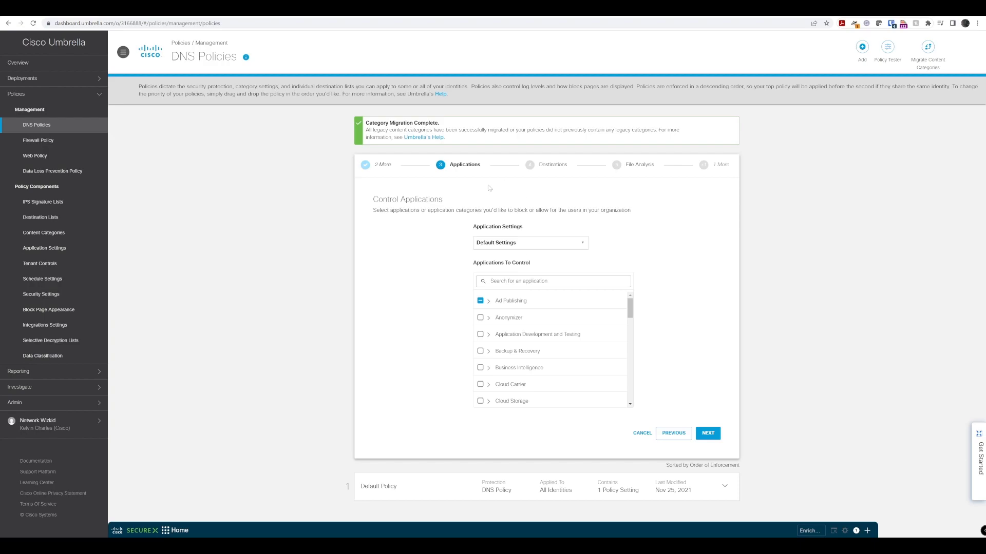
mouse_move(460, 334)
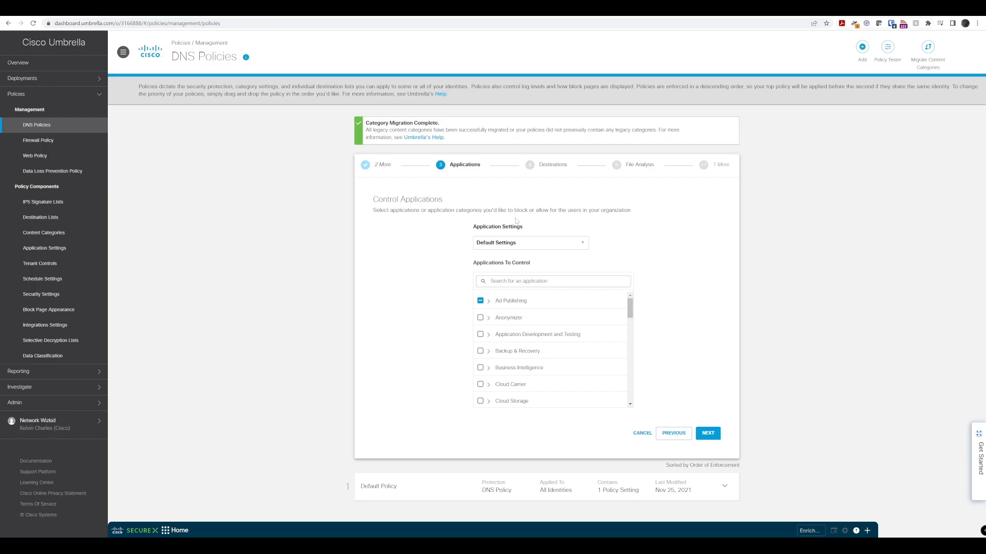
mouse_move(513, 314)
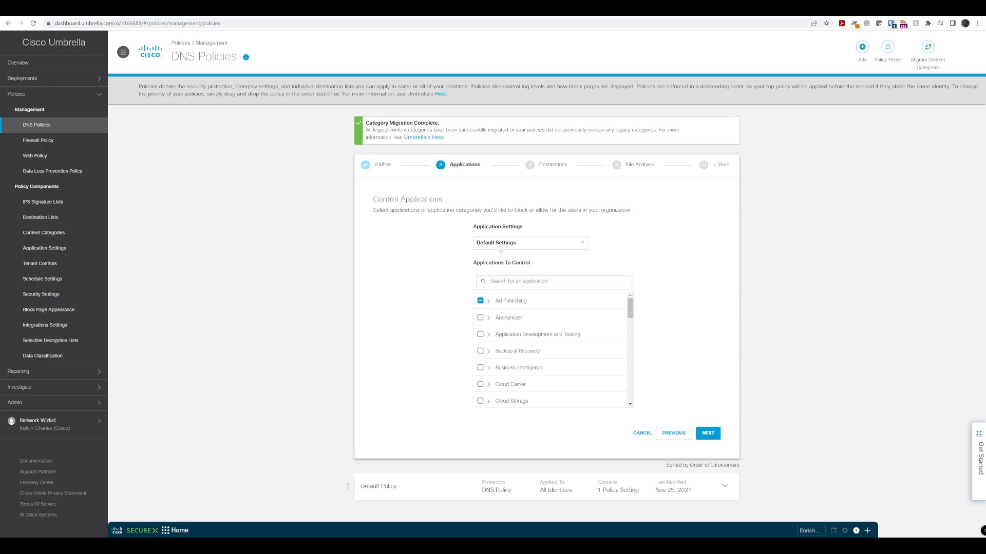
scroll("down", 3)
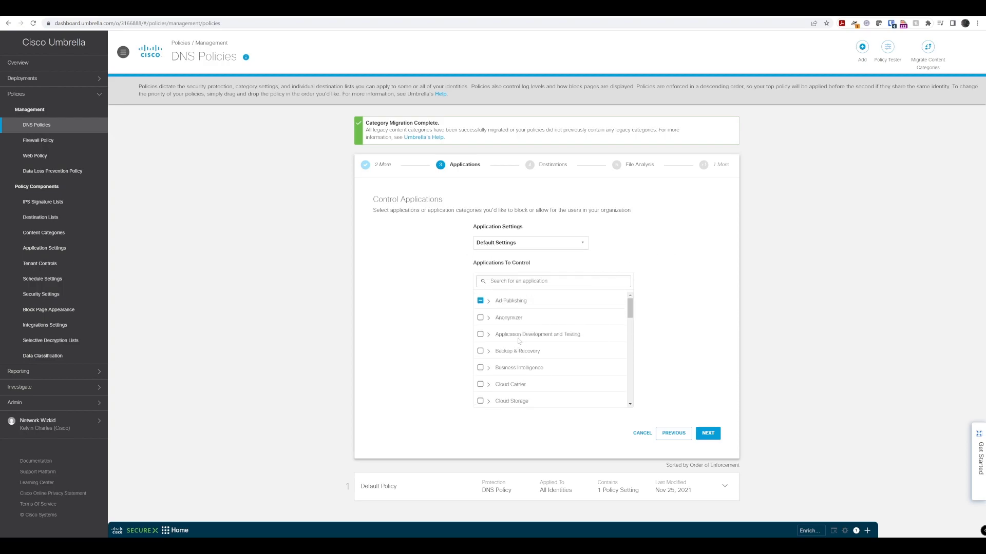
left_click(488, 301)
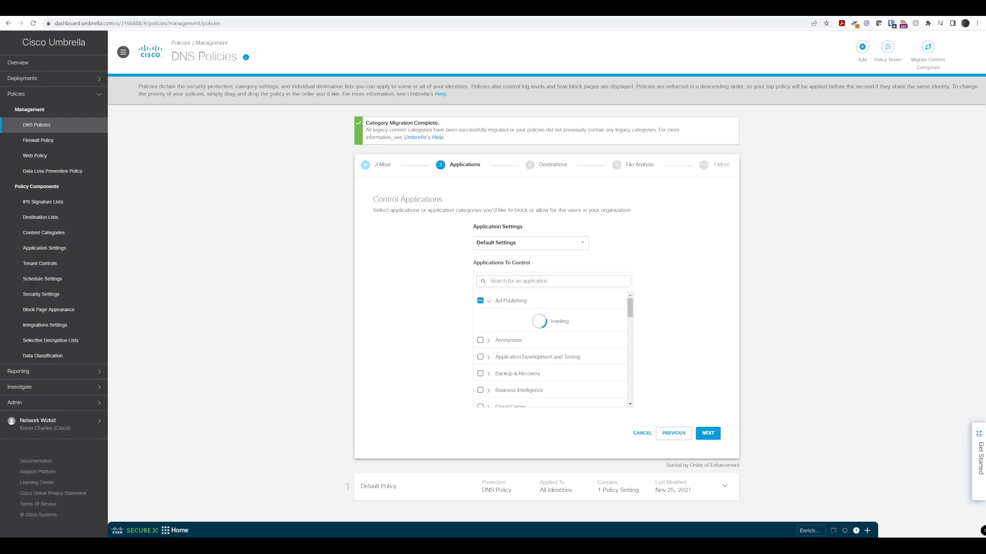
left_click(488, 300)
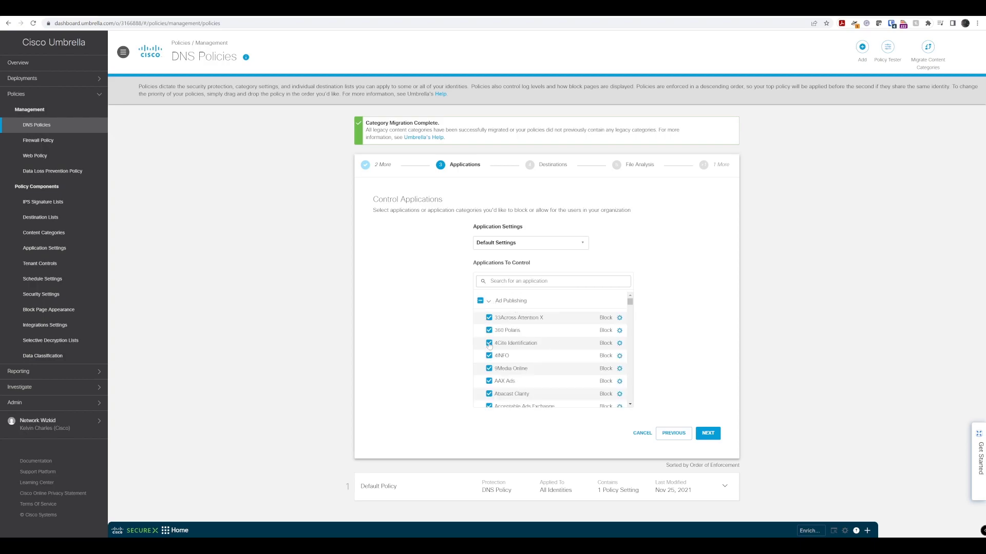
scroll("down", 3)
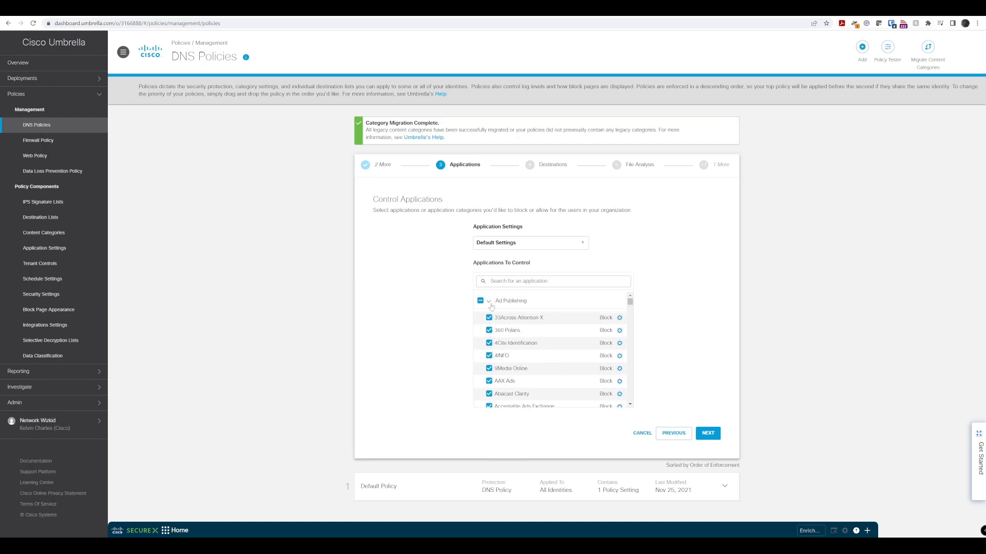
left_click(488, 300)
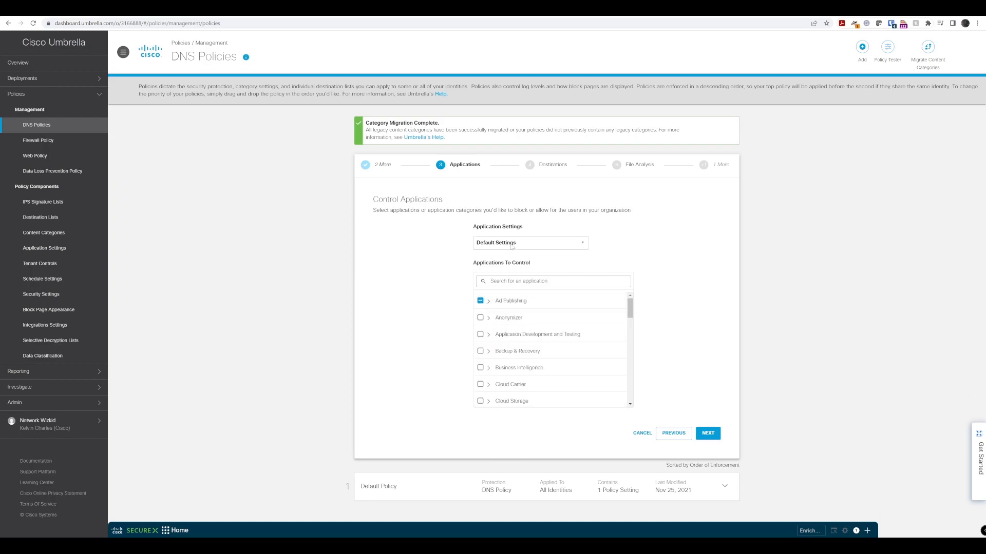
left_click(530, 243)
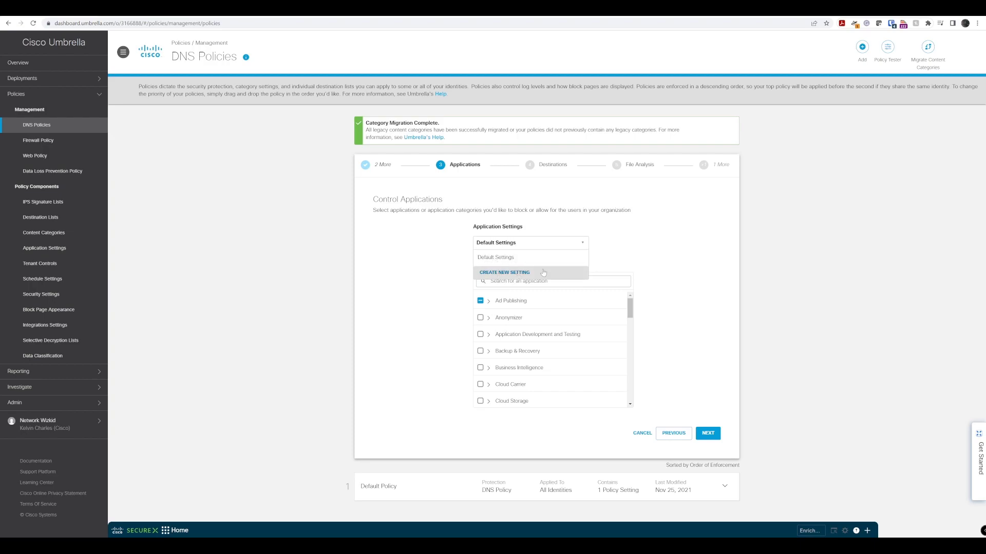
left_click(528, 243)
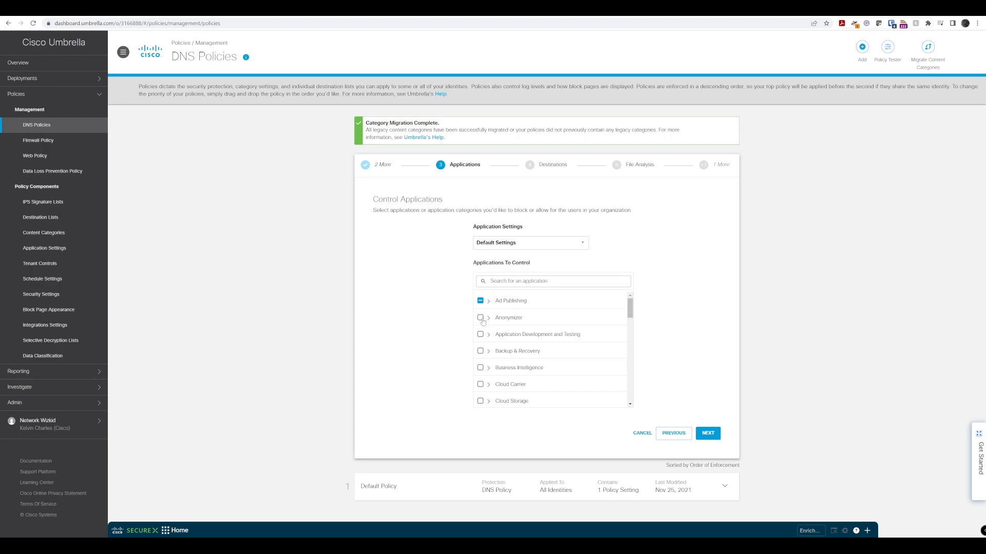
left_click(480, 318)
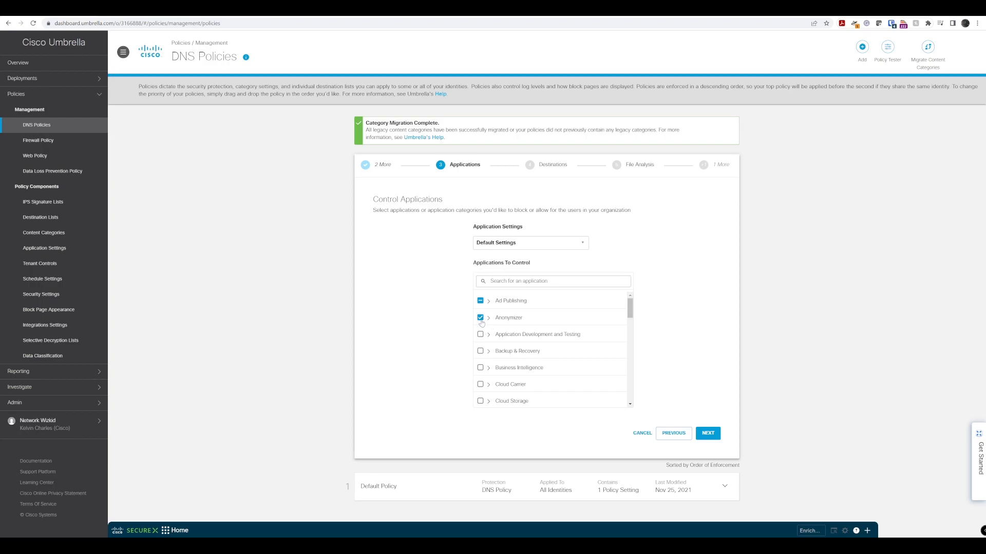
left_click(481, 317)
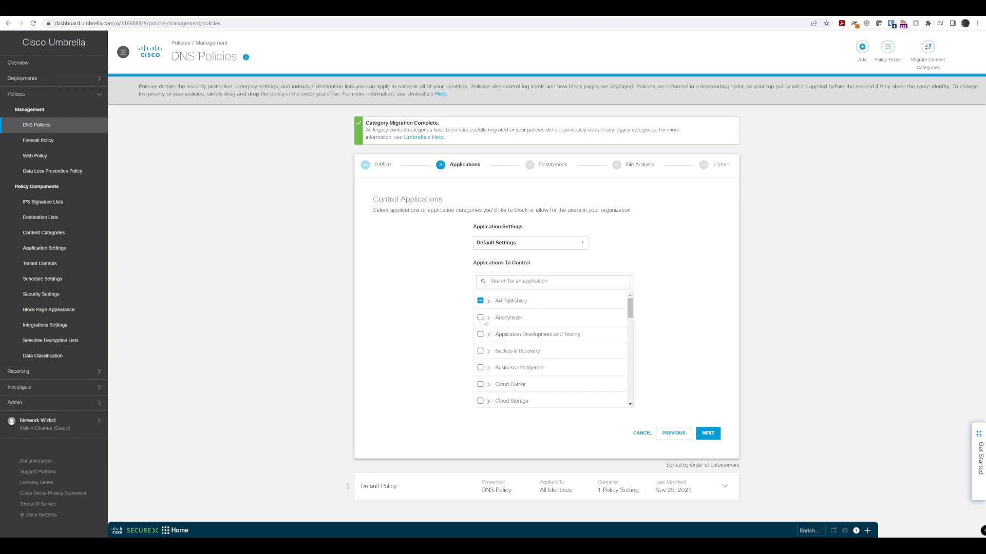
mouse_move(489, 381)
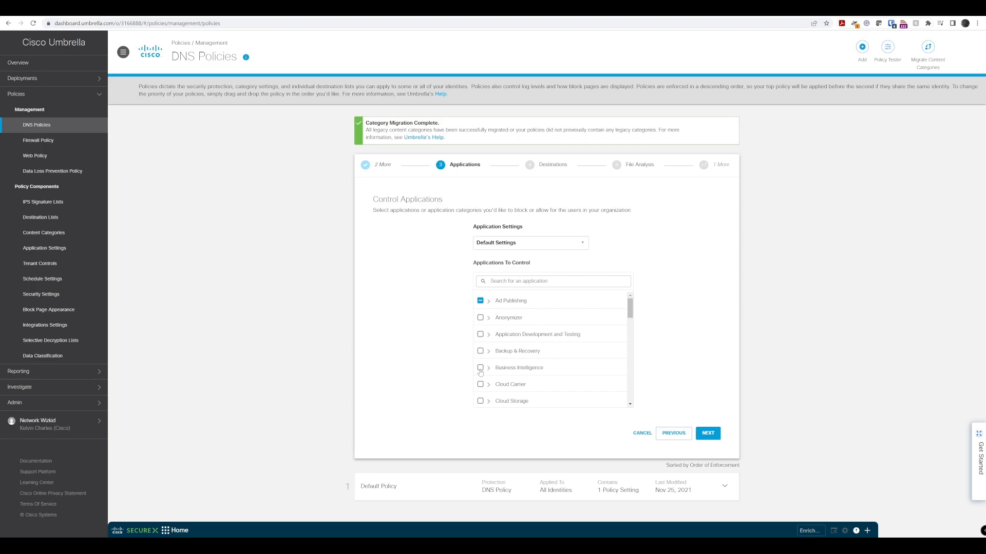
- Check Appsee under Business Intelligence and set its access control to Block
left_click(488, 368)
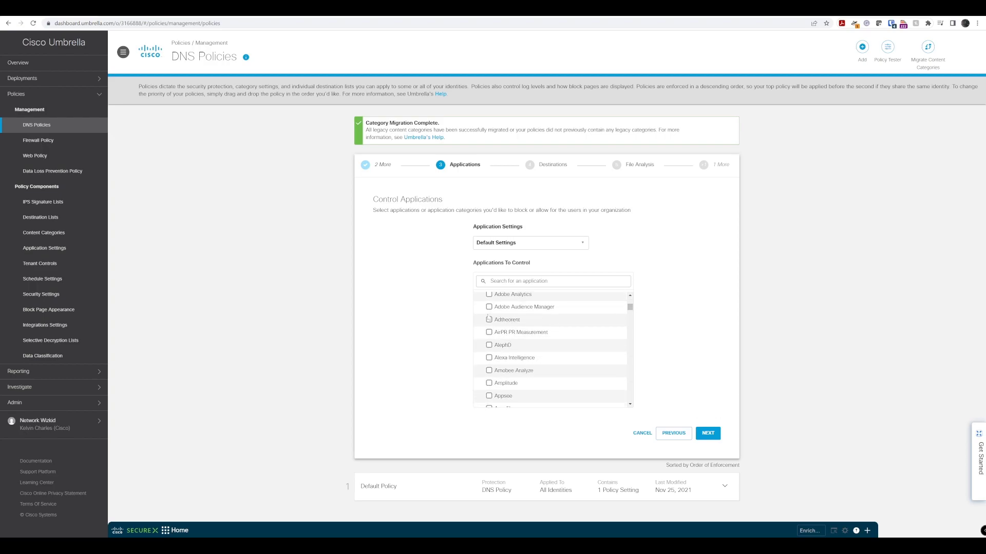
scroll("down", 3)
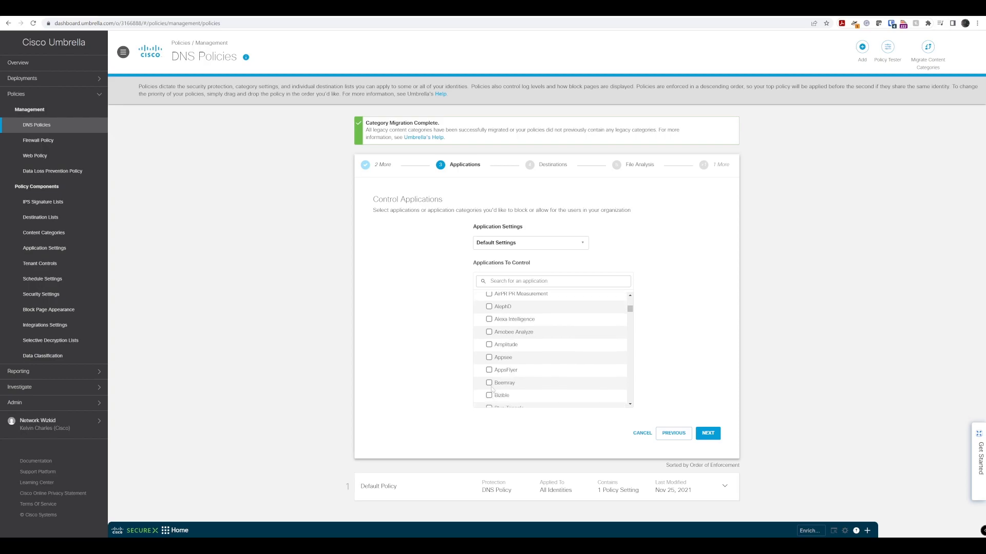
left_click(489, 357)
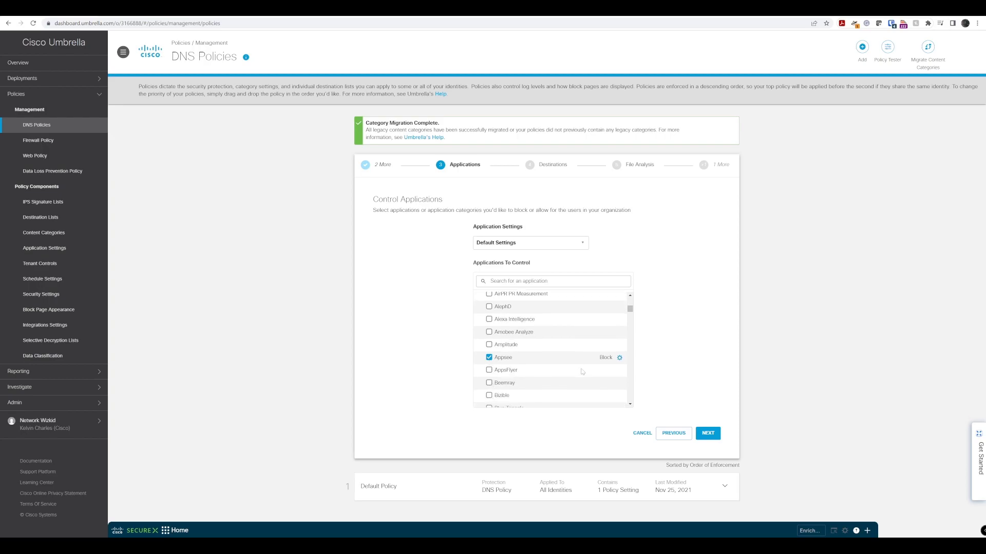
left_click(619, 358)
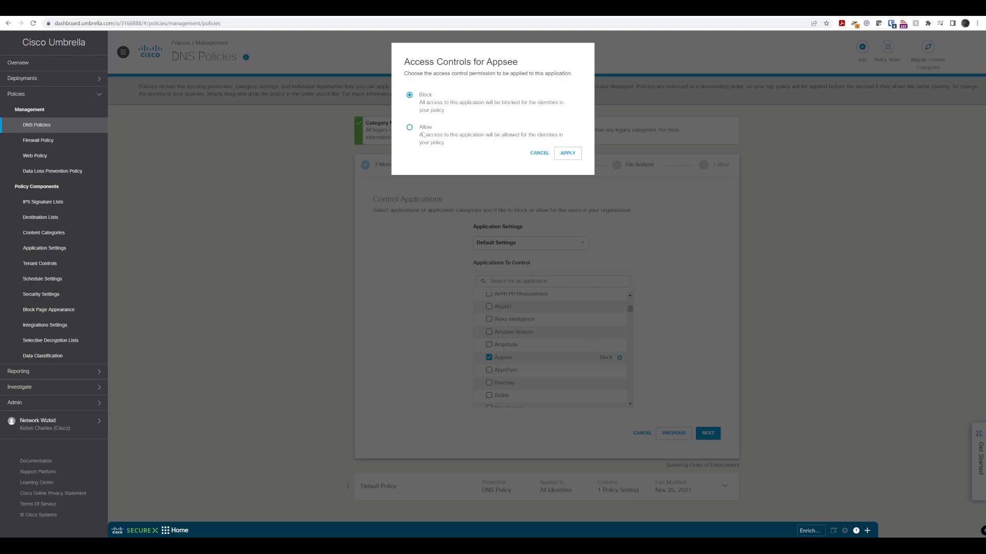
- Close Appsee's dialog and reach Destinations with Global Allow and Block Lists applied
left_click(566, 153)
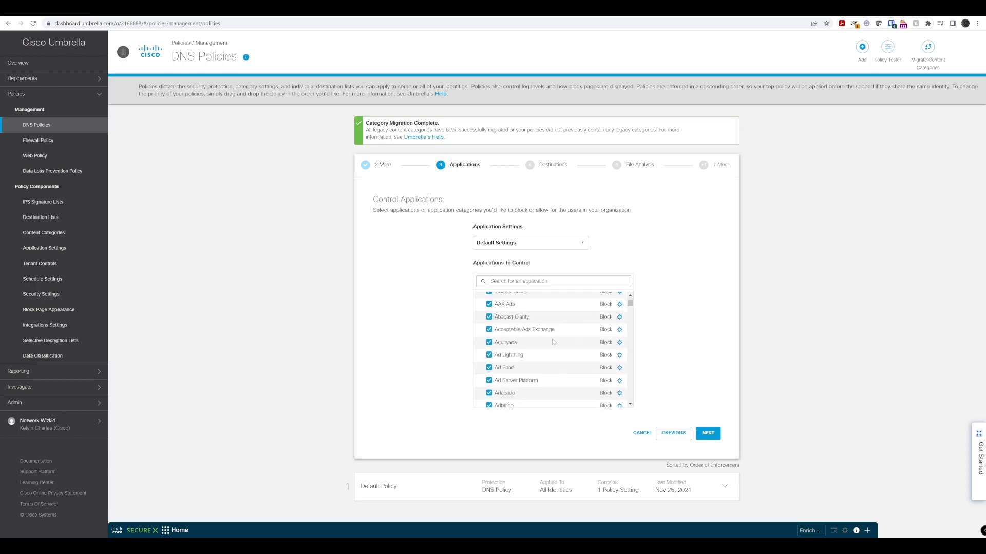
scroll("down", 3)
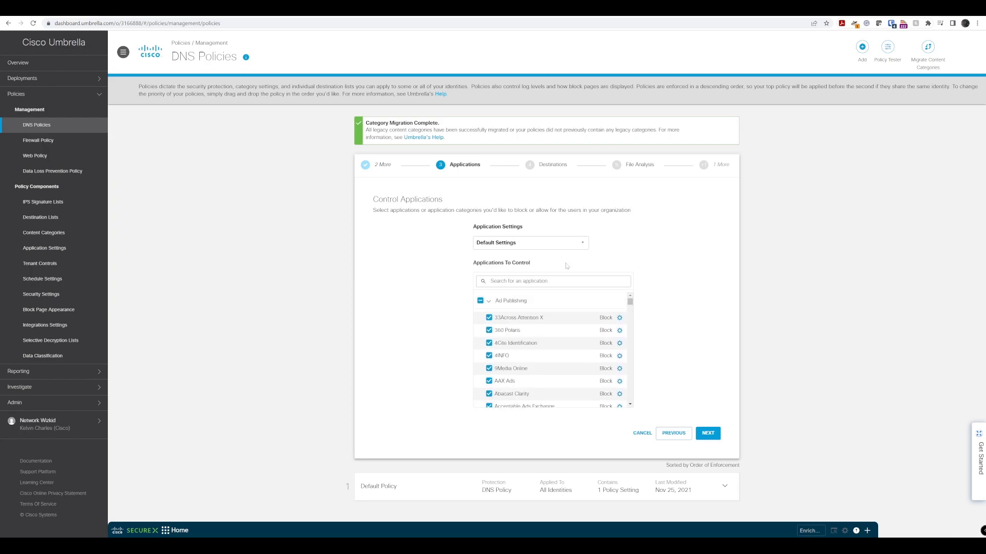
left_click(707, 433)
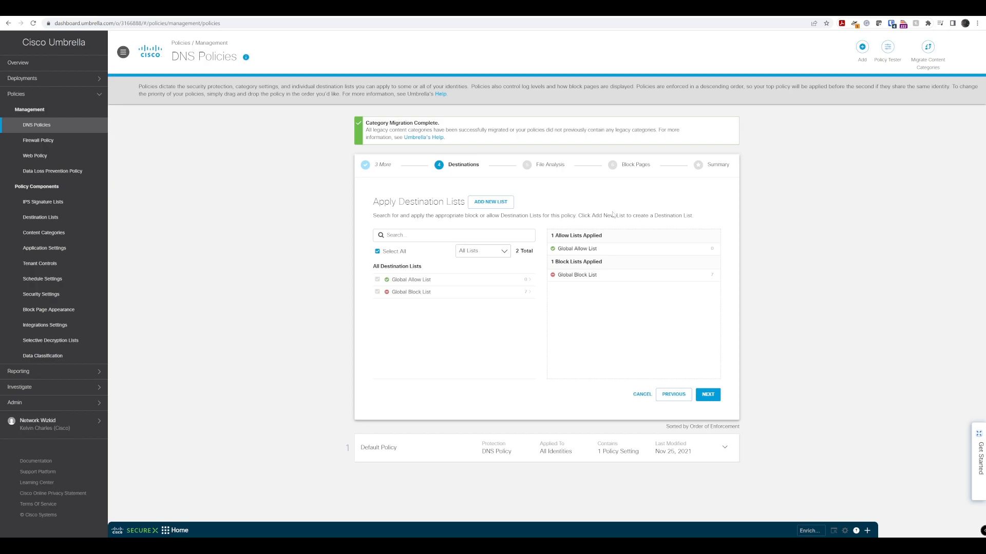
mouse_move(742, 104)
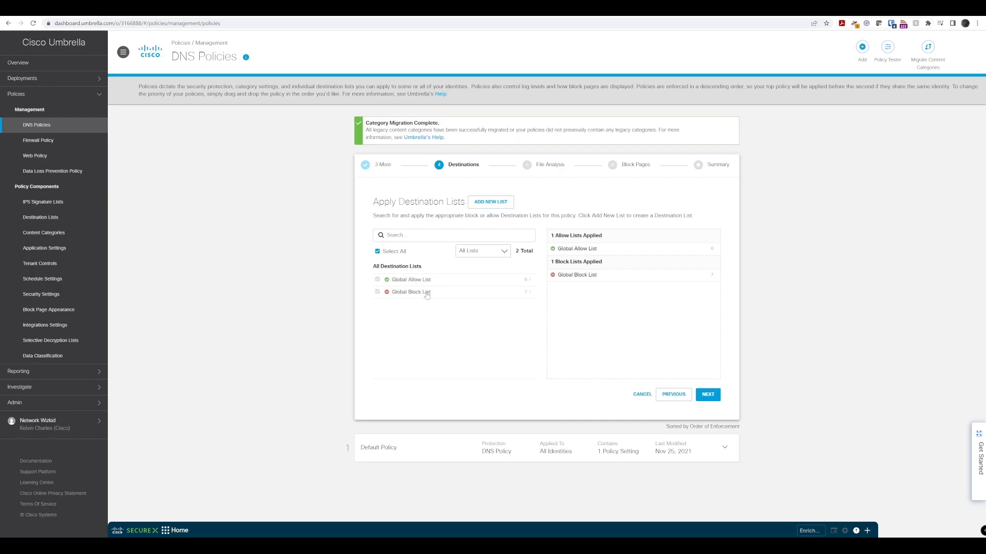
mouse_move(432, 278)
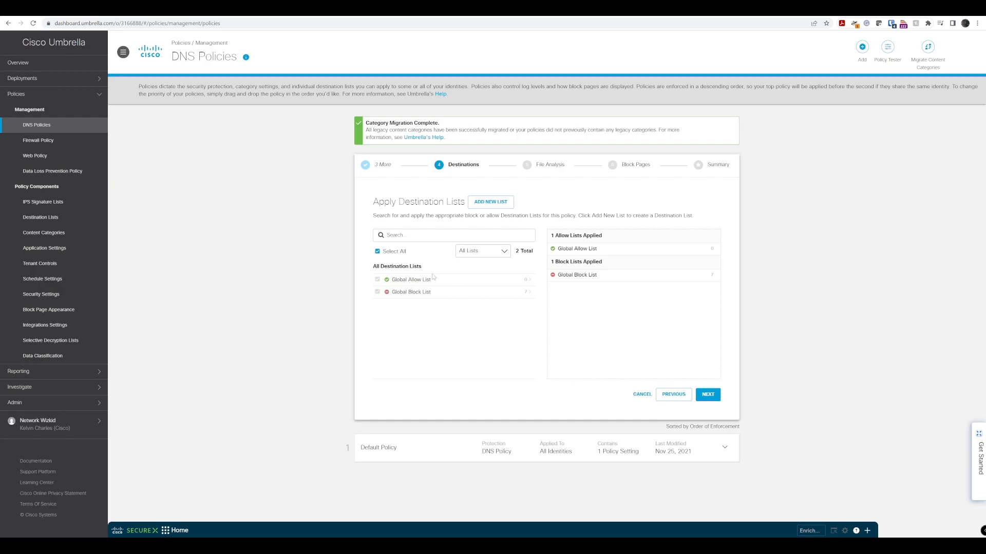
mouse_move(467, 300)
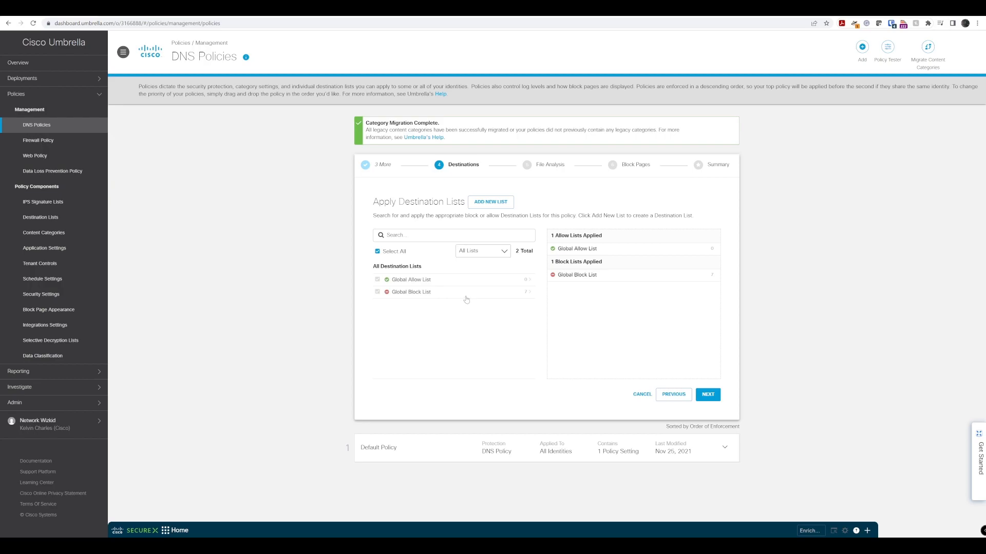
mouse_move(409, 299)
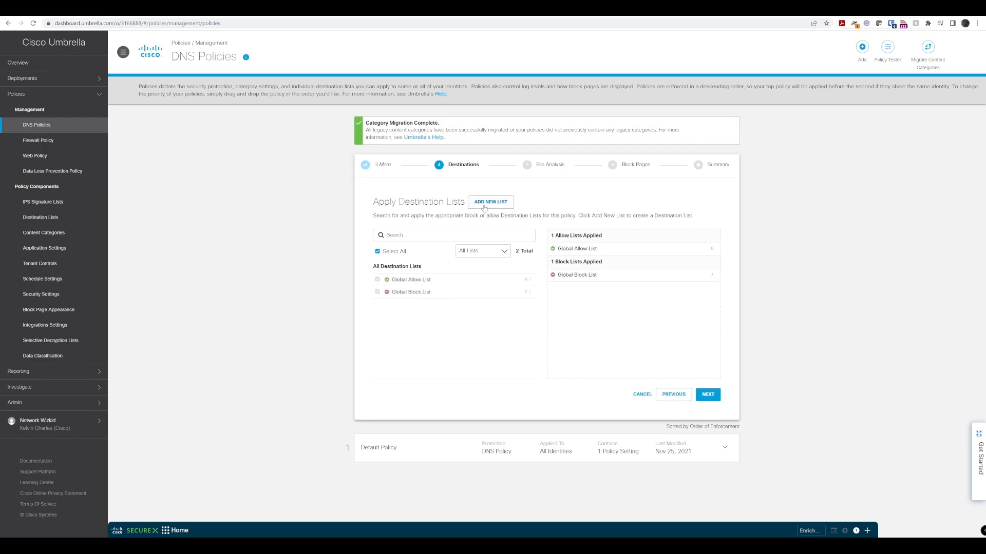
left_click(490, 202)
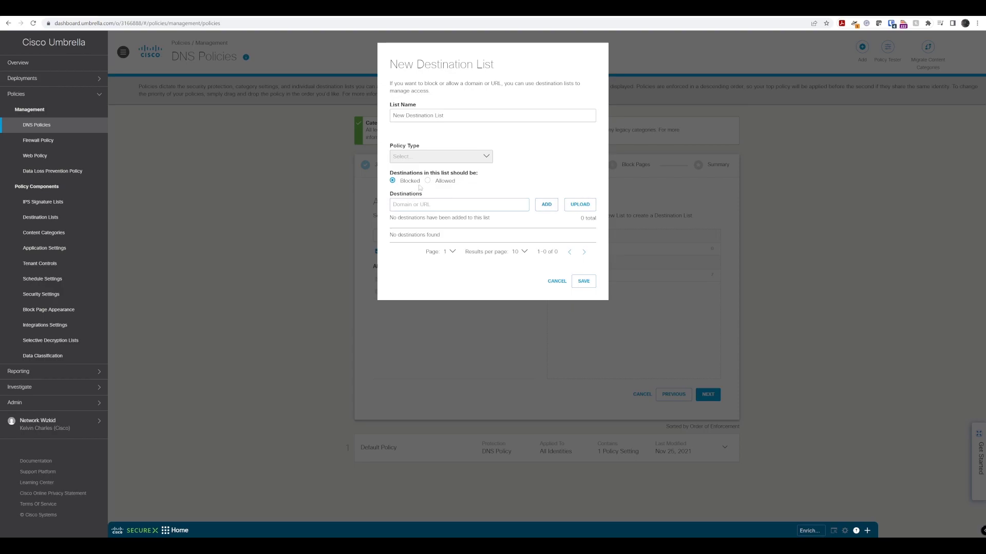
left_click(555, 281)
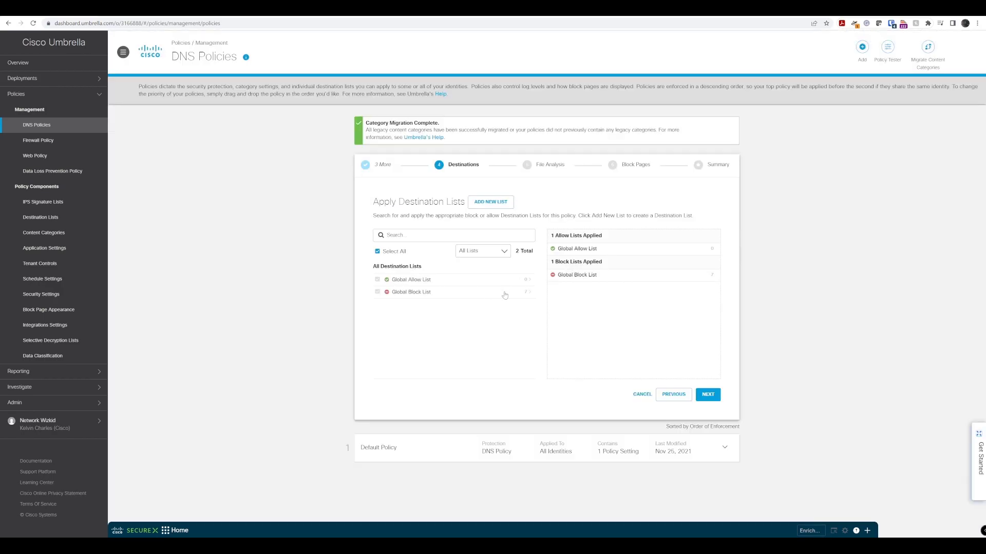
left_click(411, 292)
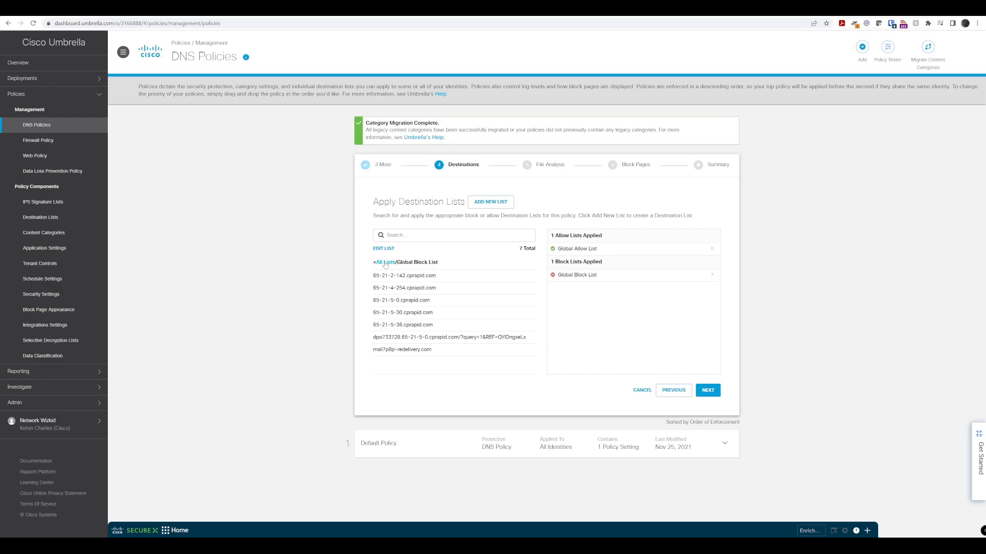
left_click(383, 263)
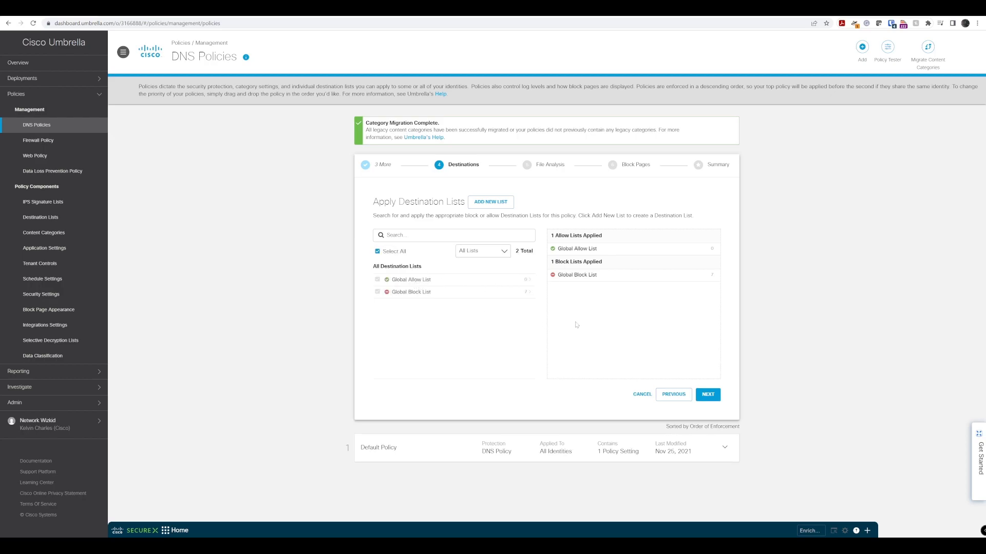
- Advance to File Analysis, leaving File Inspection switched on
left_click(707, 394)
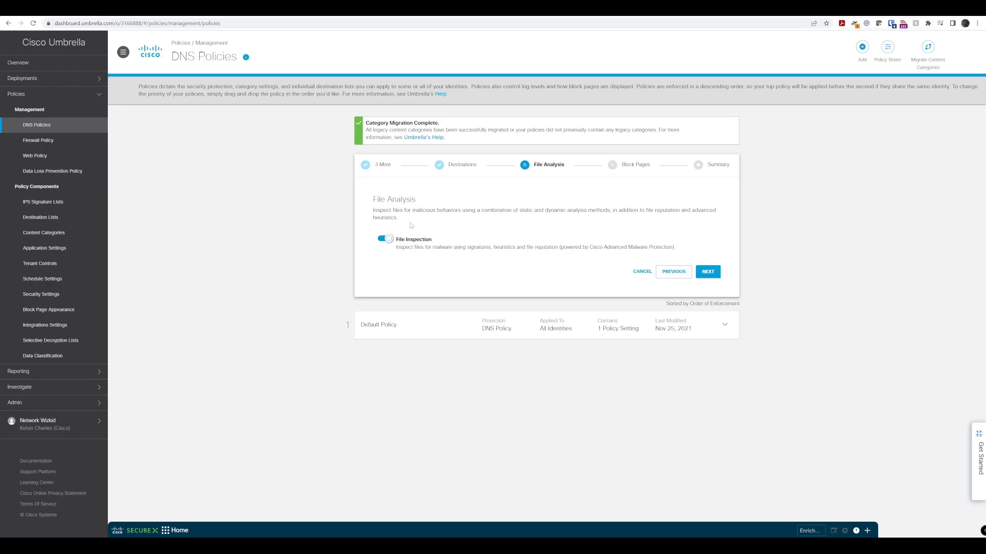
mouse_move(425, 198)
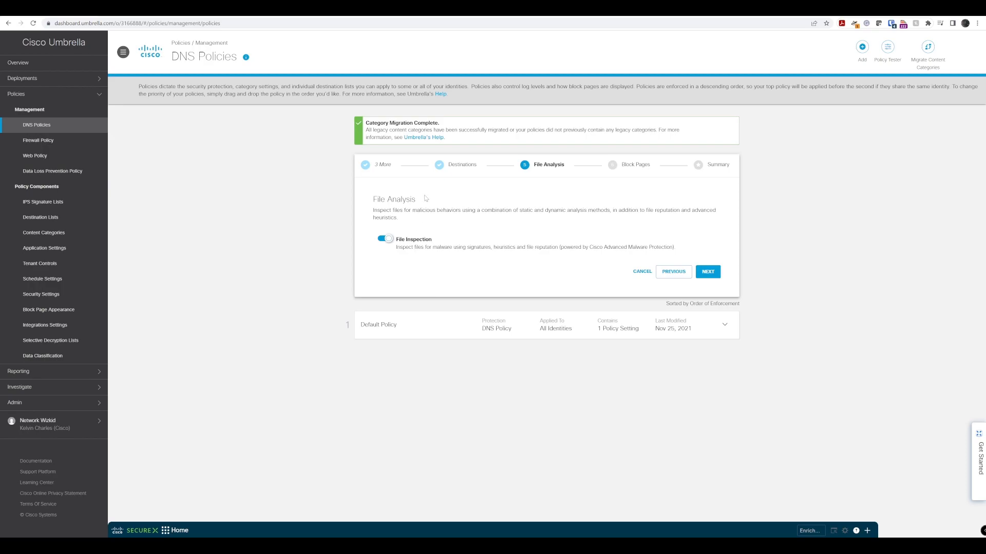
mouse_move(491, 210)
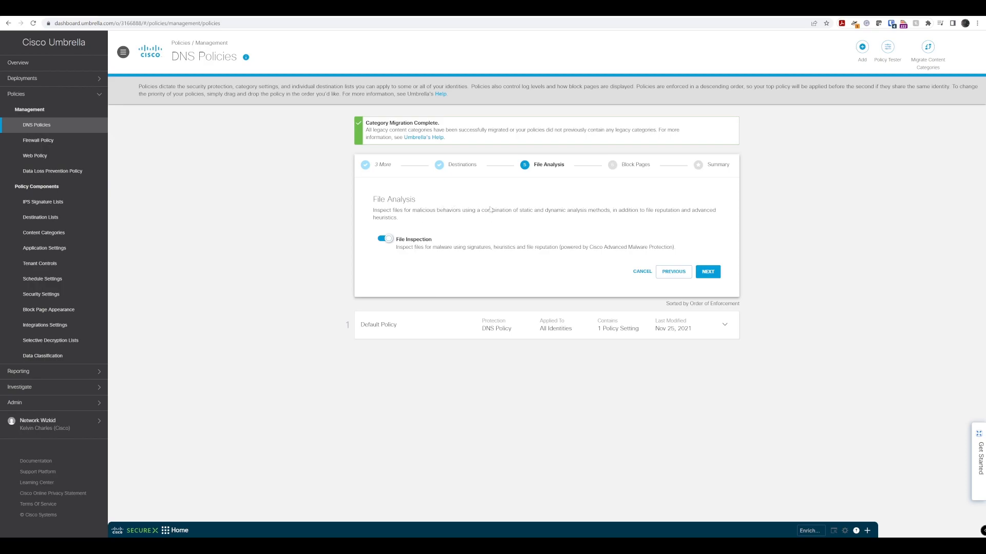
mouse_move(489, 211)
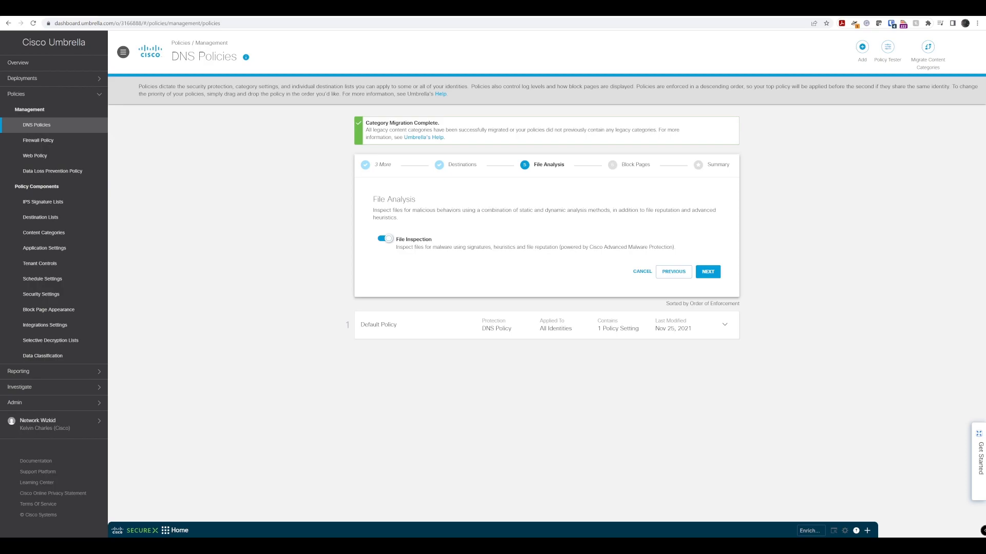
mouse_move(622, 294)
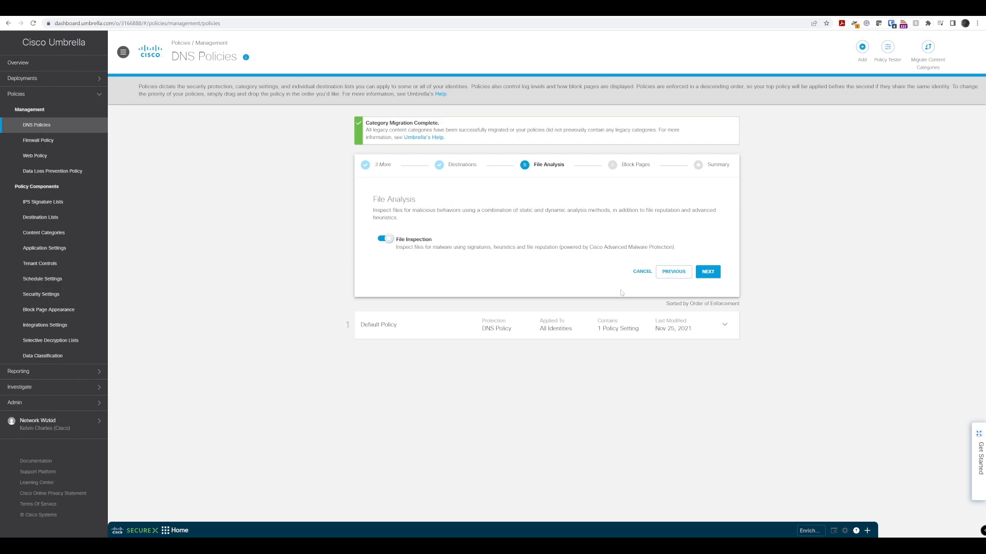
mouse_move(621, 291)
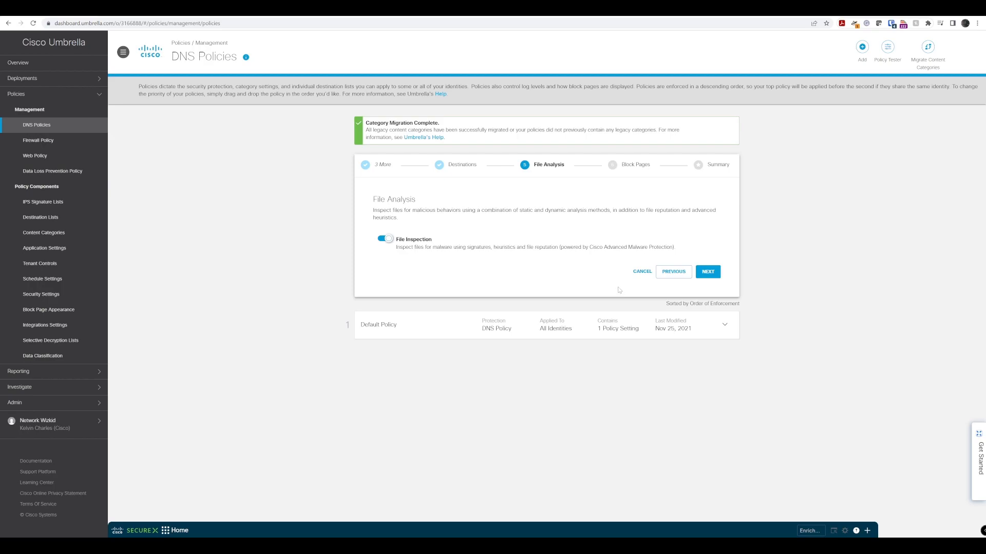
mouse_move(488, 258)
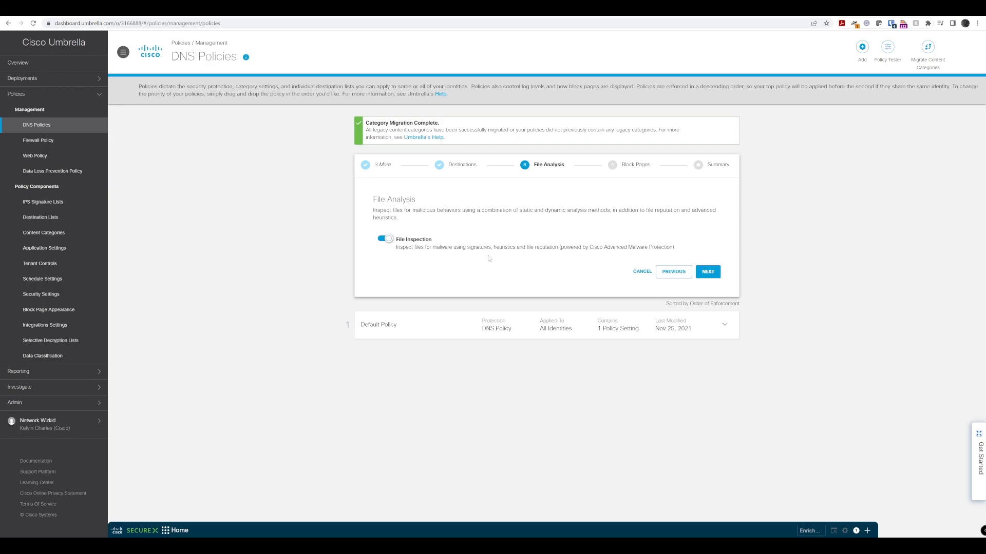
mouse_move(407, 257)
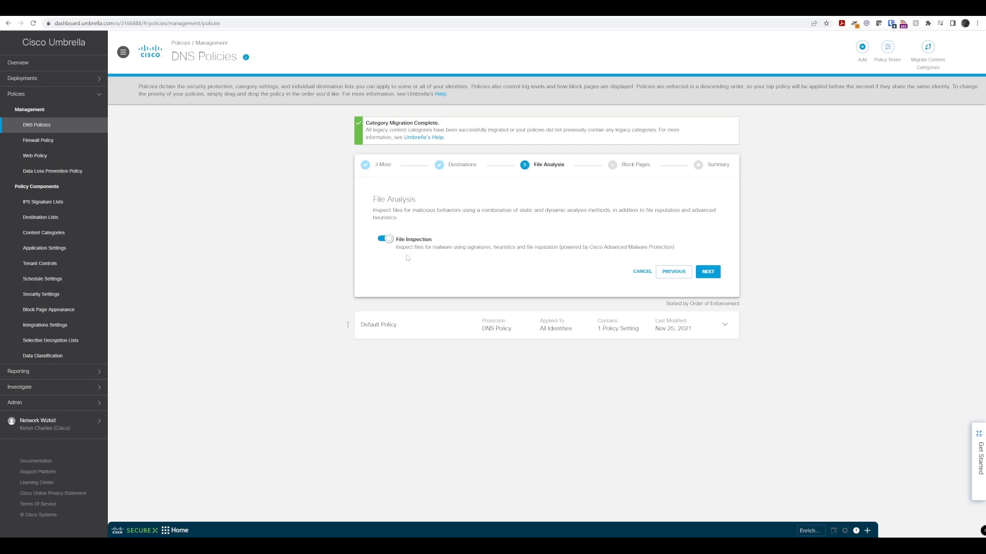
mouse_move(474, 284)
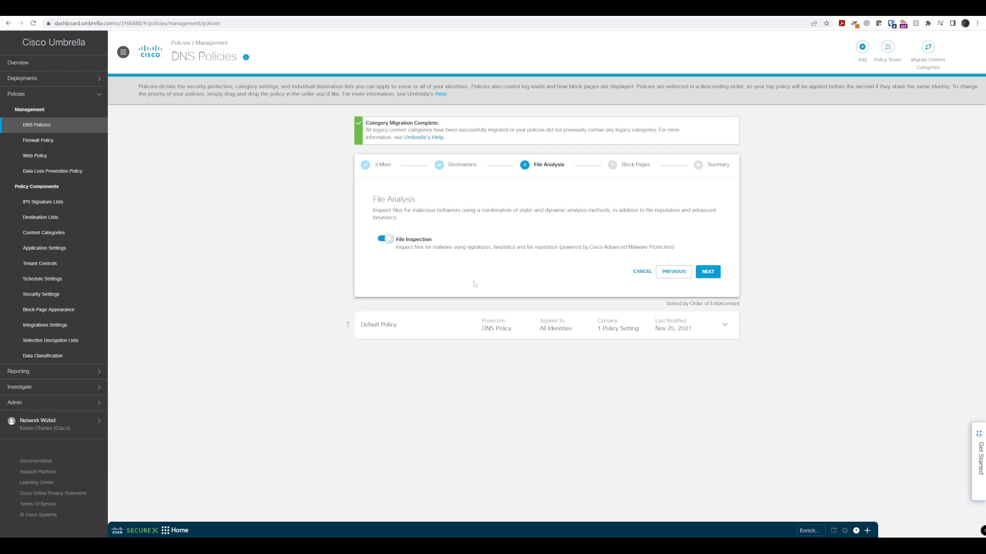
mouse_move(438, 265)
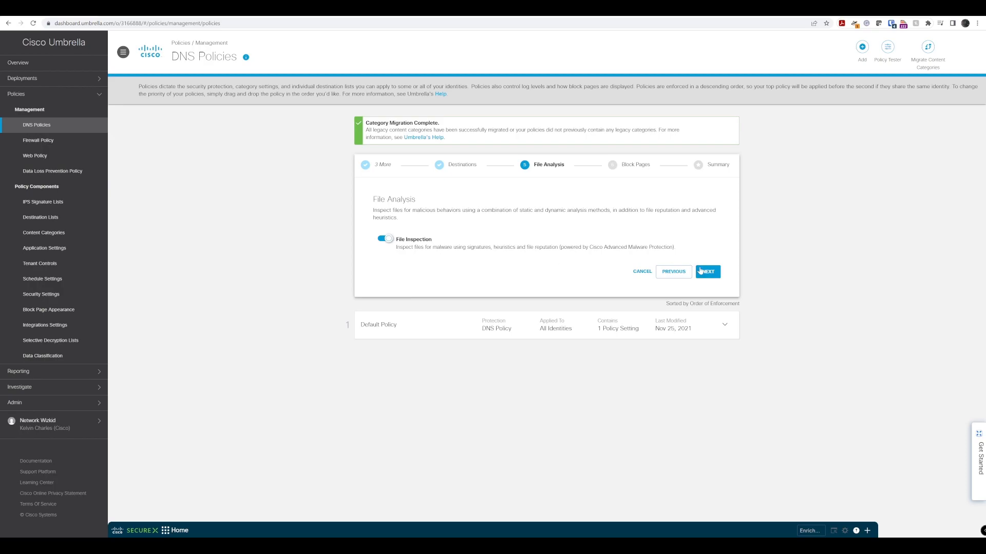
- On Block Pages, use a custom appearance set to Default Settings
left_click(707, 271)
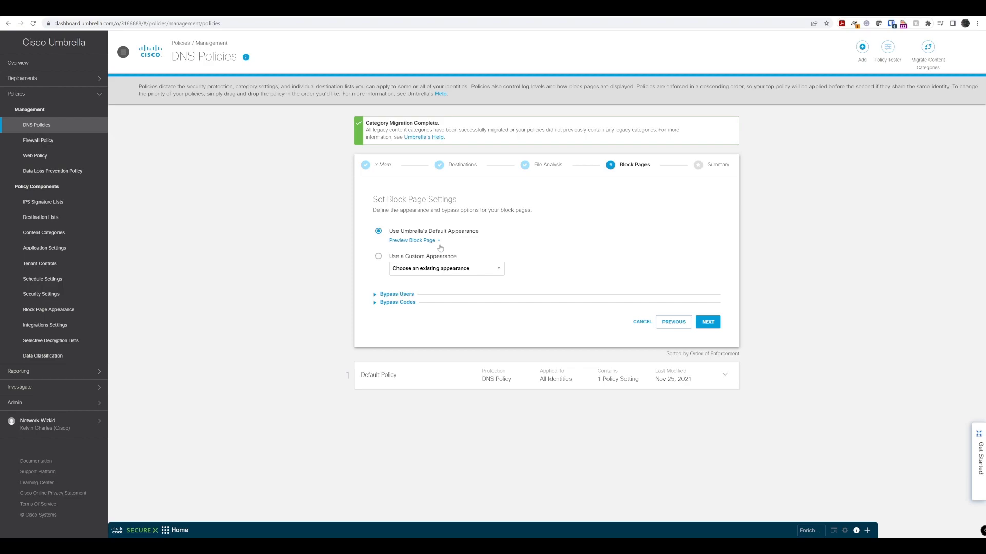
mouse_move(643, 230)
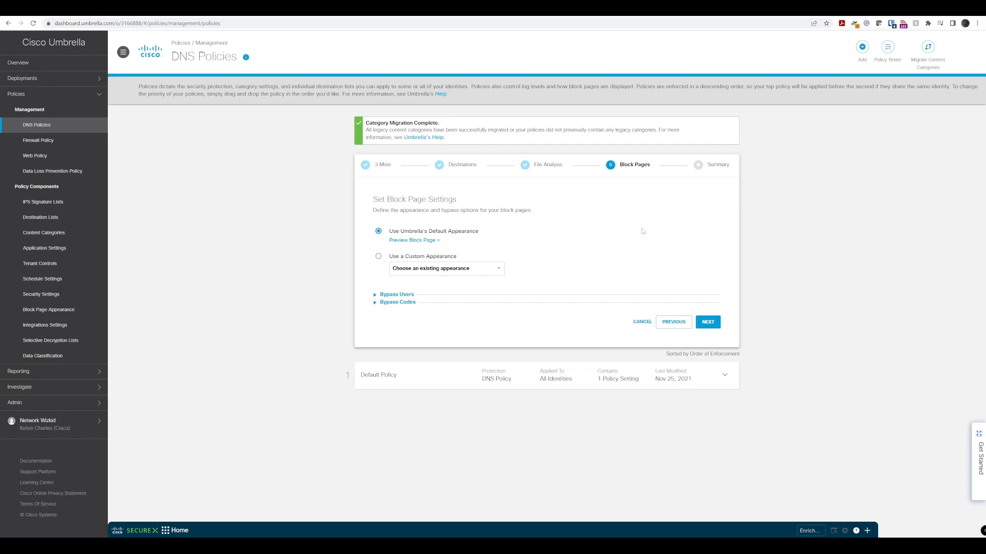
mouse_move(638, 220)
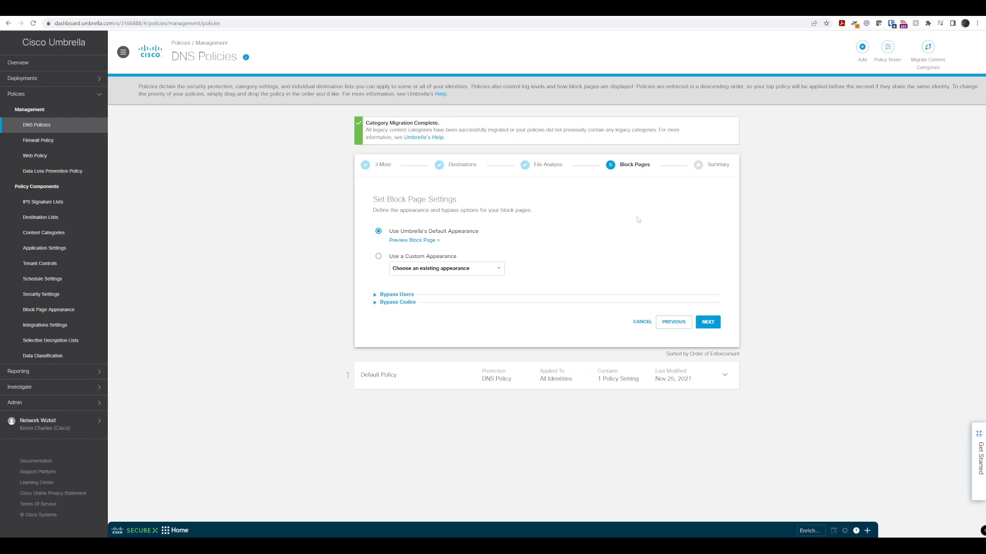
mouse_move(603, 211)
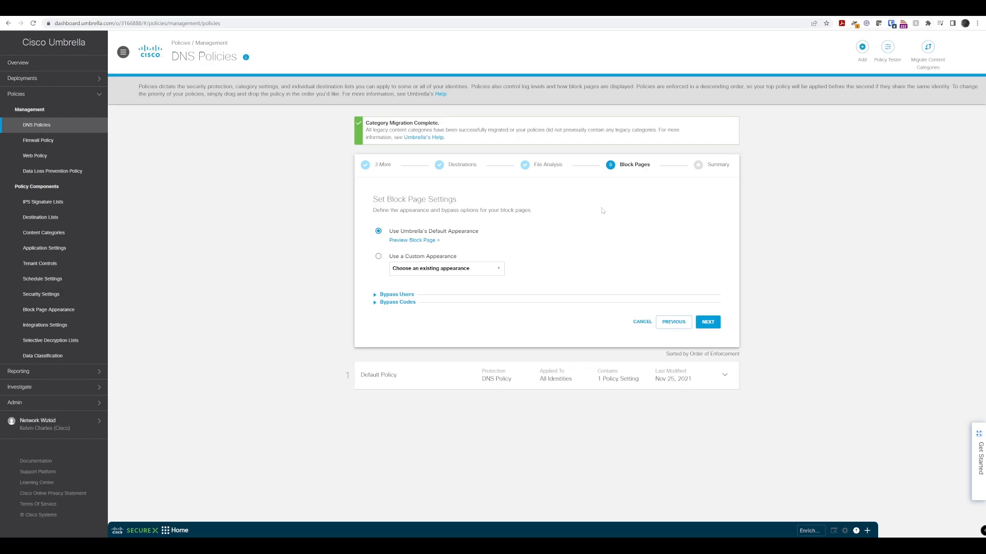
mouse_move(602, 212)
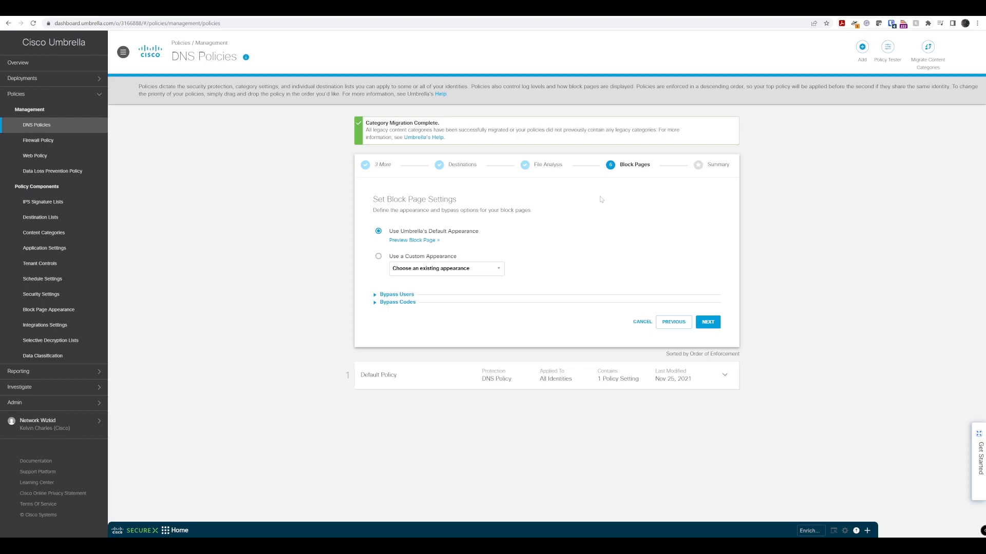
mouse_move(523, 185)
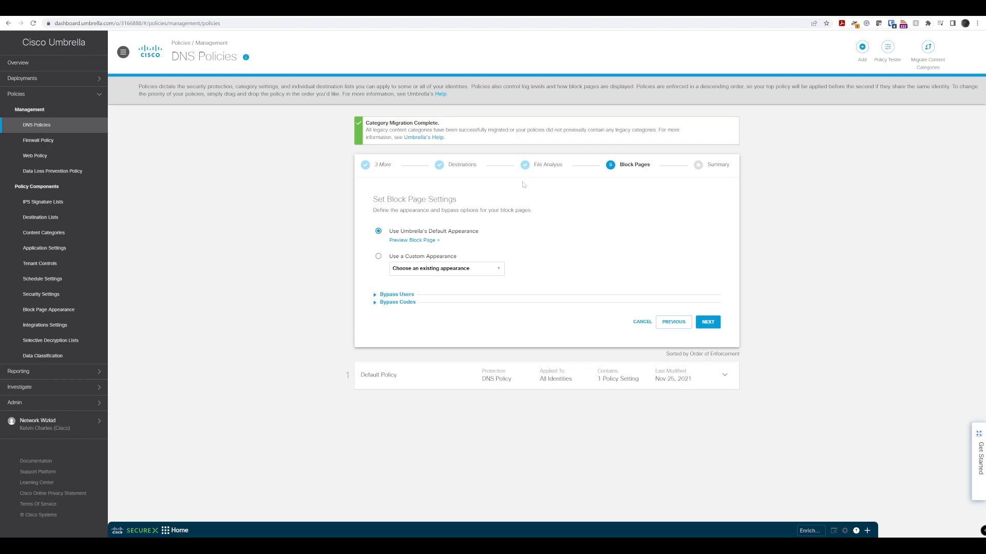
mouse_move(526, 176)
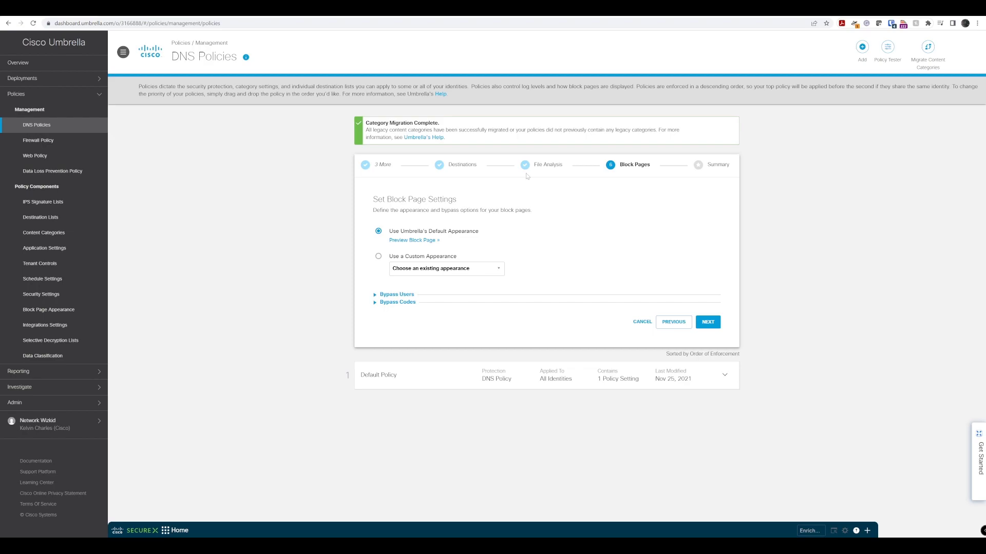
mouse_move(523, 186)
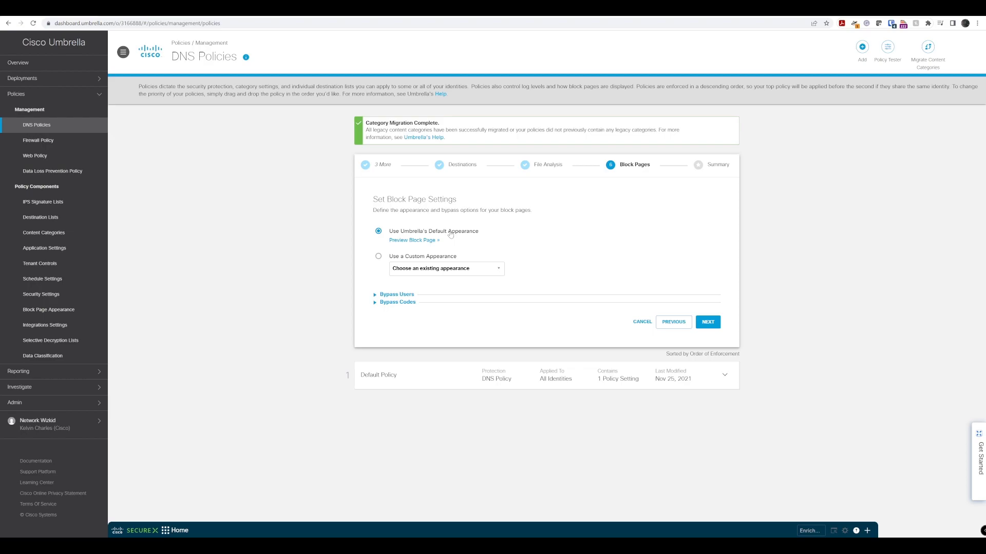
mouse_move(409, 234)
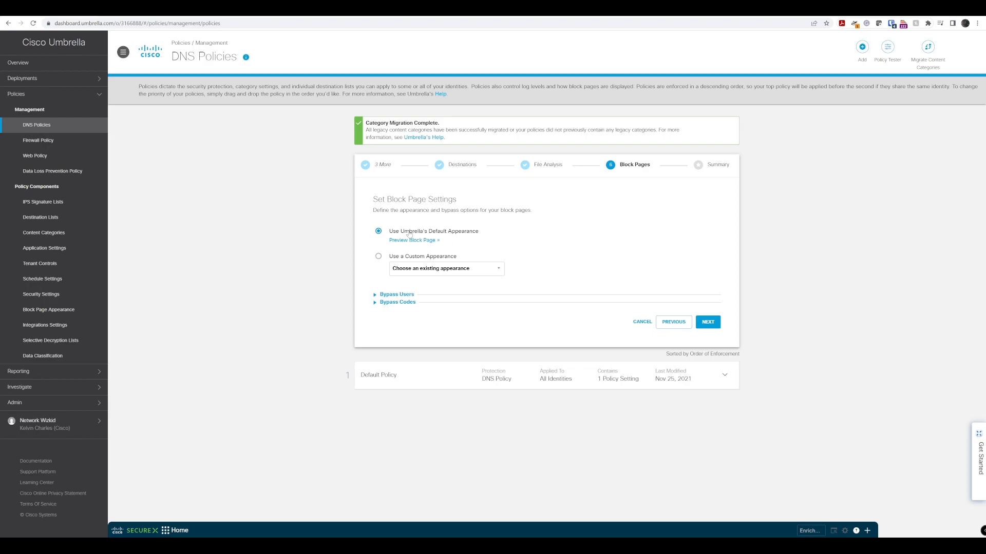
left_click(378, 256)
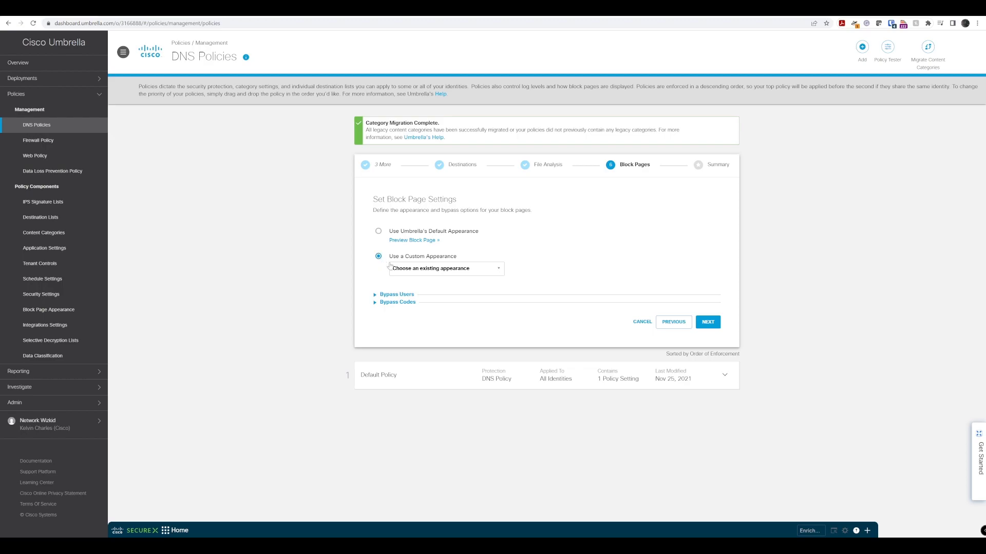
left_click(445, 268)
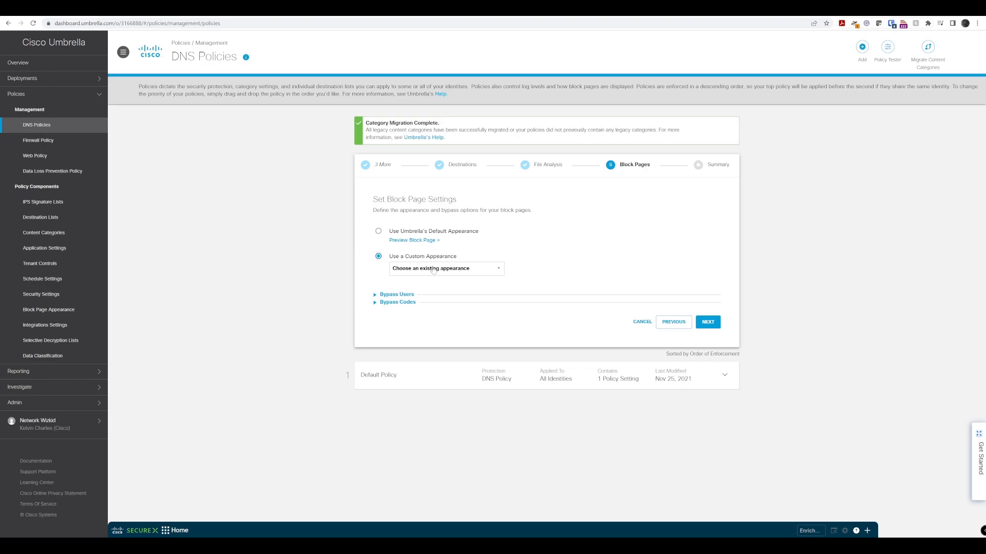
left_click(377, 231)
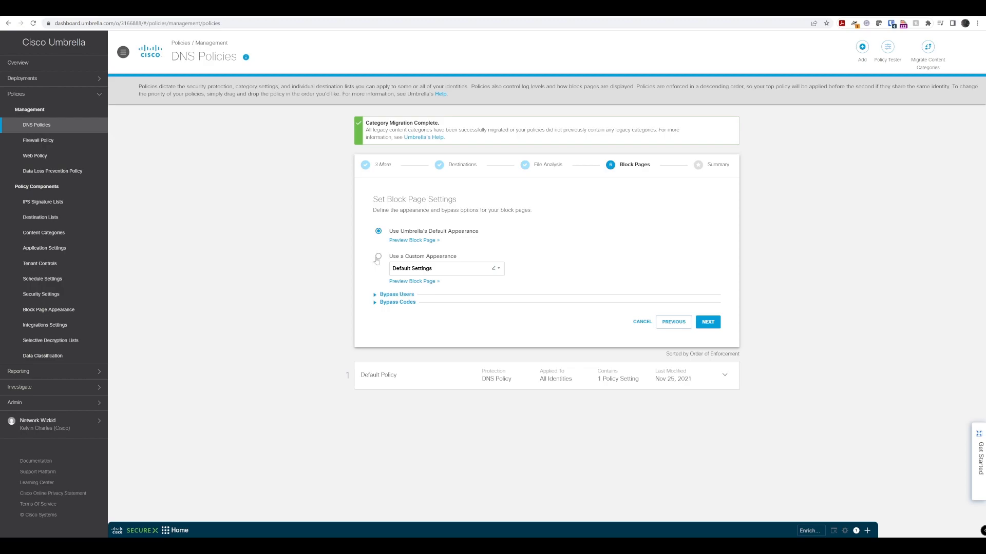
left_click(378, 256)
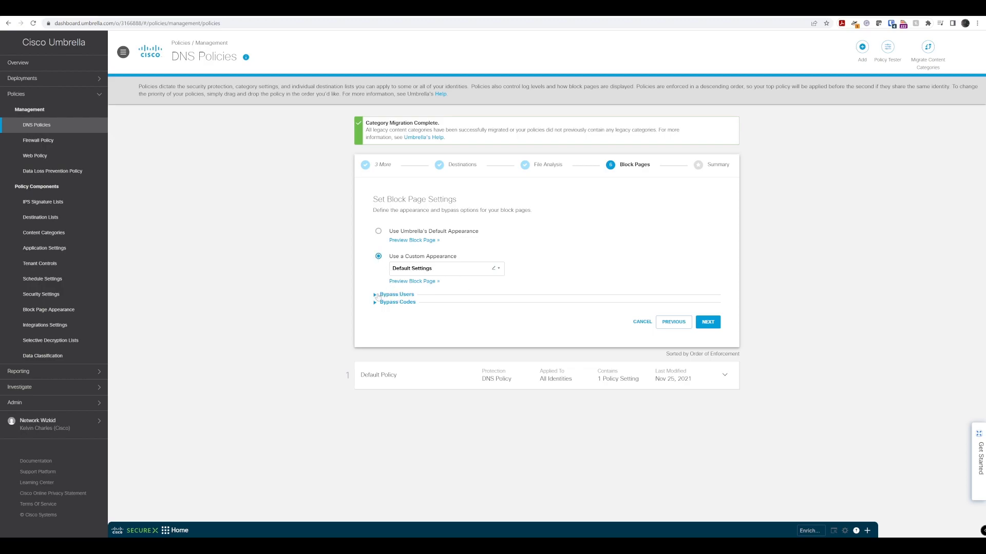
- Expand Bypass Users and Bypass Codes, leaving both at 0 selected
left_click(396, 294)
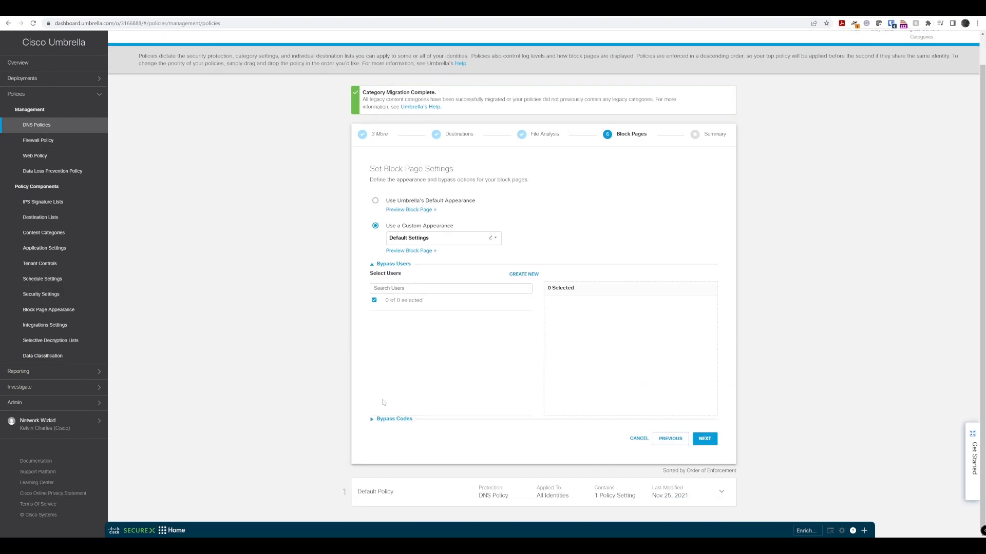
left_click(394, 419)
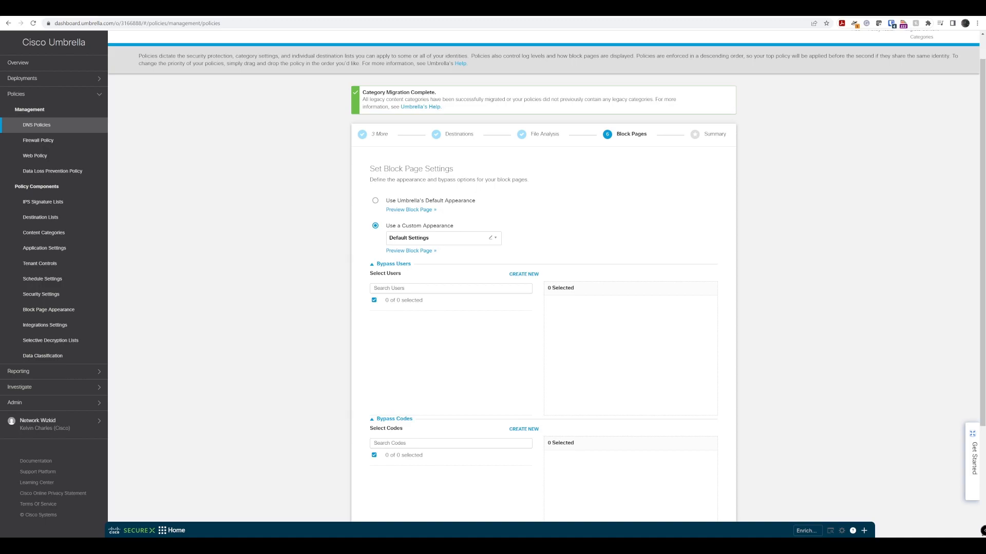
scroll("down", 3)
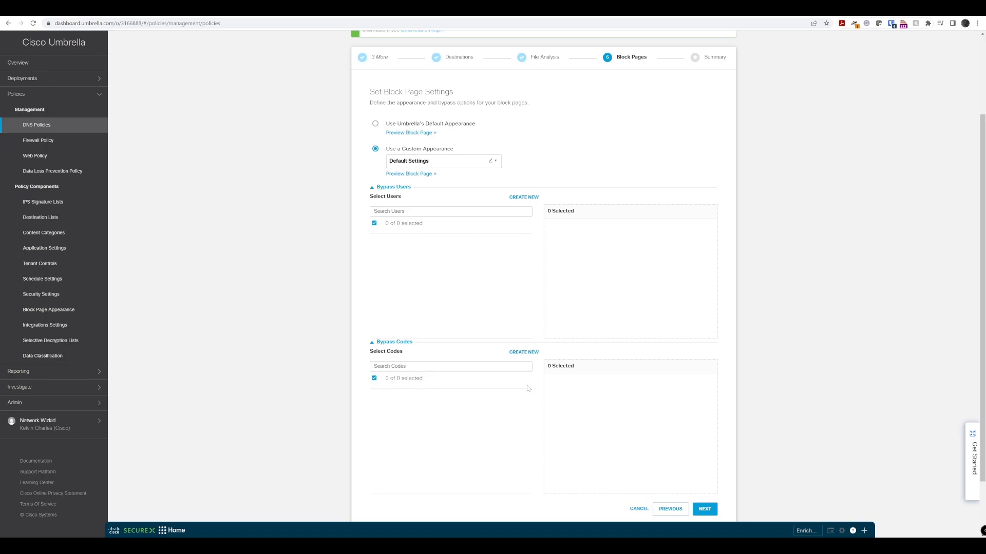
scroll("down", 3)
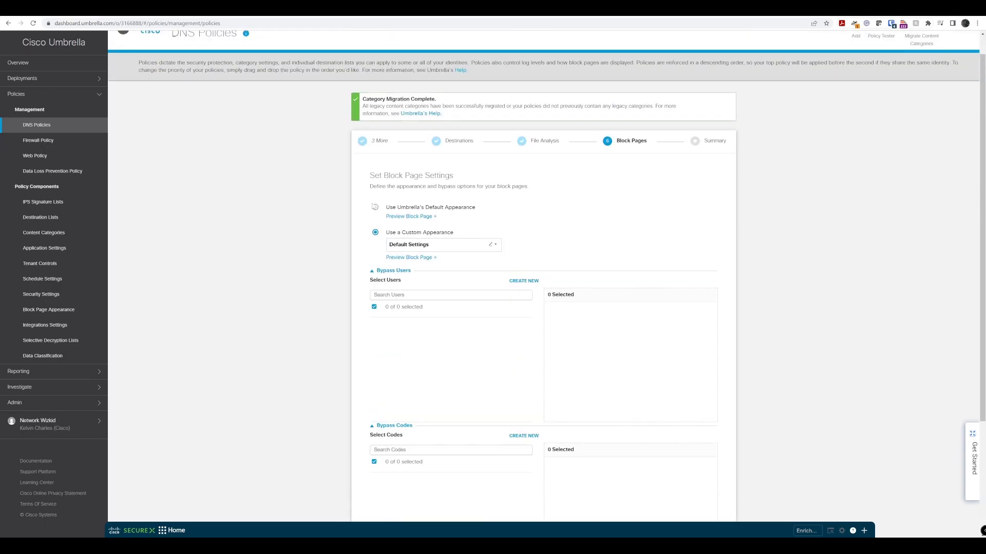
left_click(375, 207)
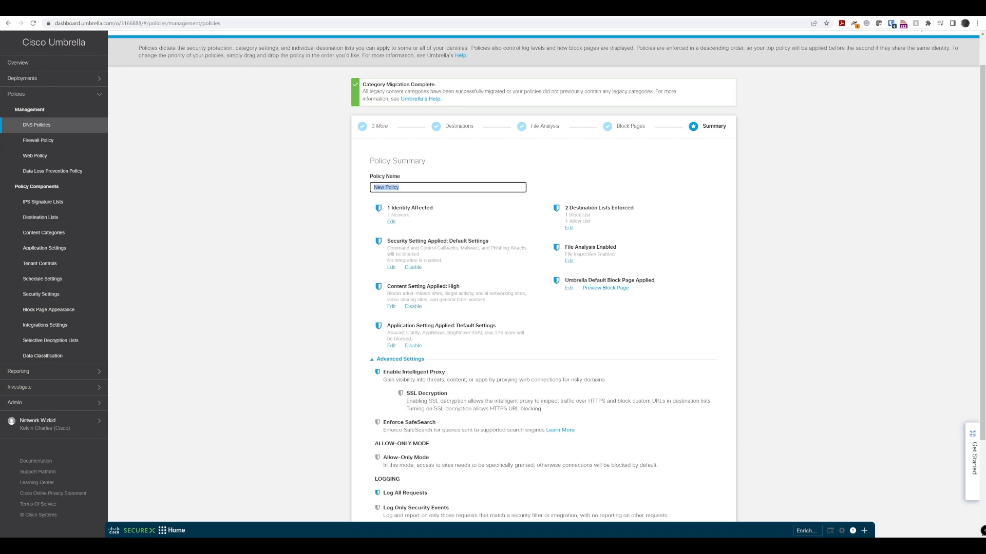
mouse_move(444, 184)
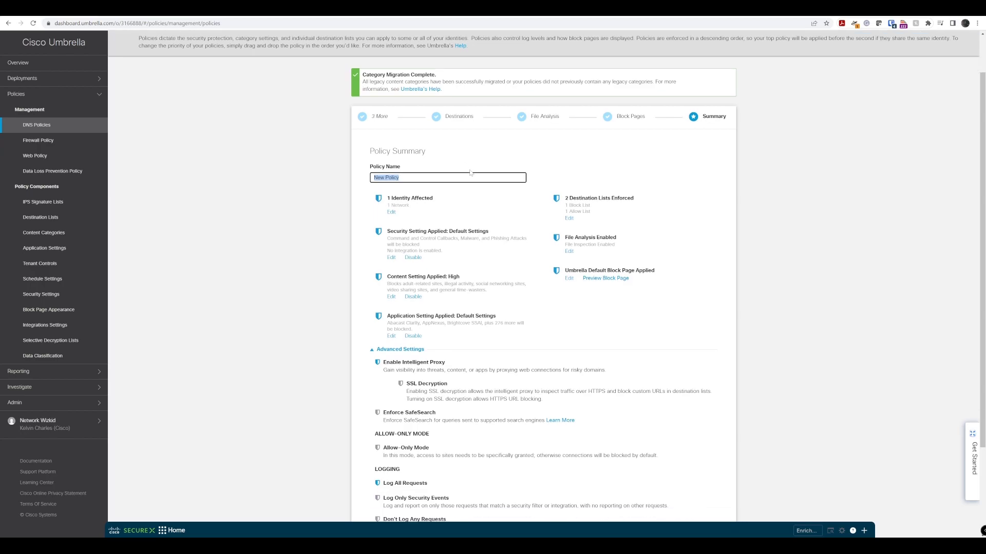
- Scroll the summary: New Policy, one identity, two destination lists, file analysis enabled
scroll("down", 3)
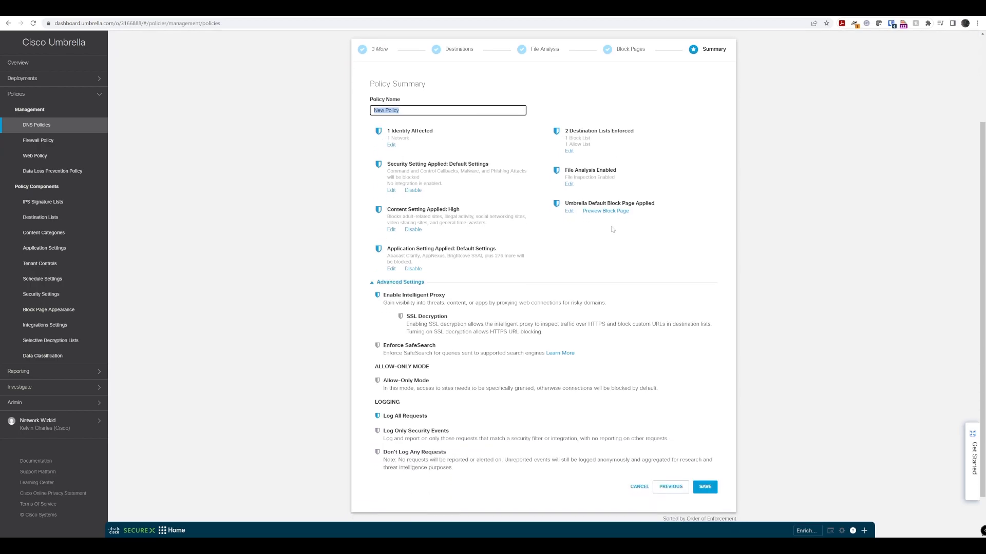
mouse_move(509, 223)
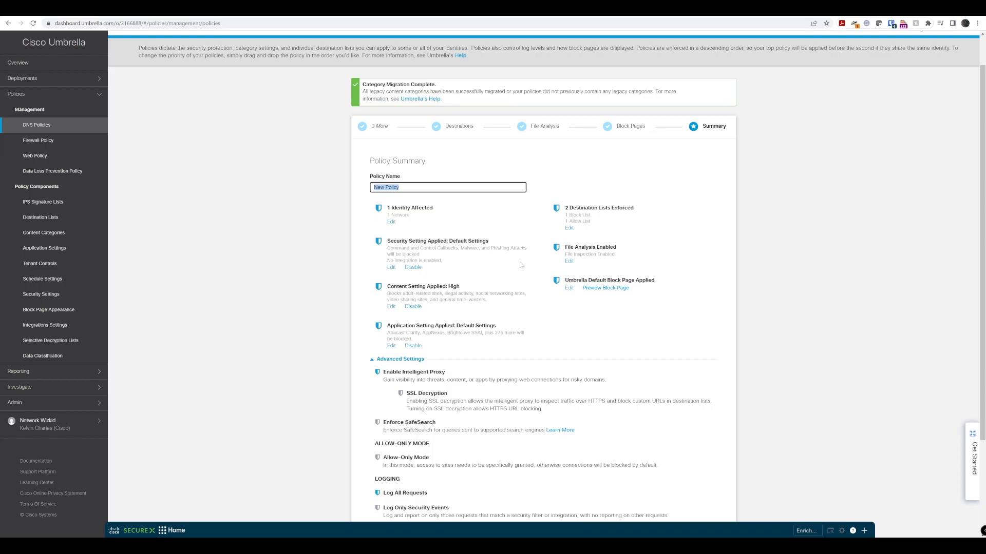
mouse_move(505, 269)
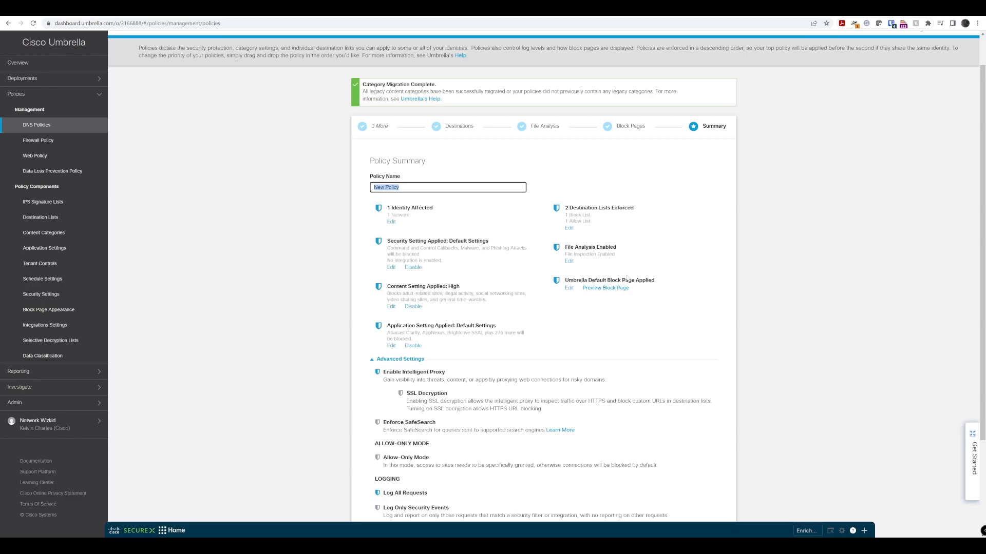
mouse_move(548, 317)
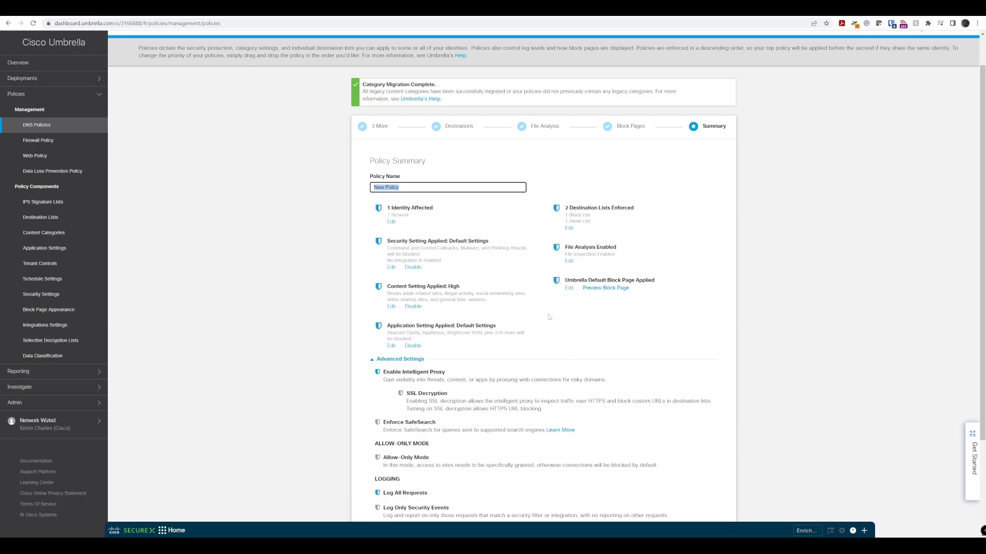
mouse_move(496, 300)
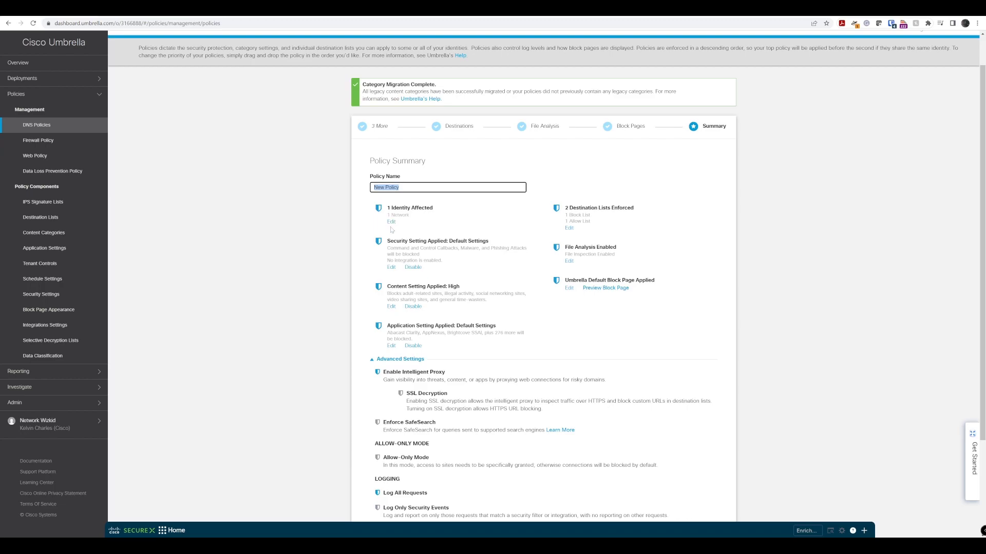
mouse_move(426, 277)
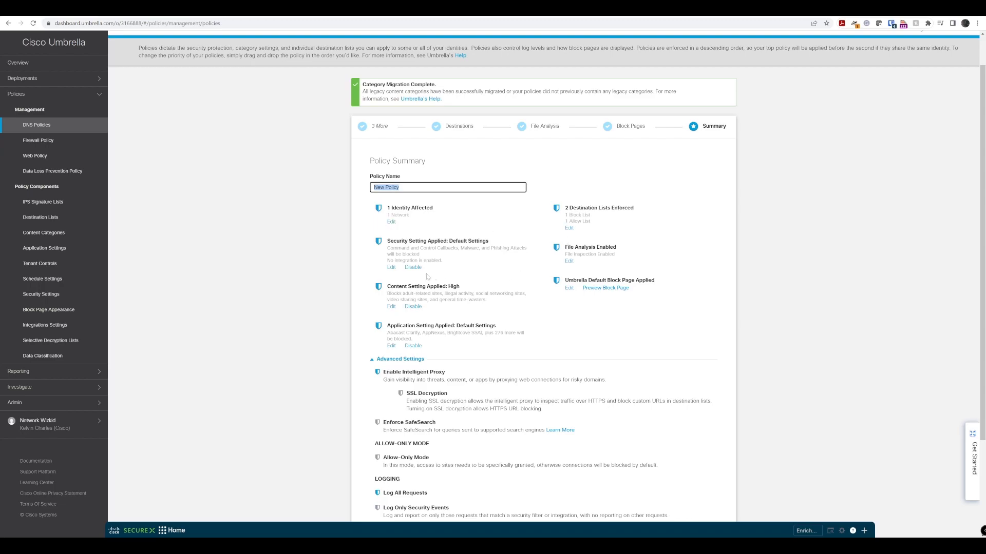
mouse_move(540, 277)
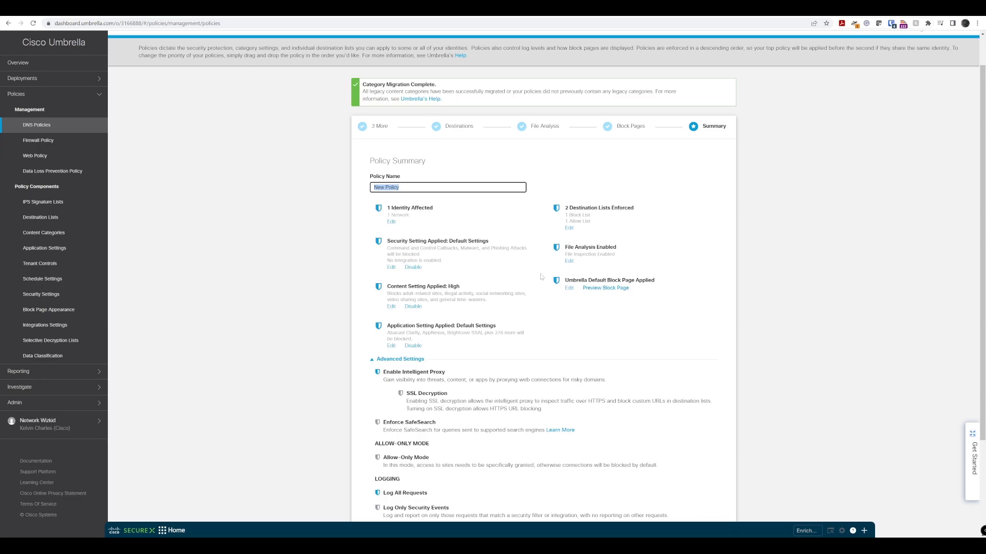
scroll("down", 3)
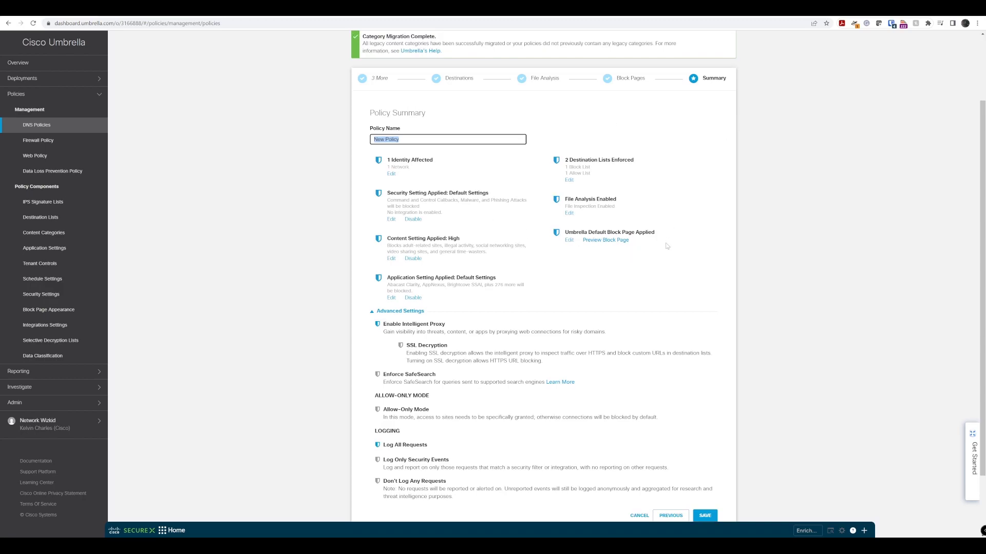
- Save the policy from the Summary step so it appears above Default Policy
left_click(703, 509)
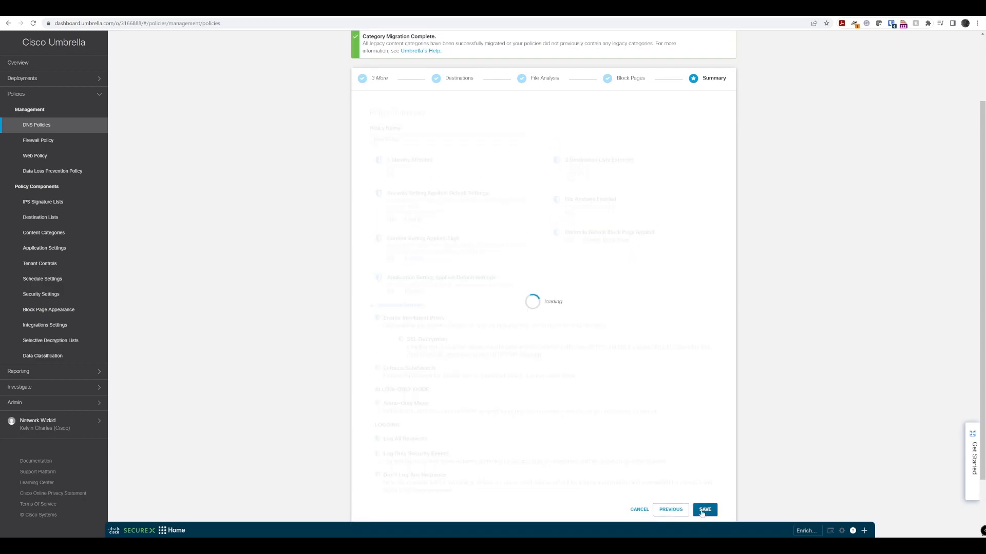
left_click(704, 510)
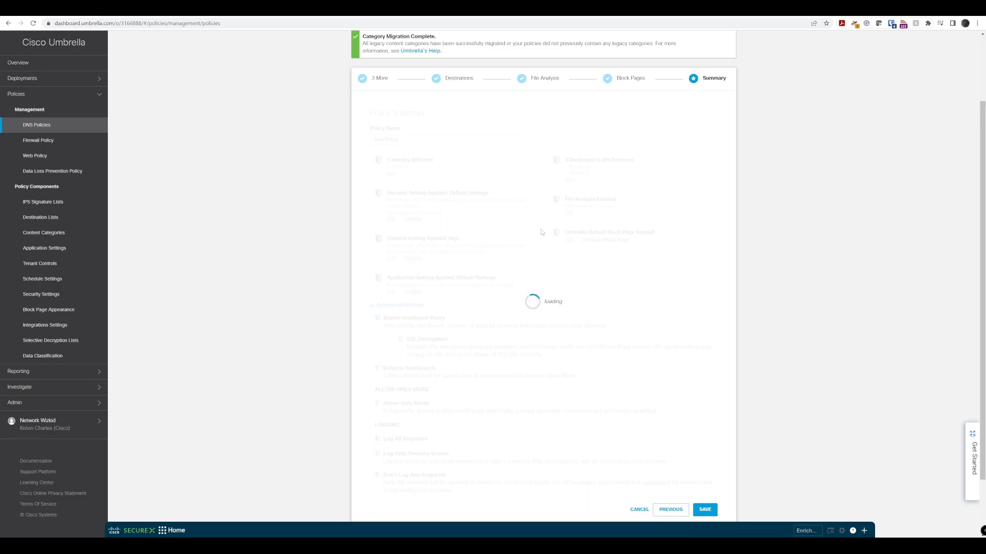
left_click(704, 510)
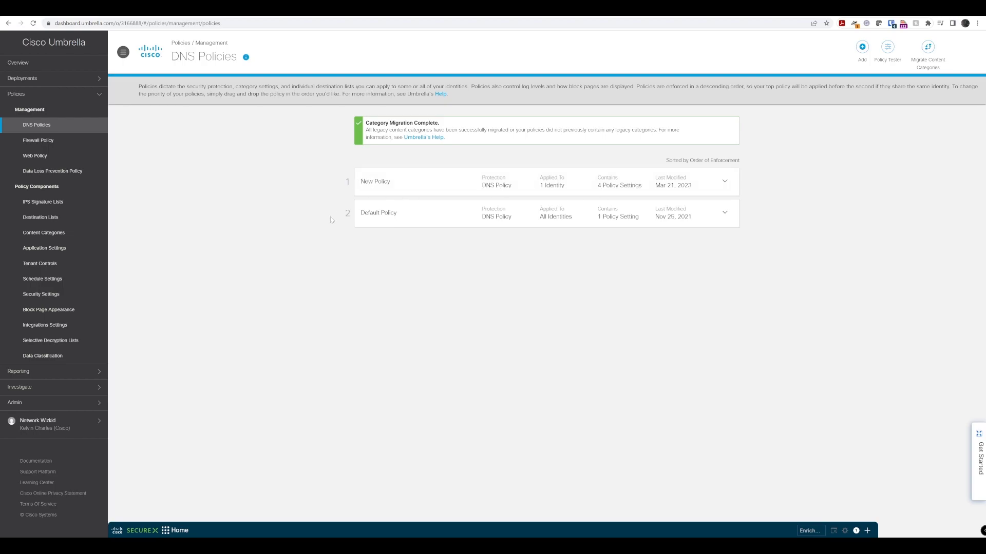
mouse_move(295, 191)
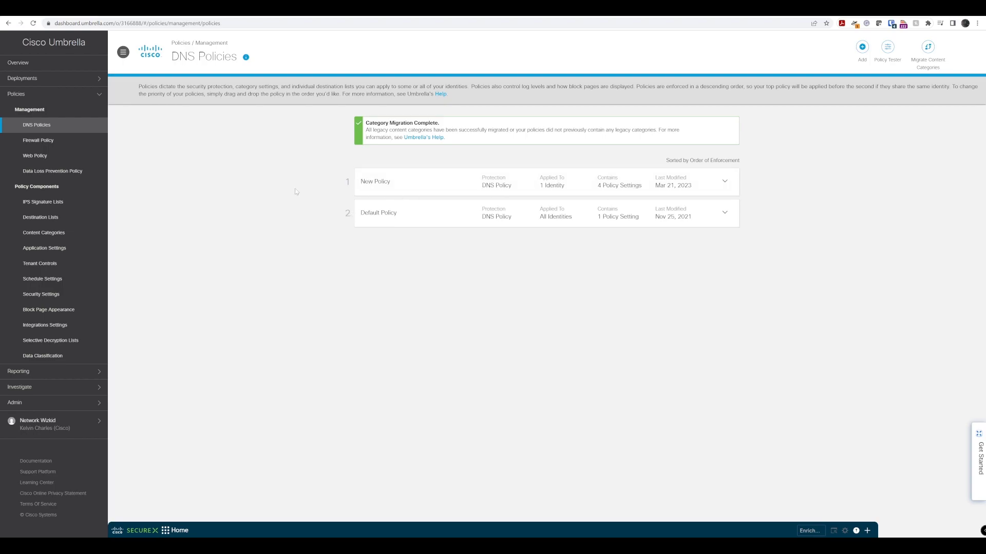
mouse_move(336, 170)
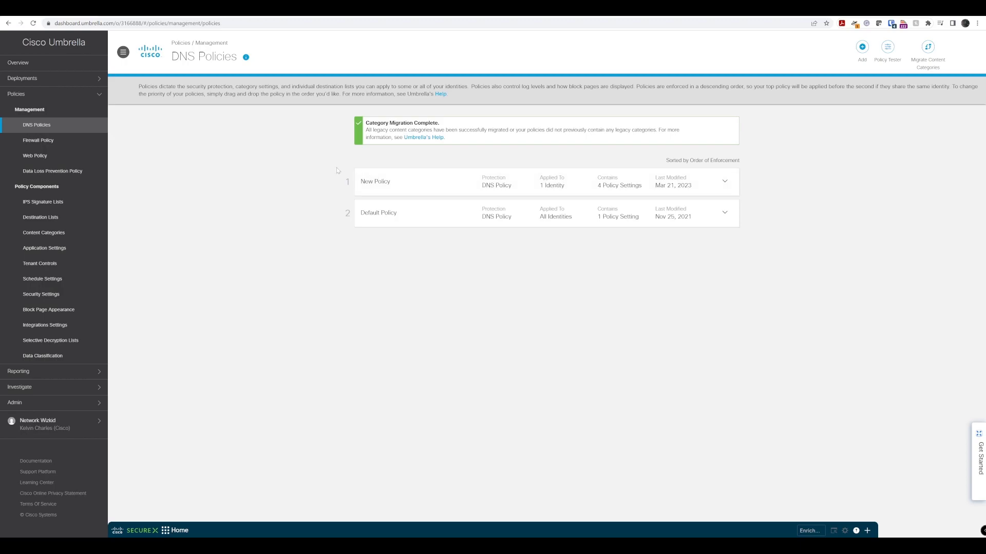